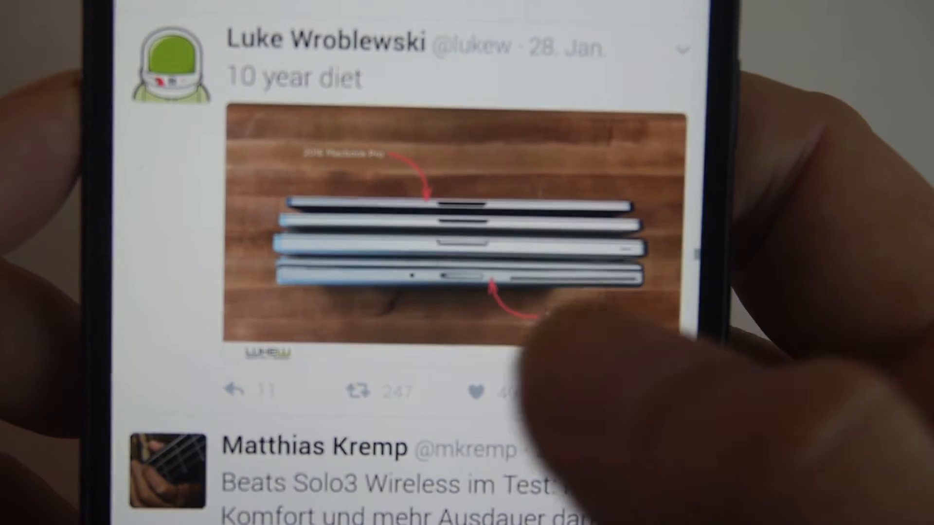
# - Switch from the phone demo to the heart-base Sketch document with the iPhone 7 CatBook artboard
pyautogui.click(474, 394)
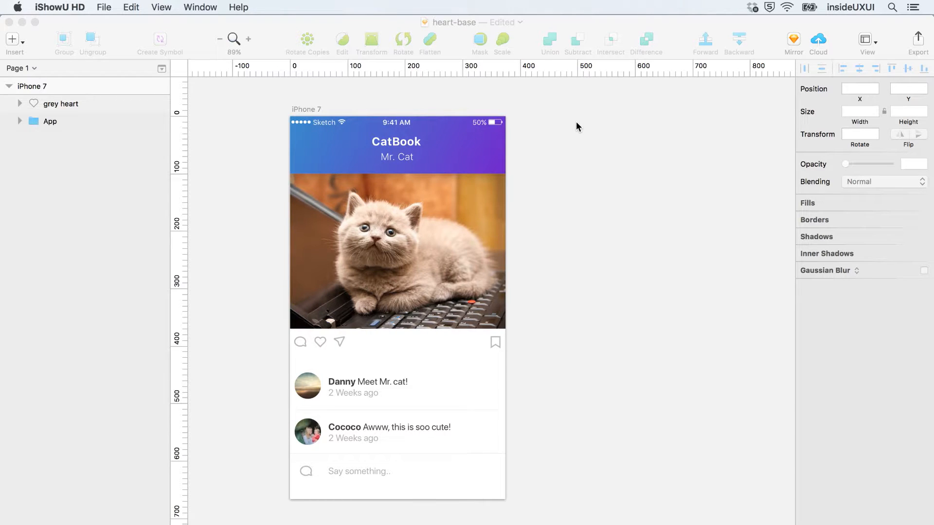
pyautogui.moveTo(264, 327)
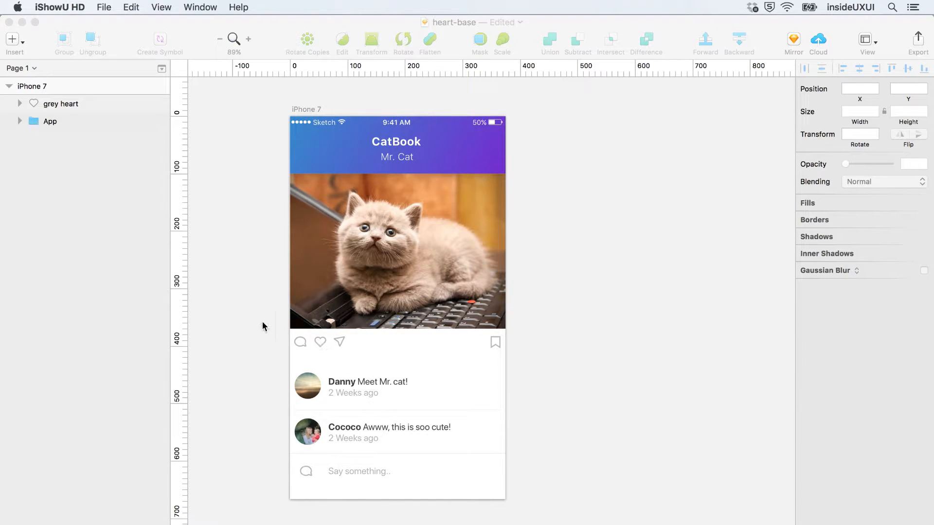
pyautogui.moveTo(269, 345)
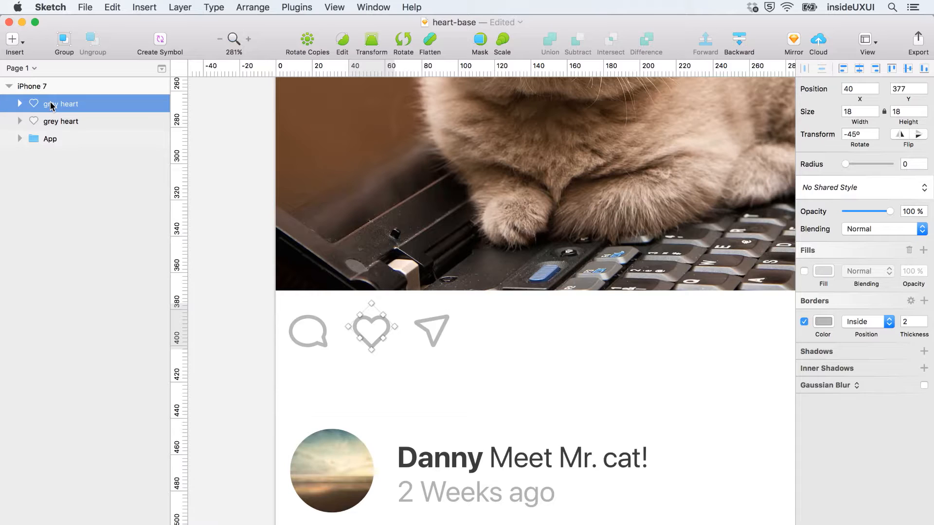
# - Rename the duplicated top grey heart layer to 'red heart'
pyautogui.doubleClick(60, 103)
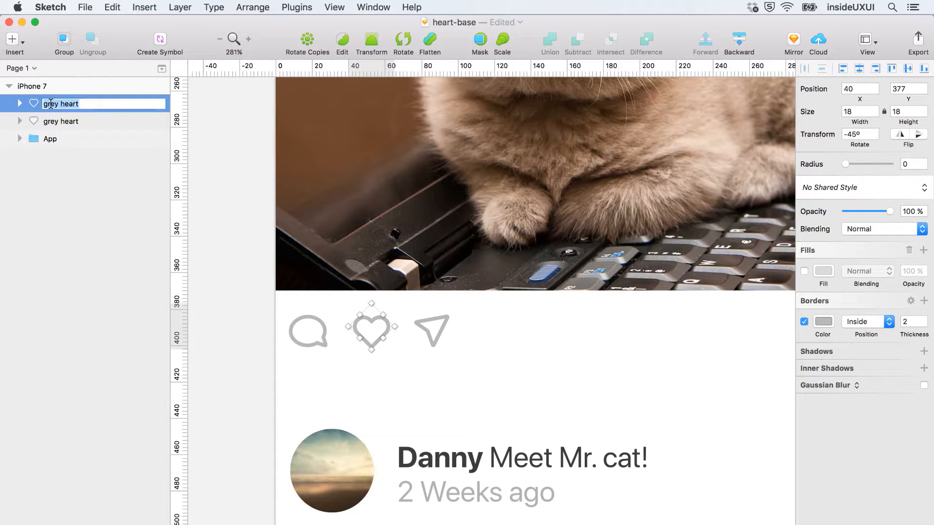
pyautogui.write('r')
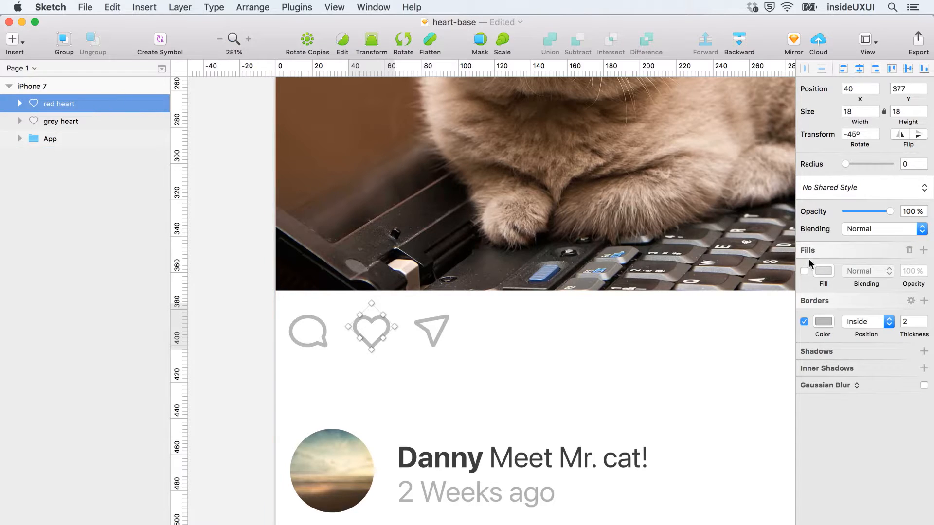
pyautogui.moveTo(823, 322)
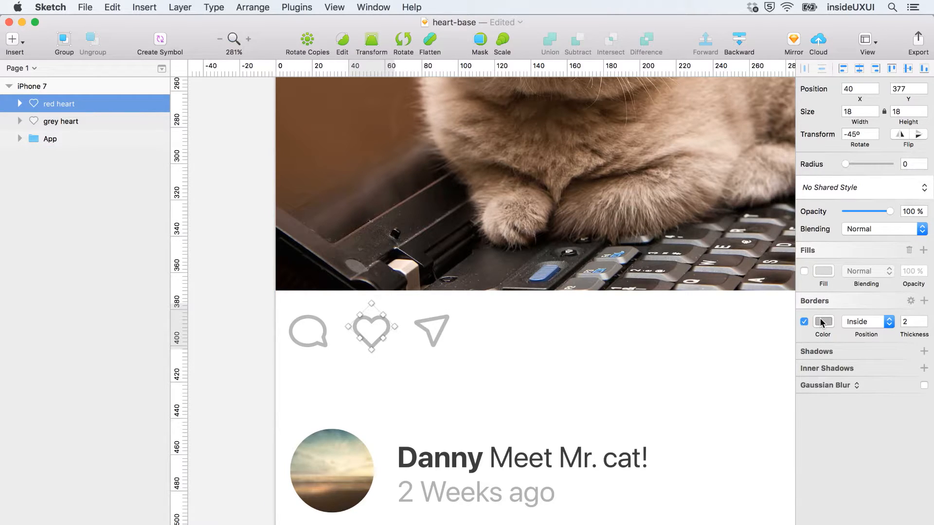
# - Remove the heart's border and give it a solid red FE5252 fill
pyautogui.click(803, 322)
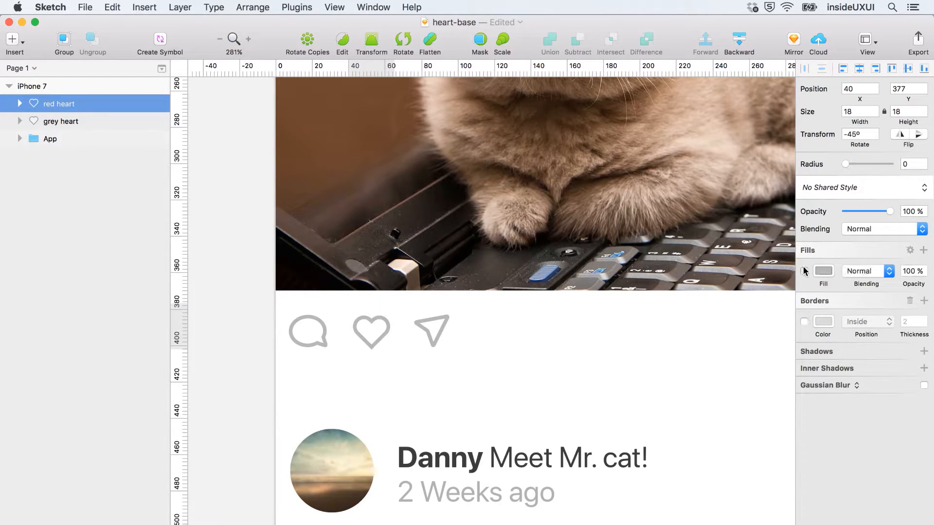
pyautogui.click(823, 272)
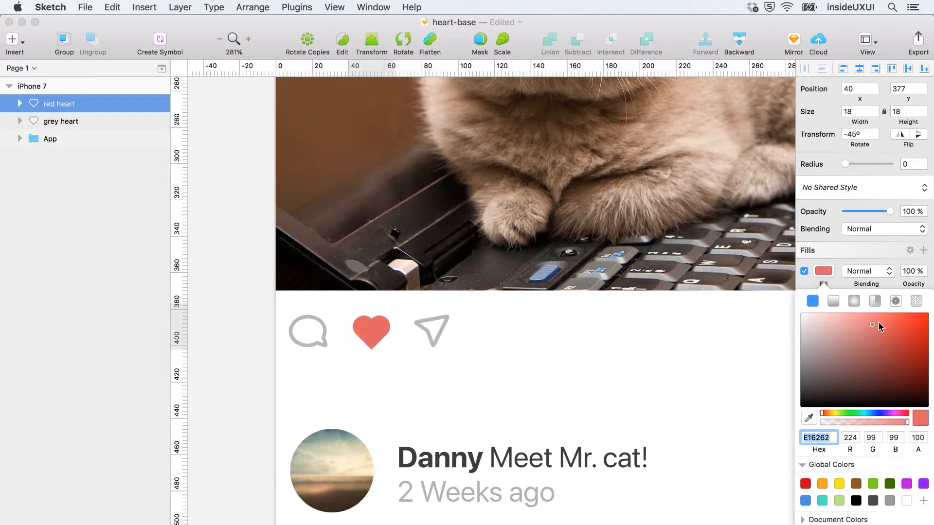
pyautogui.click(887, 319)
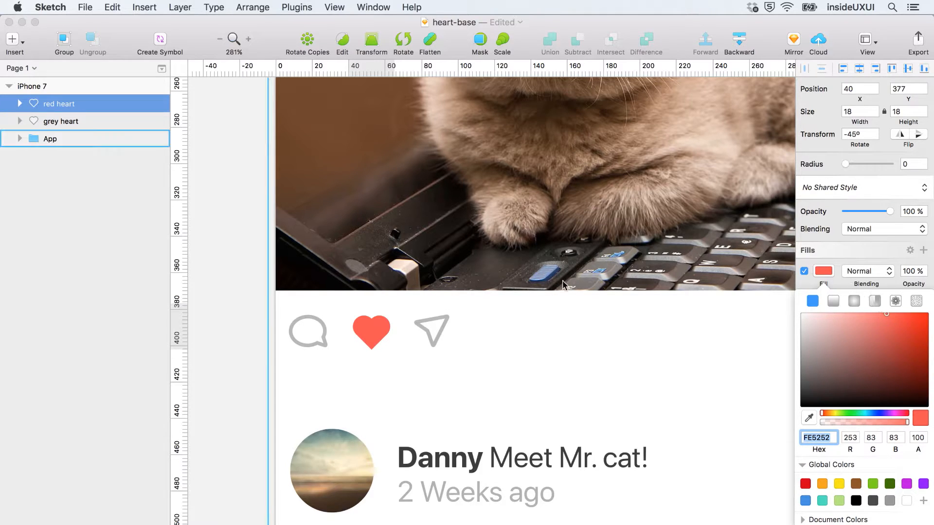
pyautogui.click(224, 265)
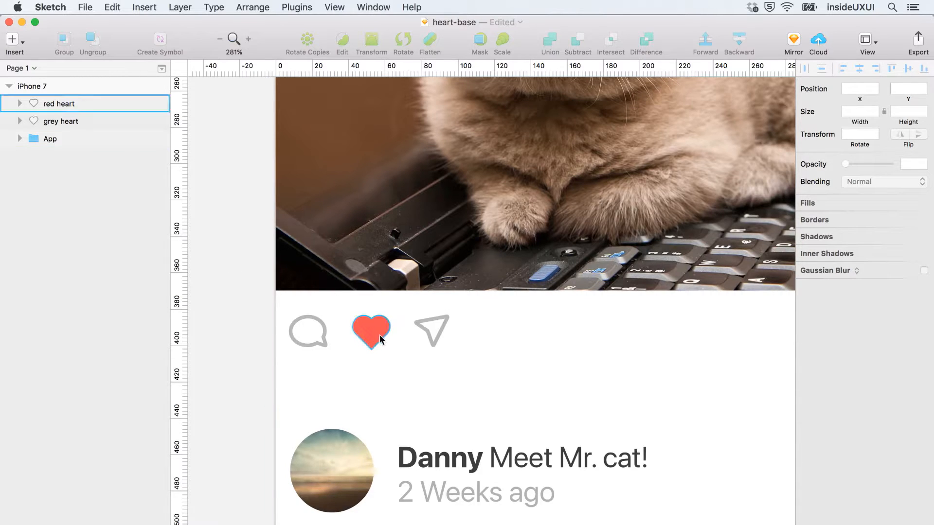
pyautogui.click(254, 257)
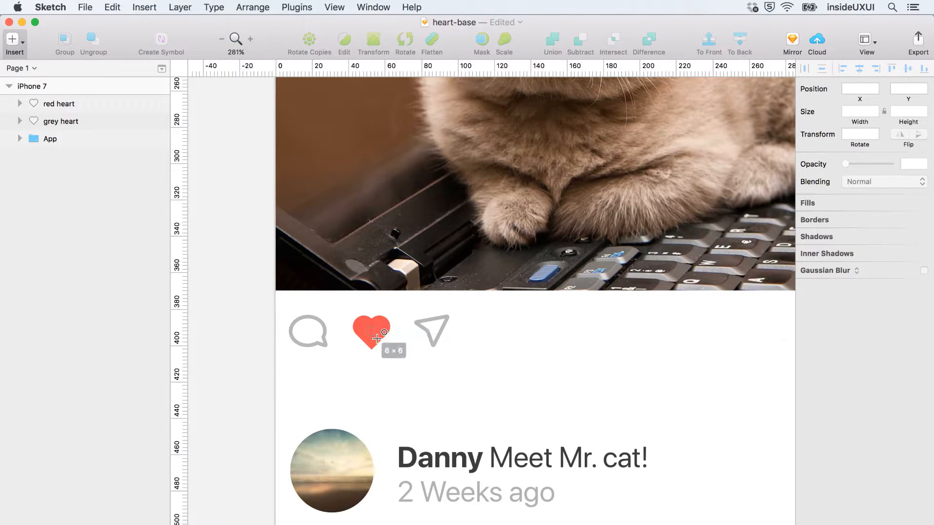
# - Draw a 6×6 oval over the heart with a translucent blue fill and thick dark blue border
pyautogui.click(372, 333)
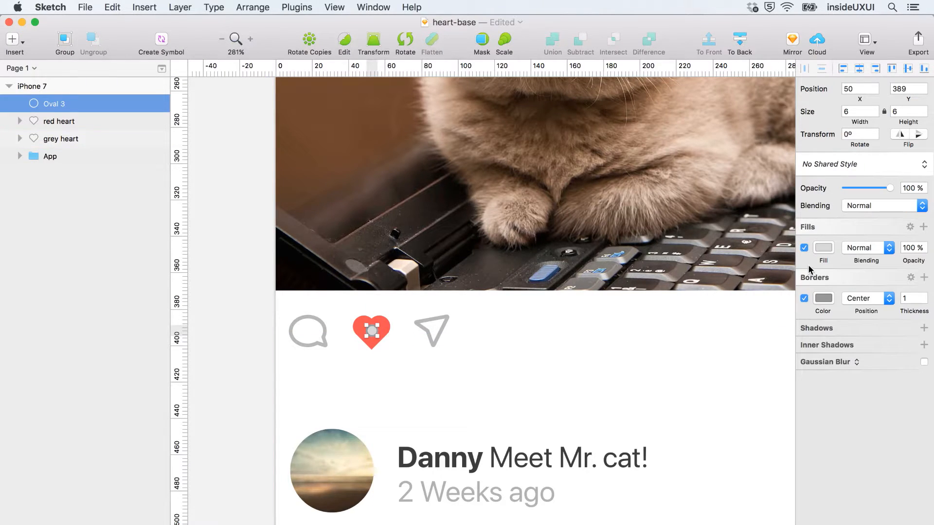
pyautogui.click(824, 248)
pyautogui.write('80')
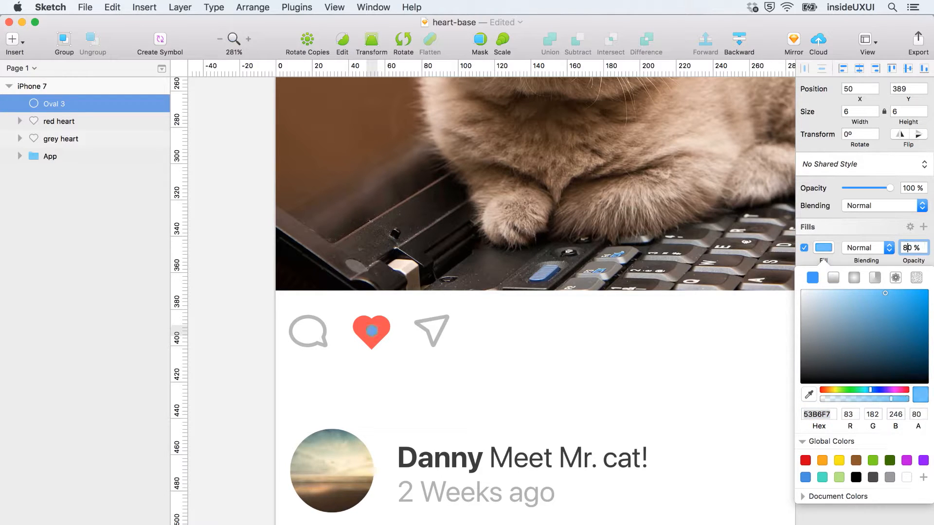
pyautogui.write('60')
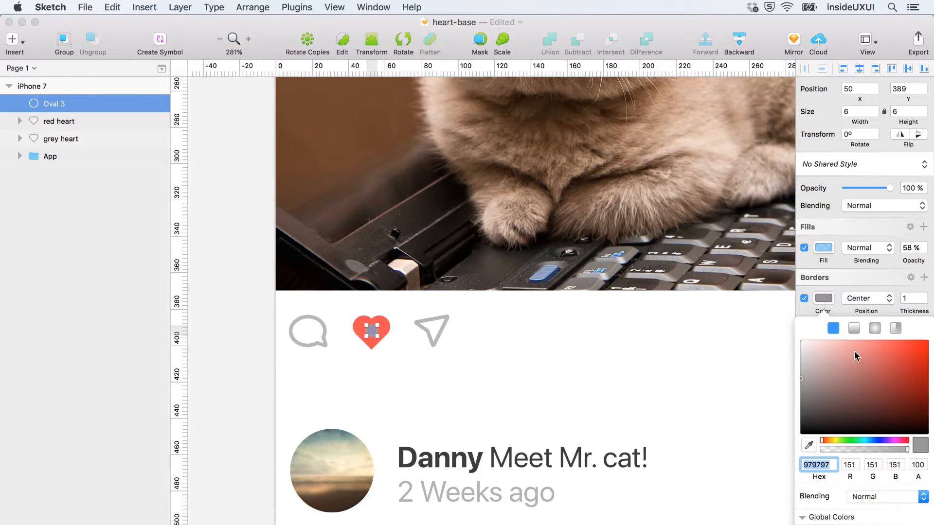
pyautogui.click(870, 443)
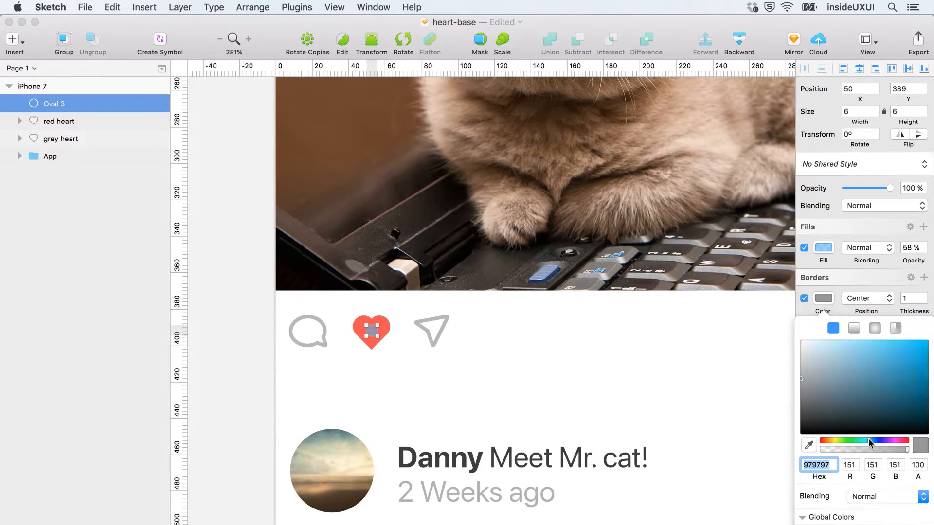
pyautogui.click(917, 359)
pyautogui.write('25')
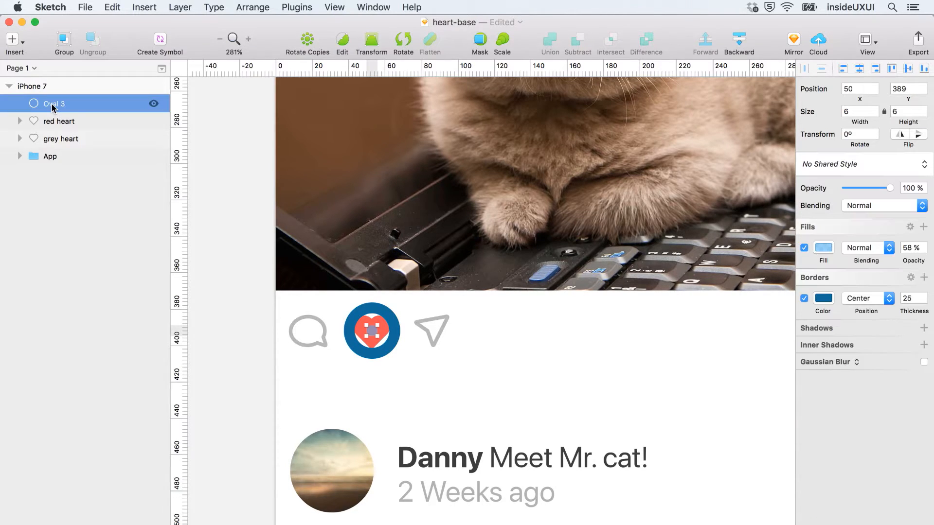
# - Rename the new circle layer to 'halo'
pyautogui.doubleClick(53, 104)
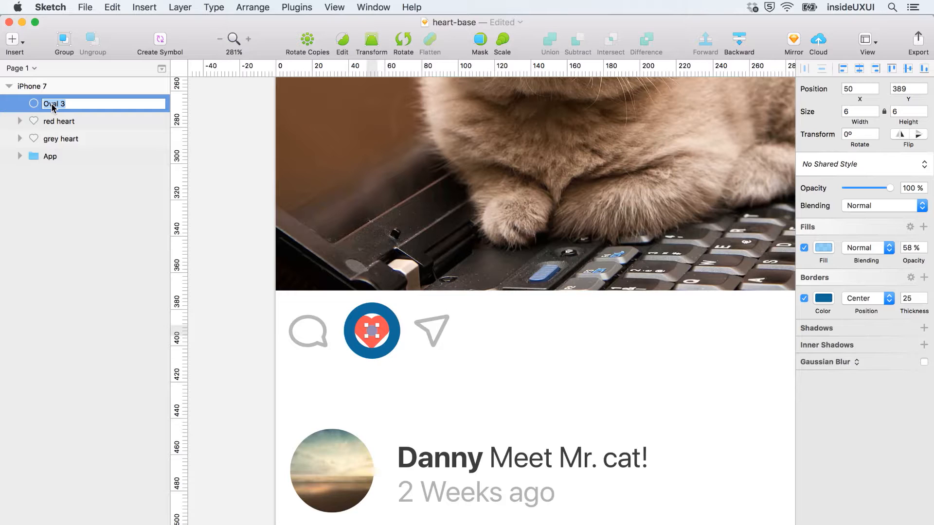
pyautogui.write('halo')
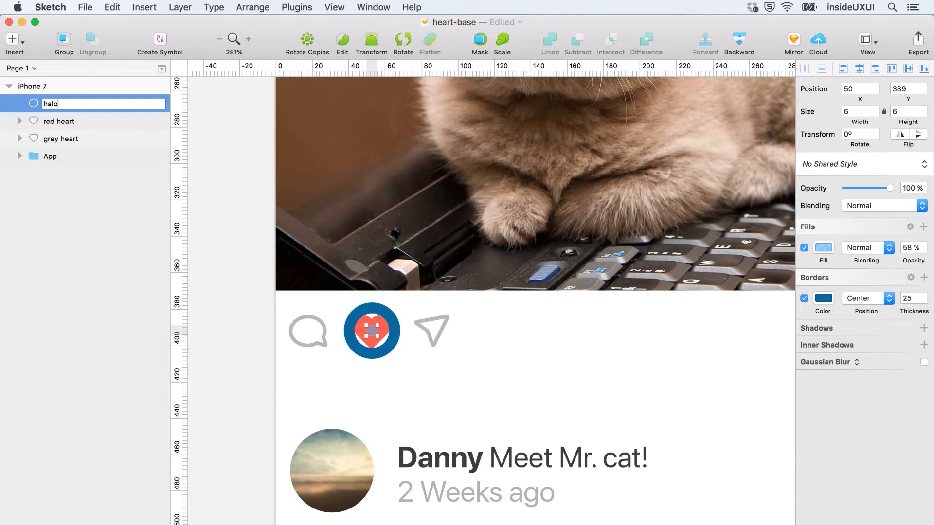
pyautogui.press('Return')
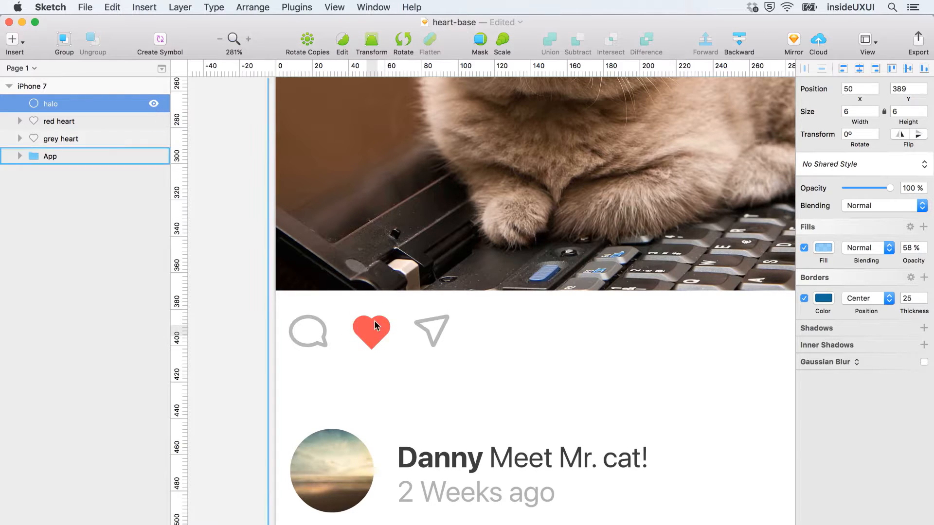
# - Draw a tiny 3×3 grey dot above the red heart and remove its border
pyautogui.click(262, 298)
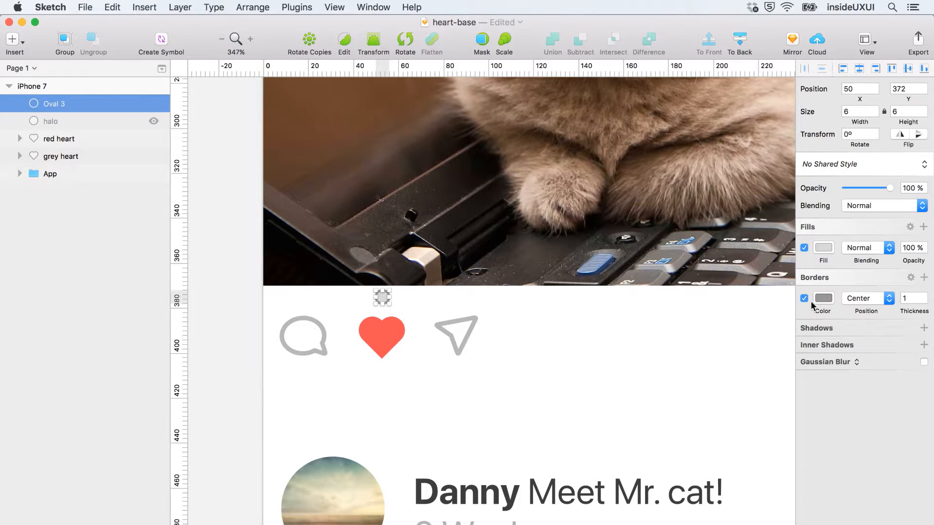
pyautogui.click(805, 298)
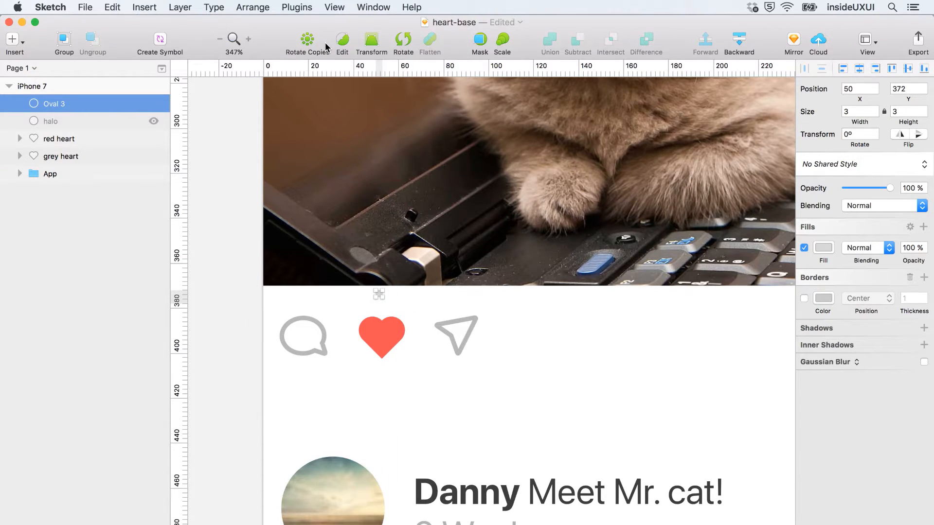
pyautogui.moveTo(306, 39)
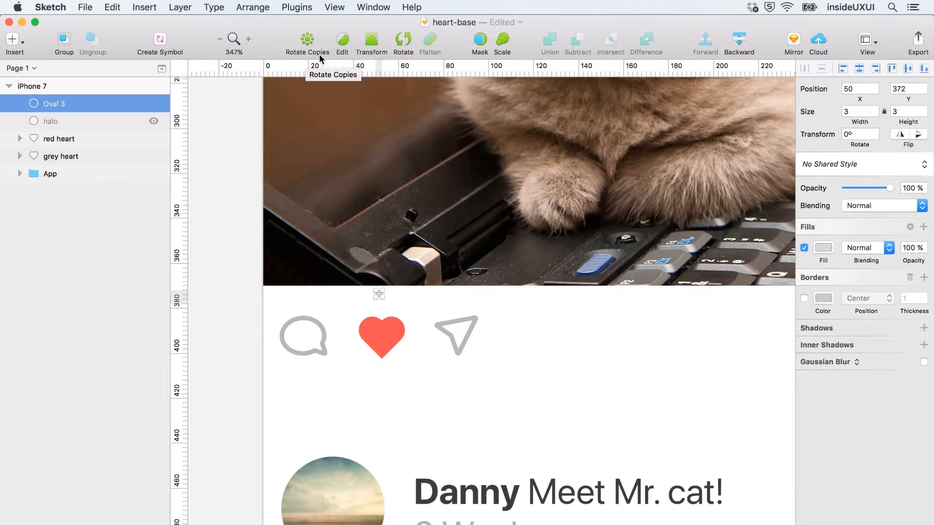
pyautogui.moveTo(310, 57)
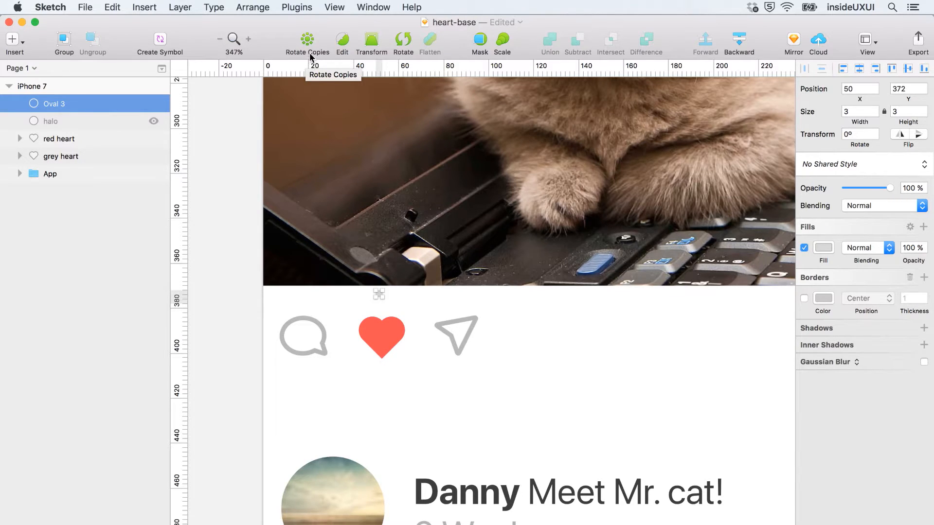
pyautogui.moveTo(301, 49)
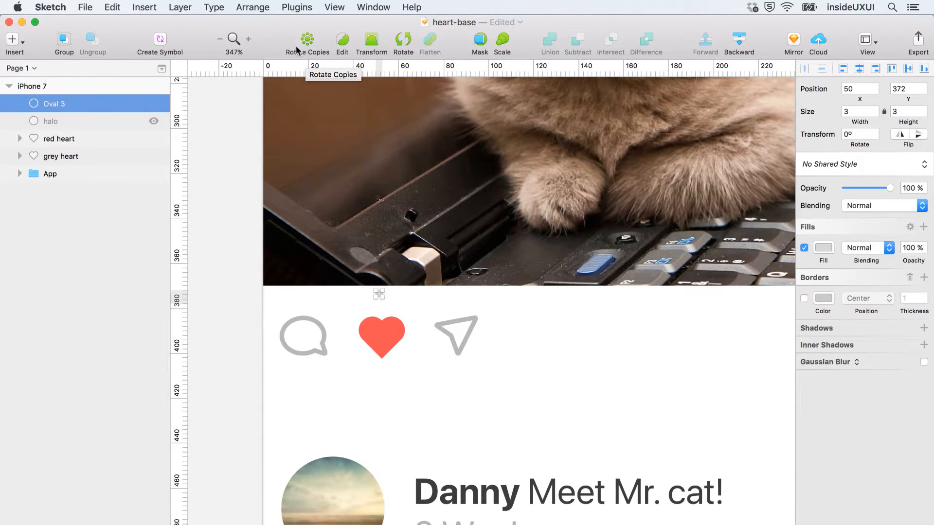
# - Customize the Sketch toolbar to add Rotate Copies and close the sheet with Done
pyautogui.rightClick(280, 36)
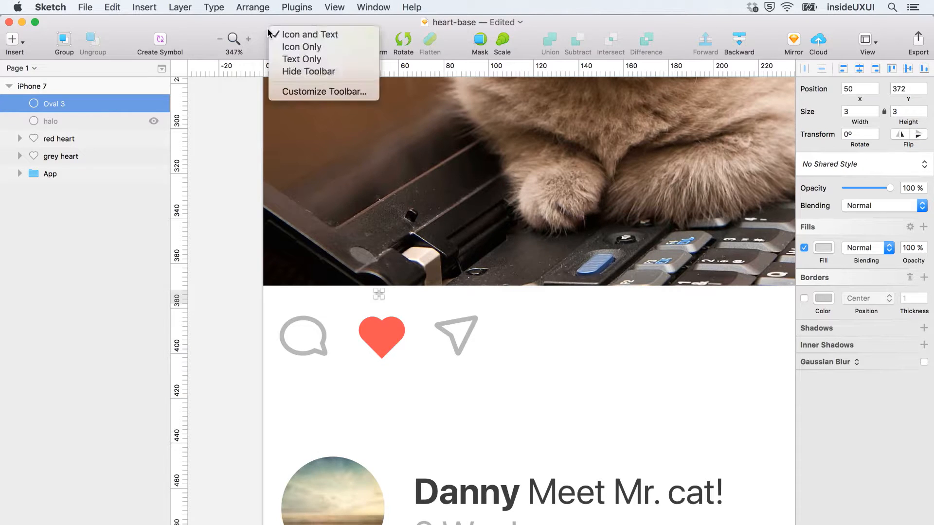
pyautogui.moveTo(323, 92)
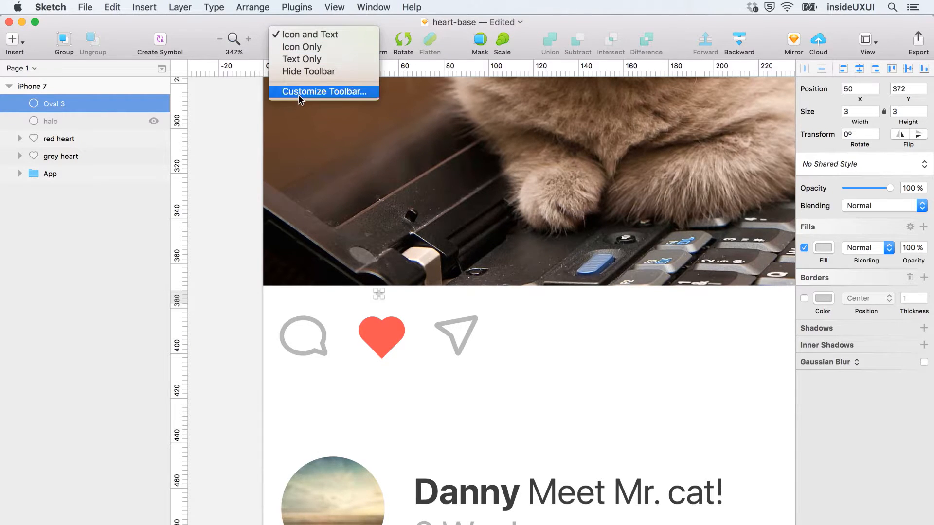
pyautogui.click(323, 92)
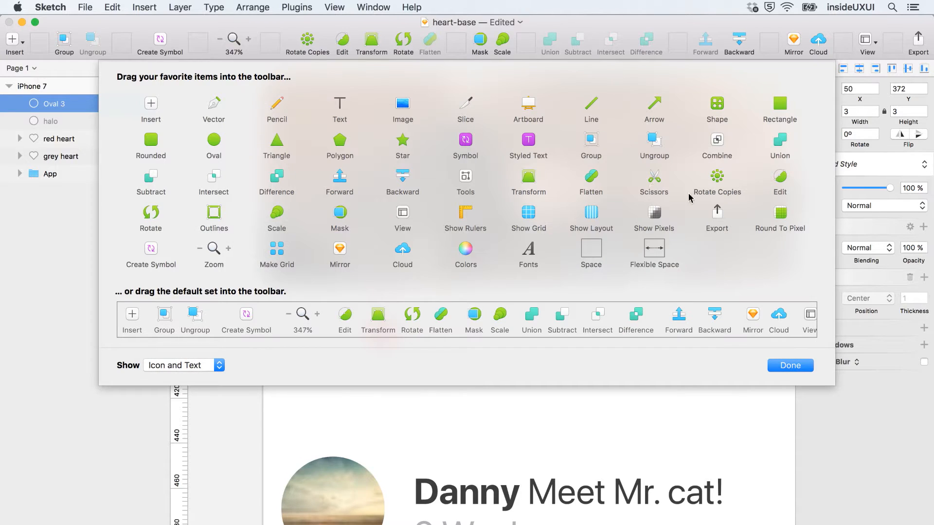
pyautogui.moveTo(719, 180)
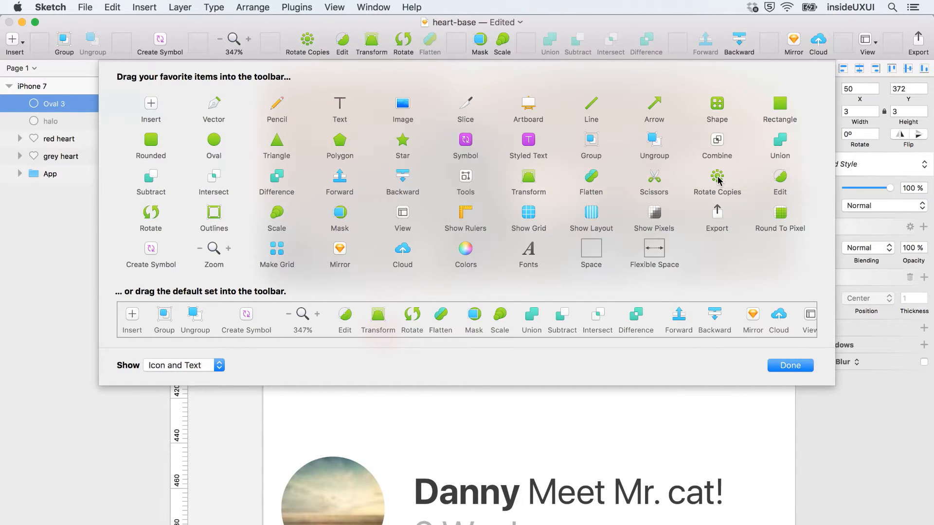
pyautogui.moveTo(640, 159)
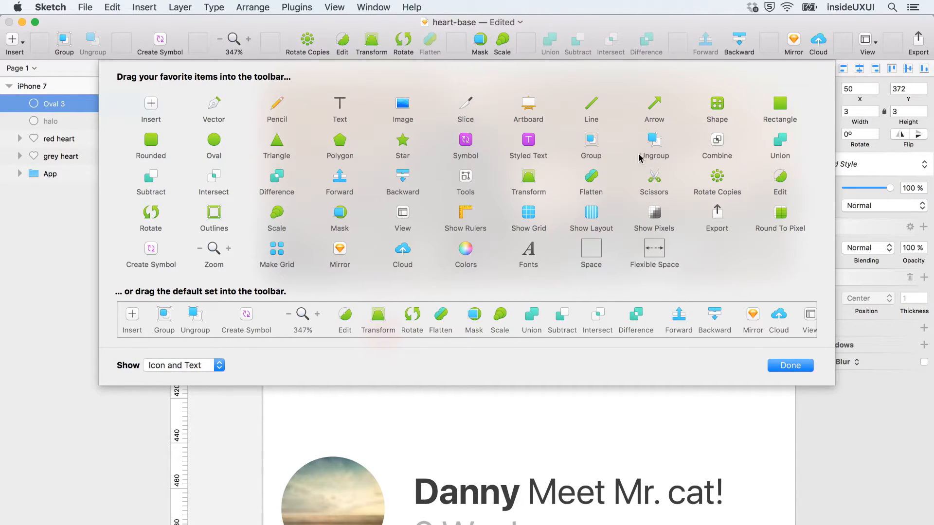
pyautogui.moveTo(790, 364)
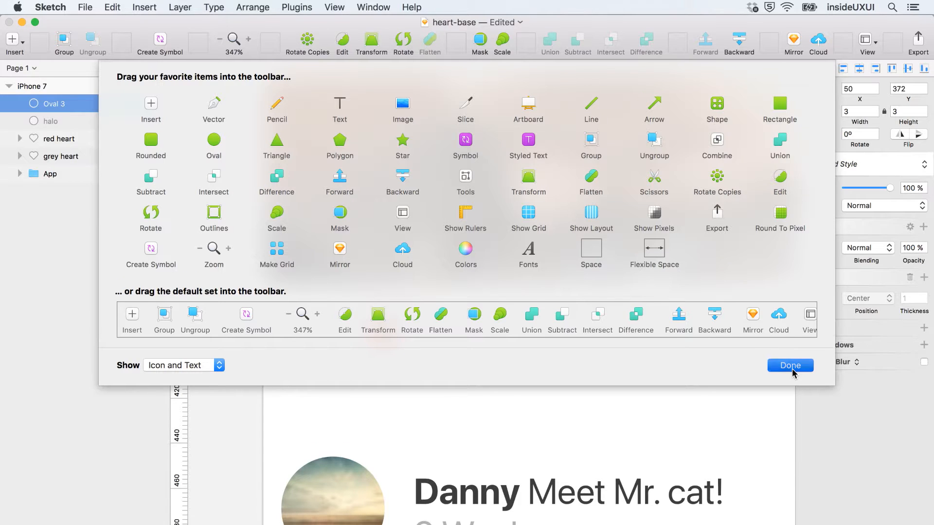
pyautogui.click(790, 365)
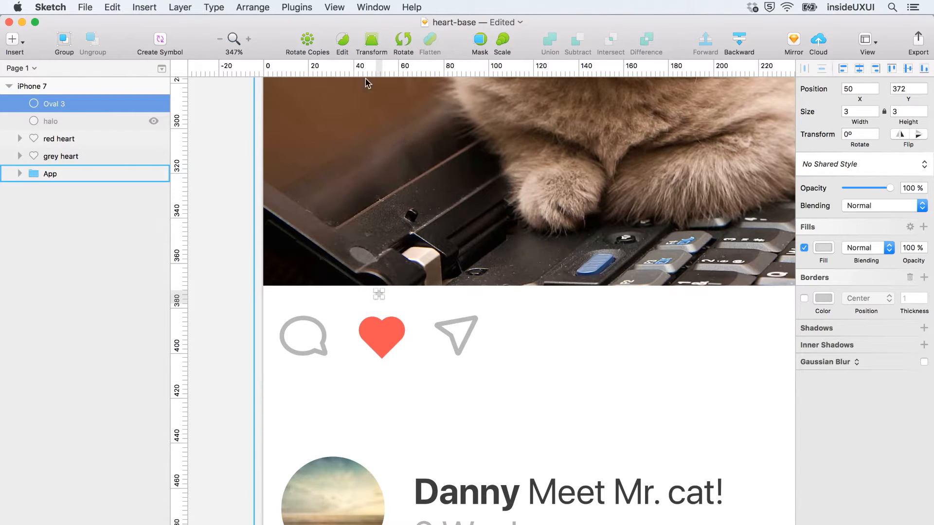
# - Use Rotate Copies with 6 copies to spread the dot into a ring of seven around the heart
pyautogui.click(306, 39)
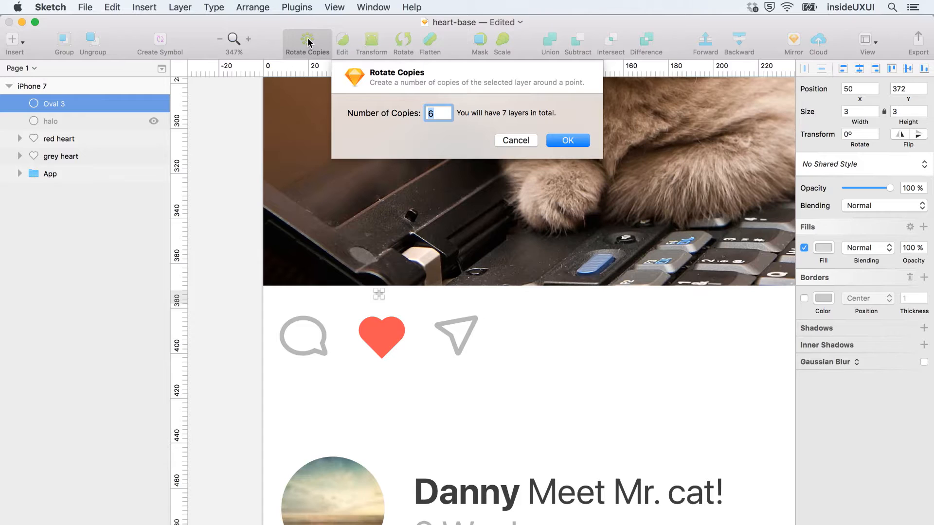
pyautogui.moveTo(541, 113)
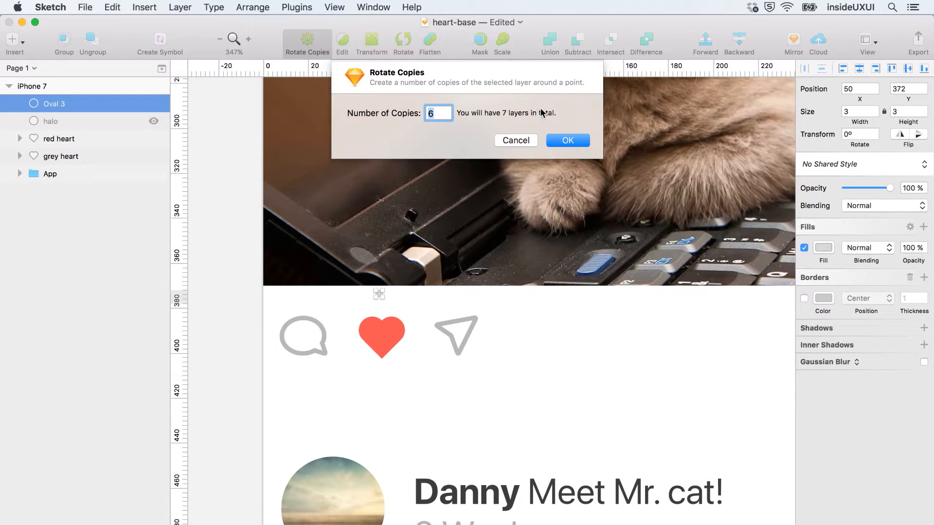
pyautogui.click(566, 140)
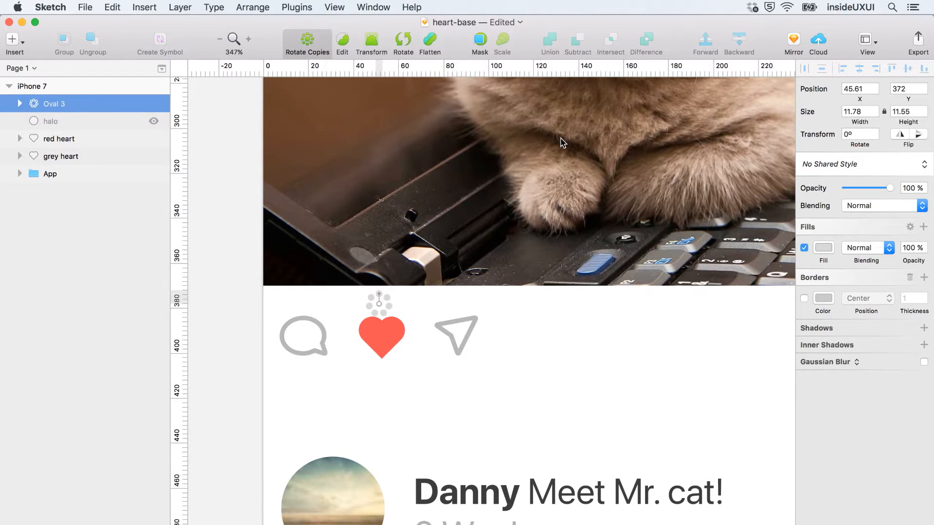
pyautogui.moveTo(394, 313)
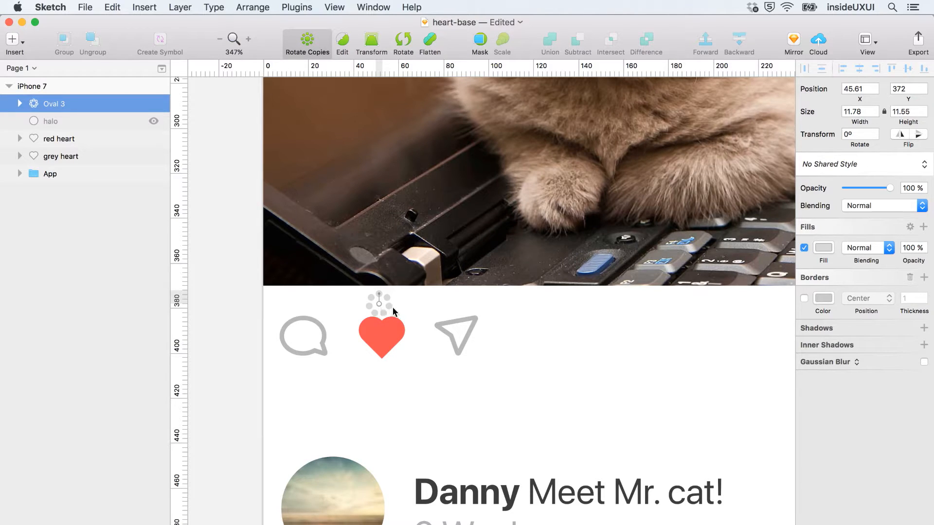
pyautogui.moveTo(381, 308)
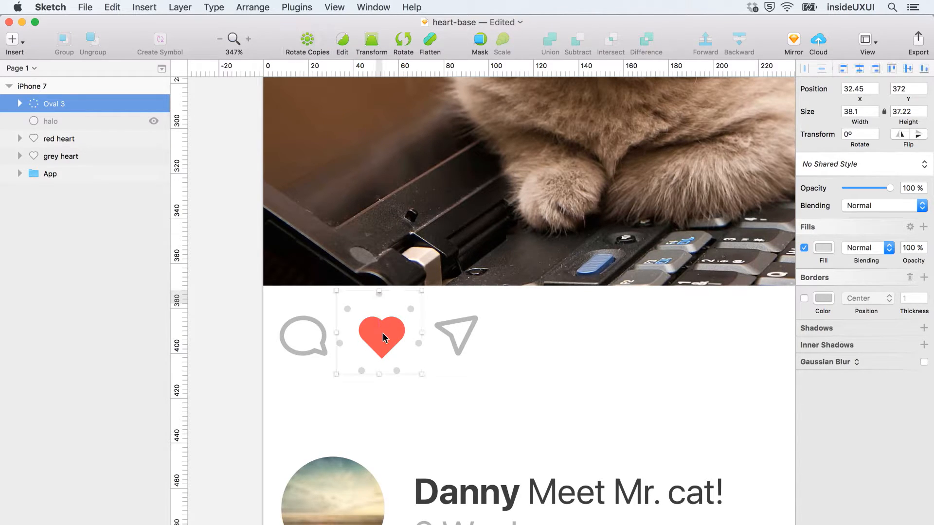
pyautogui.click(49, 173)
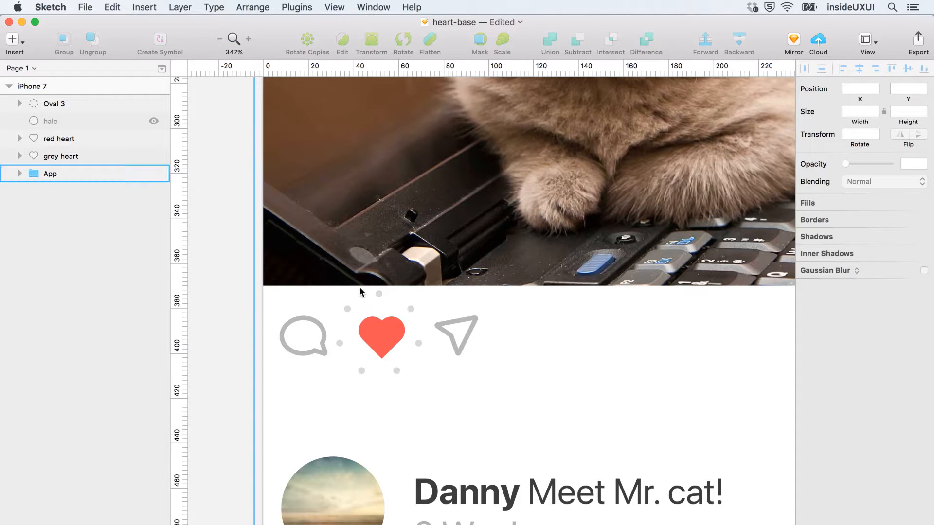
pyautogui.click(54, 103)
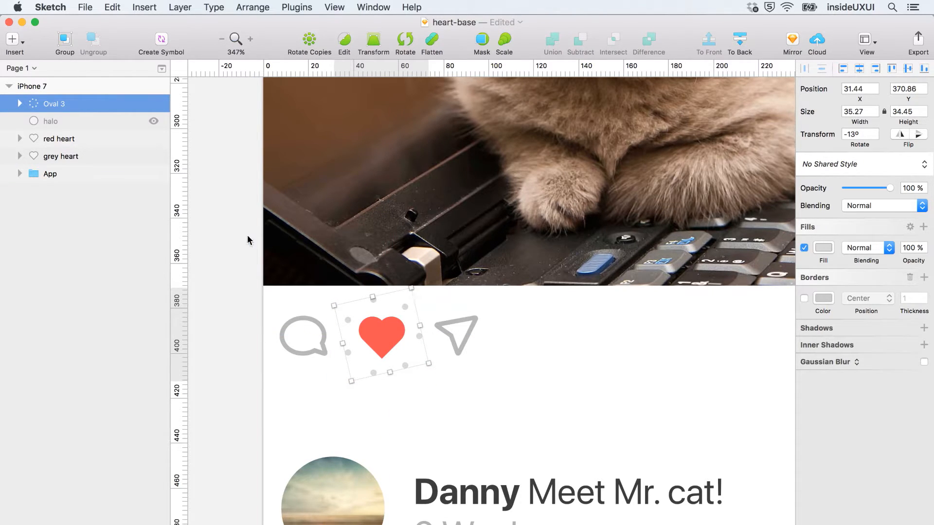
# - Draw a new borderless grey dot and shrink it to 4×4
pyautogui.click(50, 174)
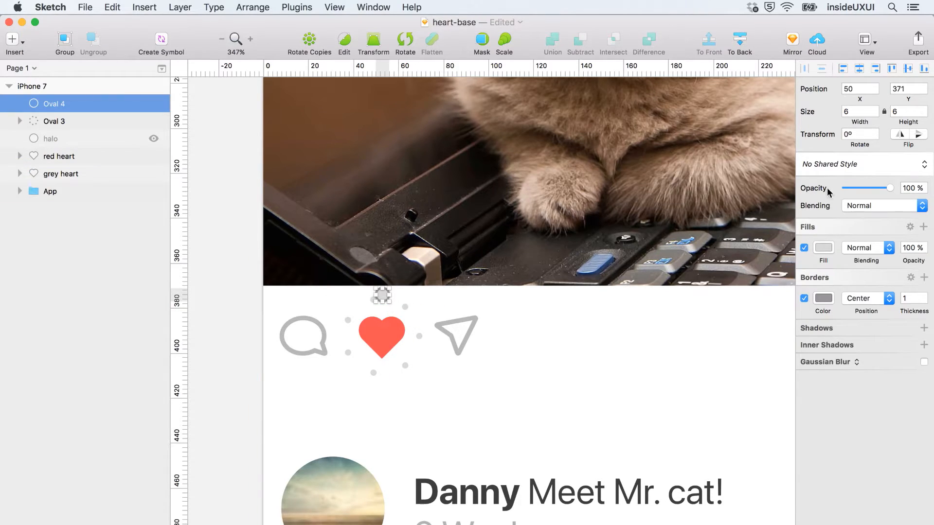
pyautogui.click(805, 298)
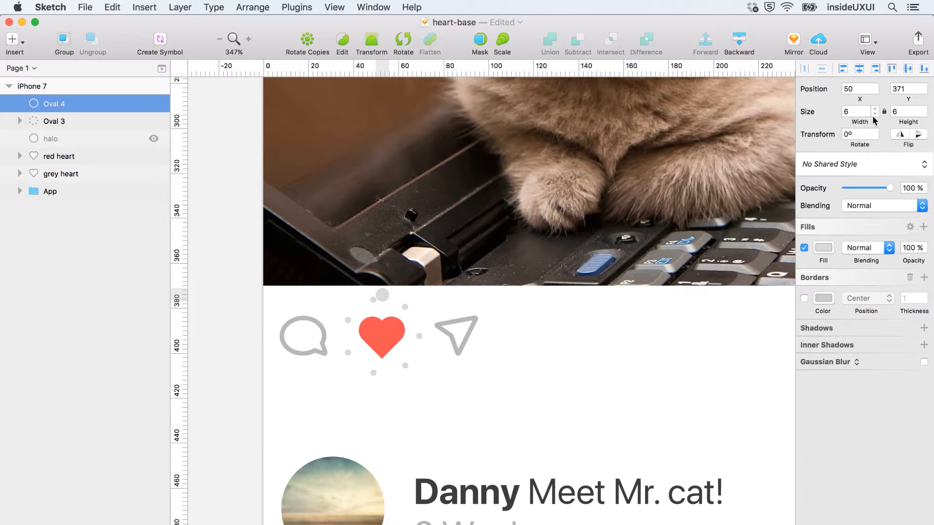
pyautogui.click(876, 115)
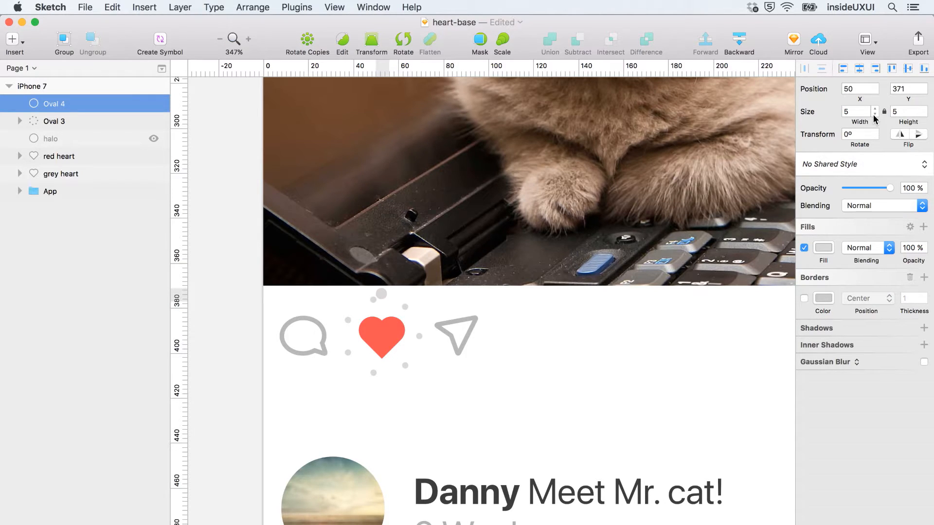
pyautogui.click(875, 114)
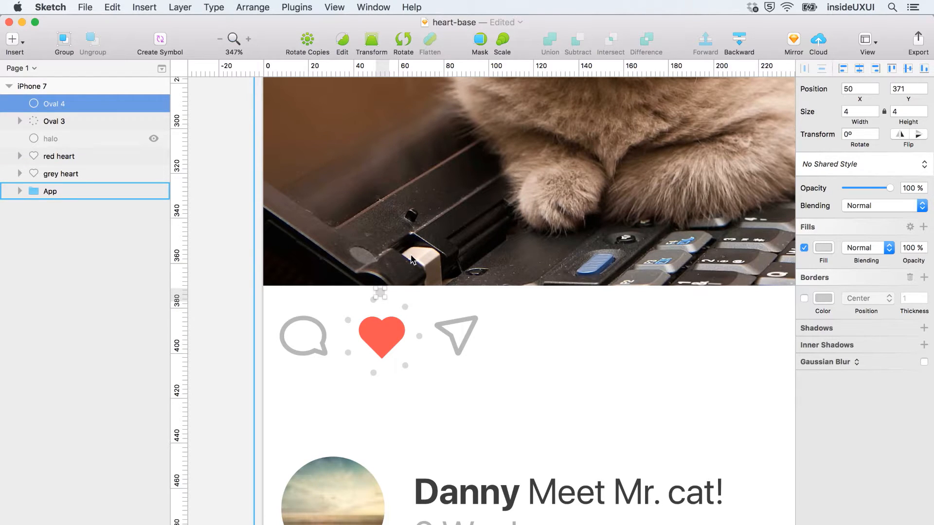
# - Rotate Copies the 4×4 dot into a second ring of seven around the heart, tilted slightly
pyautogui.click(307, 43)
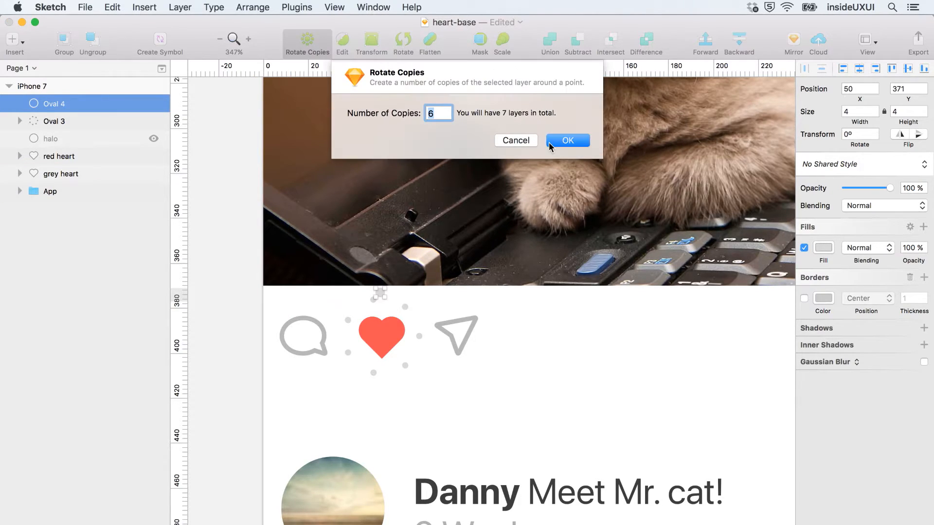
pyautogui.click(567, 140)
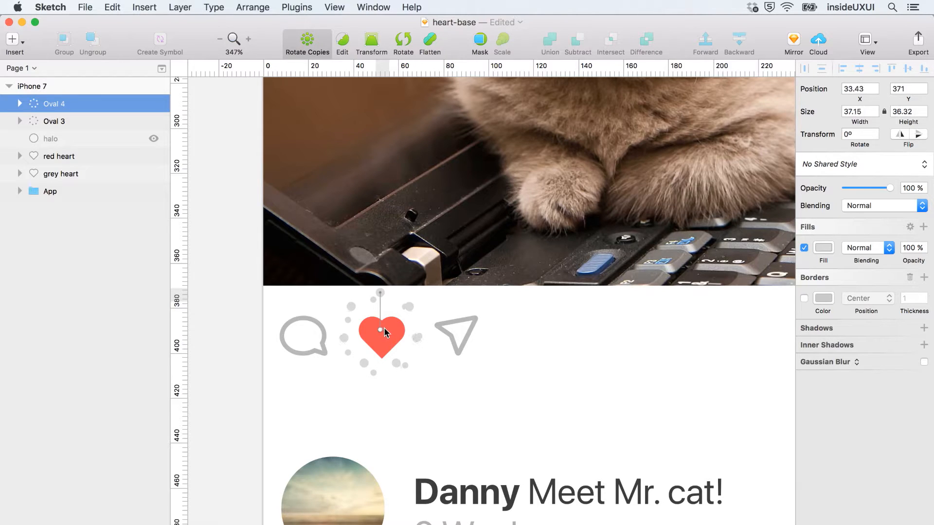
pyautogui.click(380, 332)
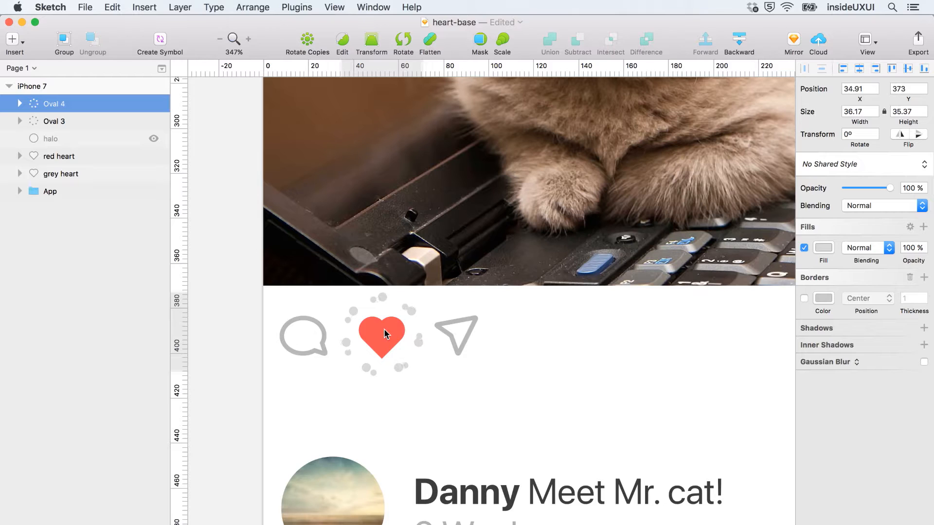
pyautogui.click(381, 334)
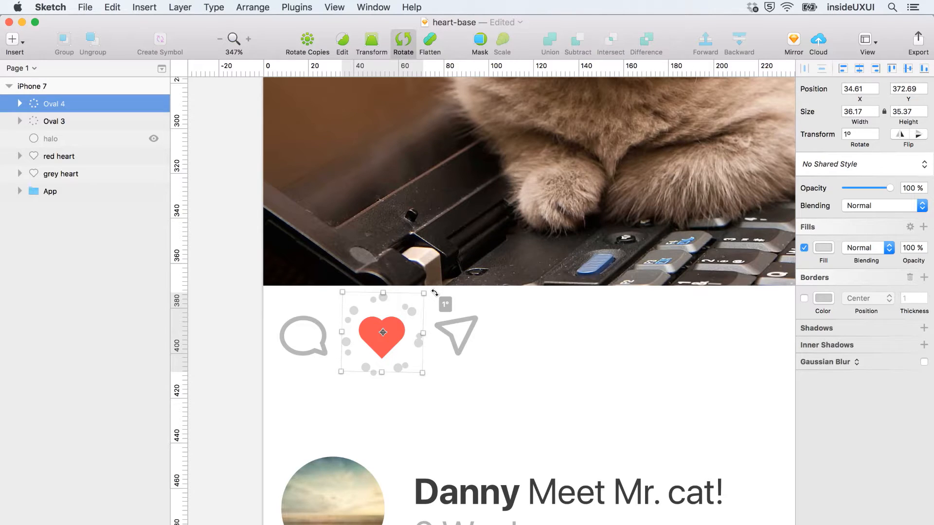
pyautogui.click(236, 271)
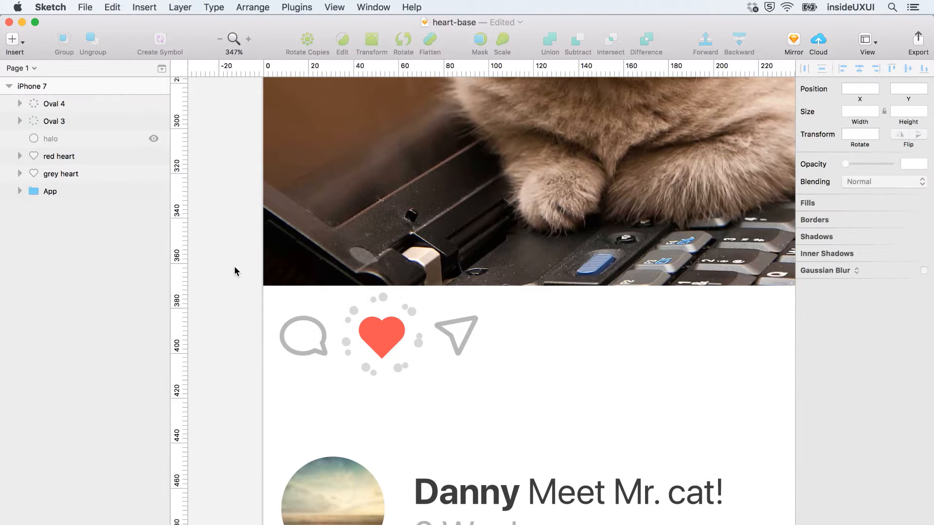
# - Ungroup the second dot ring and start renaming its dots, naming the first 'big-1'
pyautogui.click(20, 103)
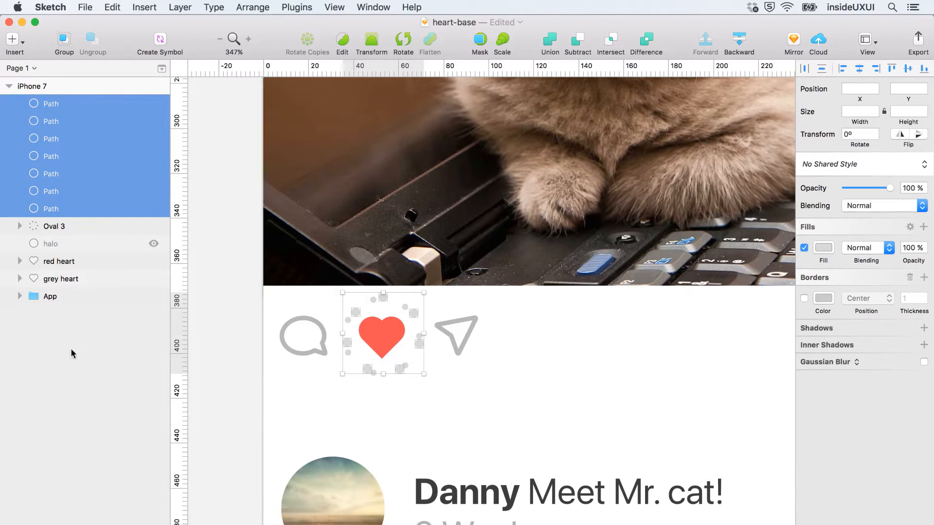
pyautogui.click(51, 104)
pyautogui.write('b')
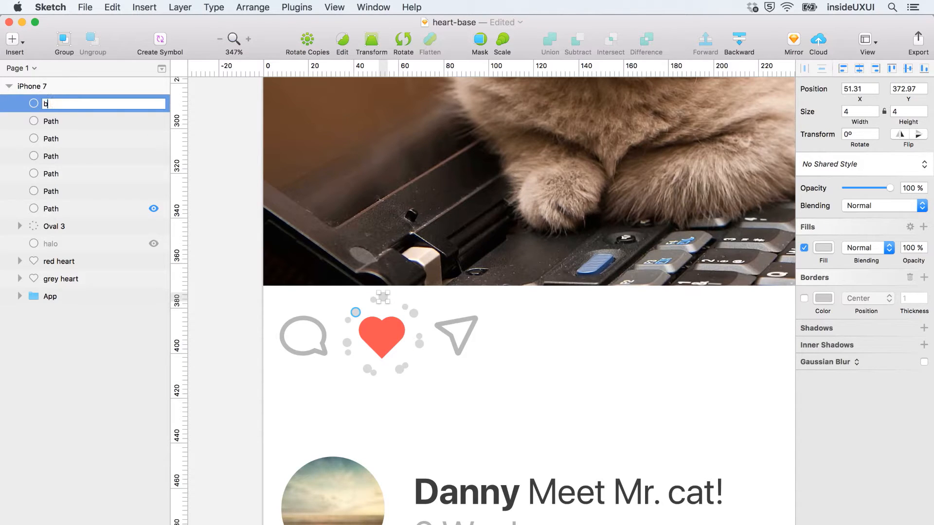
pyautogui.write('ig-')
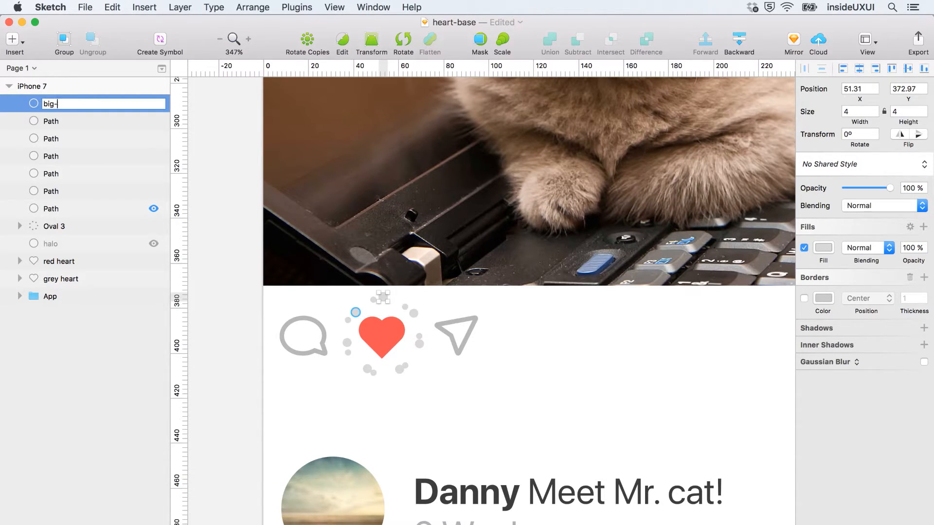
pyautogui.write('1')
pyautogui.click(103, 208)
pyautogui.write('big-7')
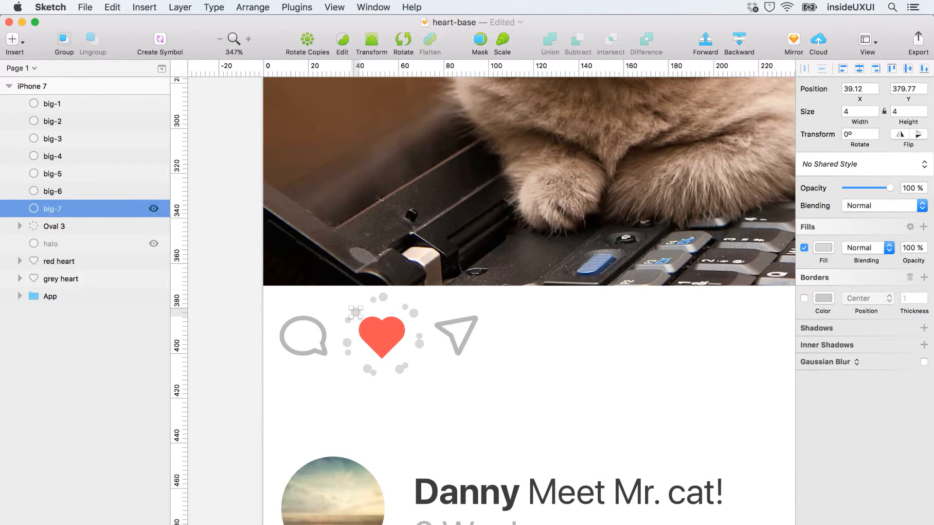
# - Ungroup the first ring and rename its dots small-1 through small-7, finishing big-1 through big-7
pyautogui.click(20, 225)
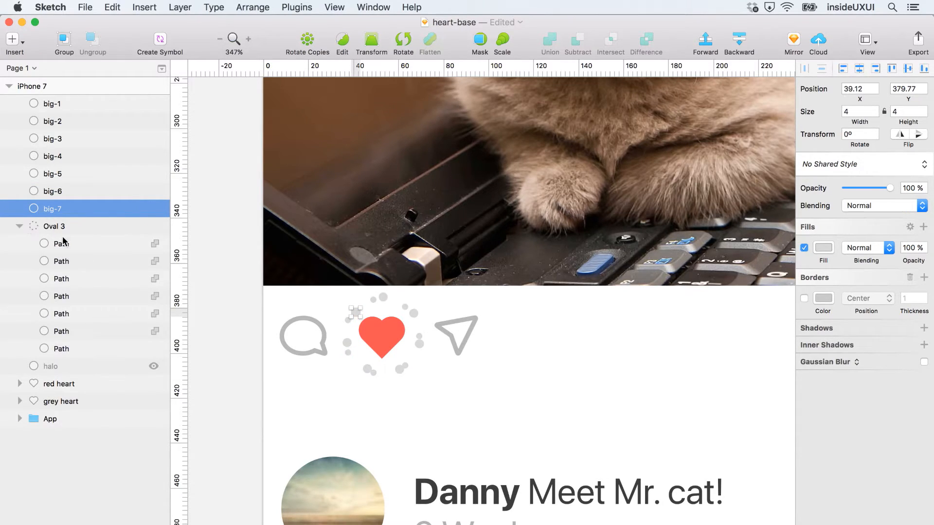
pyautogui.click(54, 226)
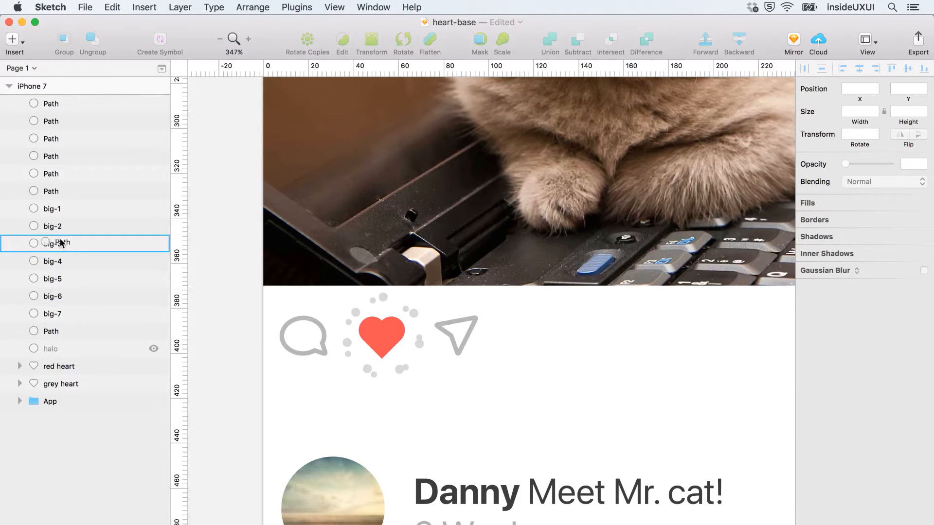
pyautogui.click(50, 208)
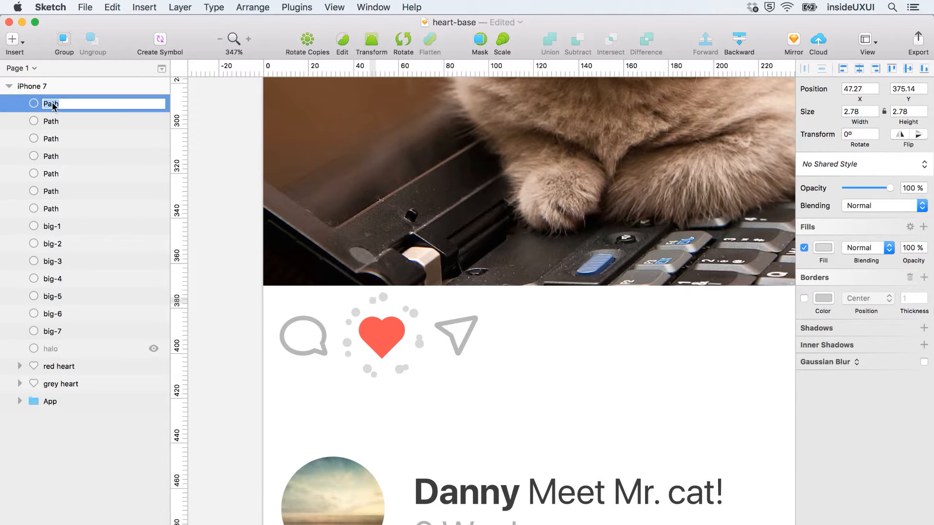
pyautogui.write('big-')
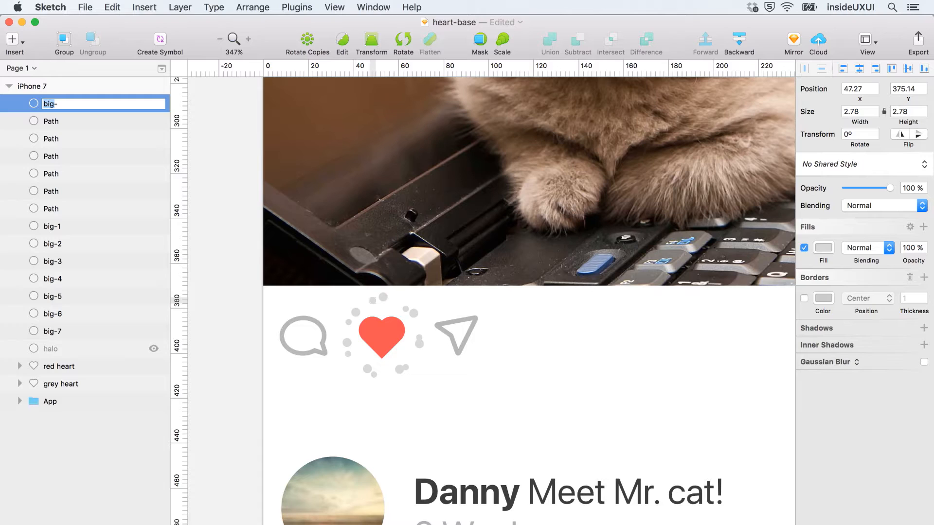
pyautogui.write('small-1')
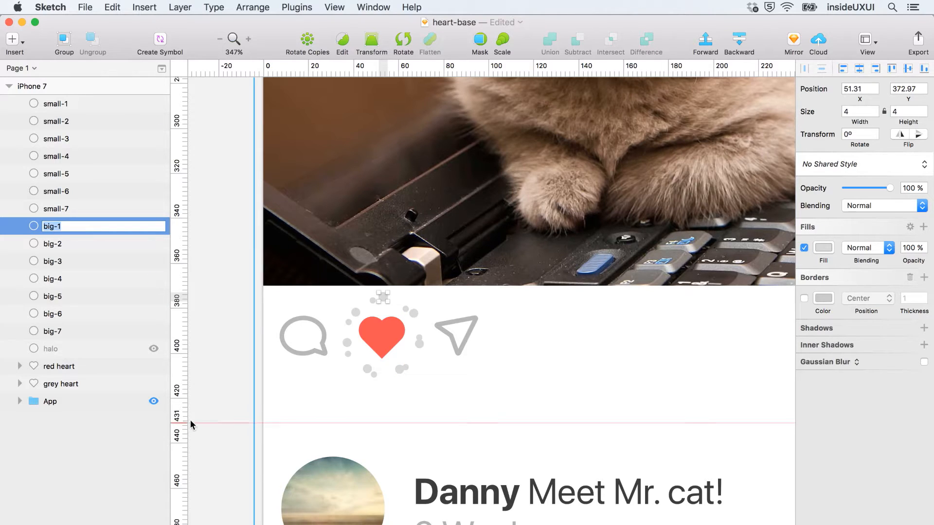
pyautogui.click(211, 417)
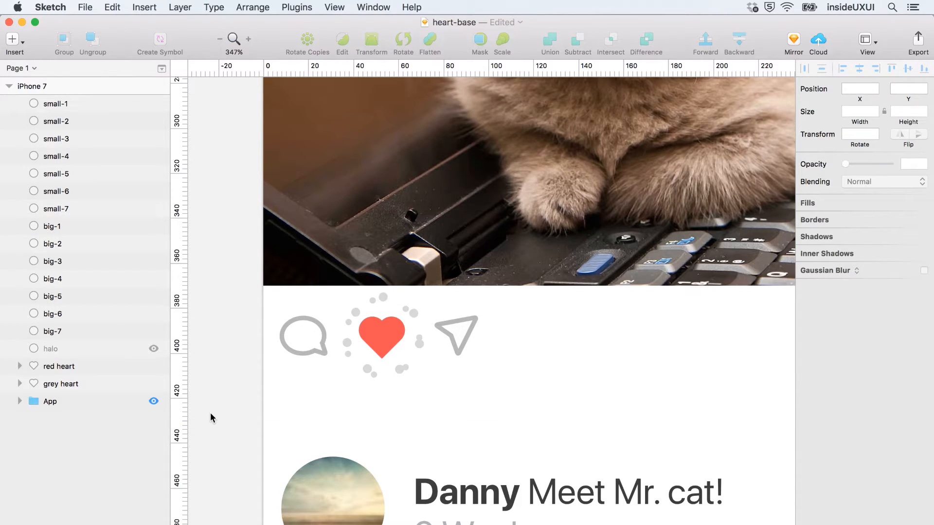
# - Hide the red heart, grey heart and App layers, then select the small-1 and big-1 dot pair
pyautogui.click(153, 366)
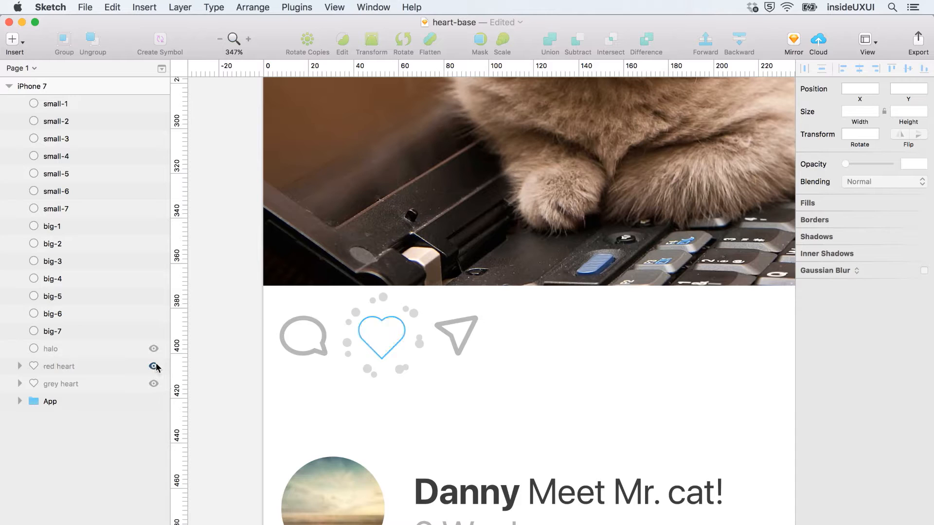
pyautogui.click(154, 366)
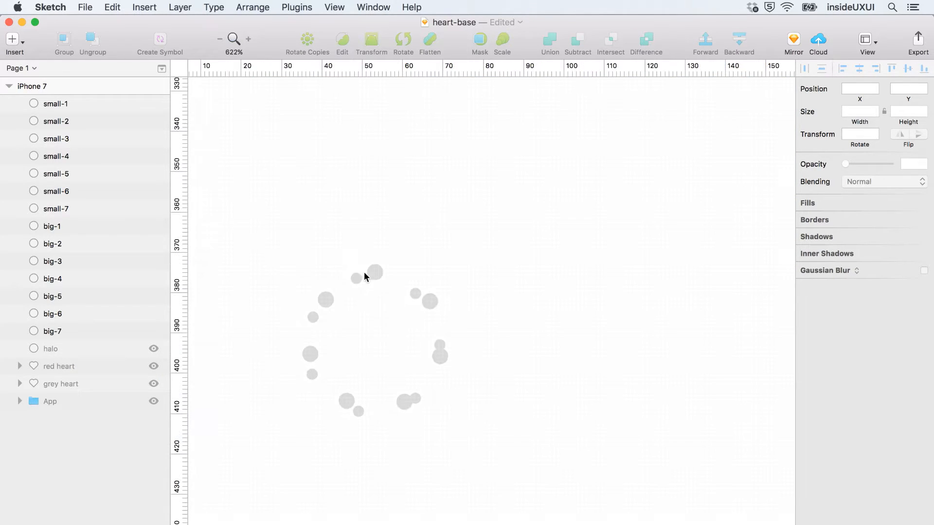
pyautogui.click(374, 272)
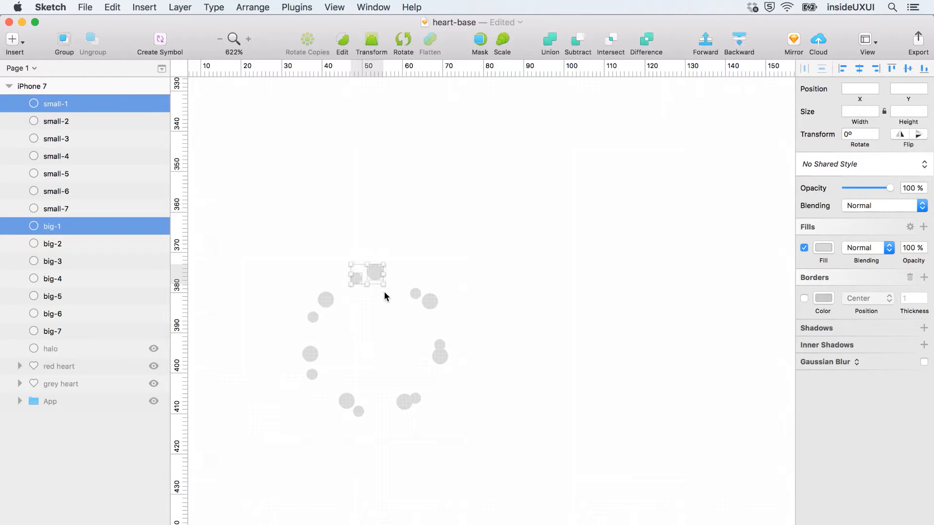
pyautogui.moveTo(320, 11)
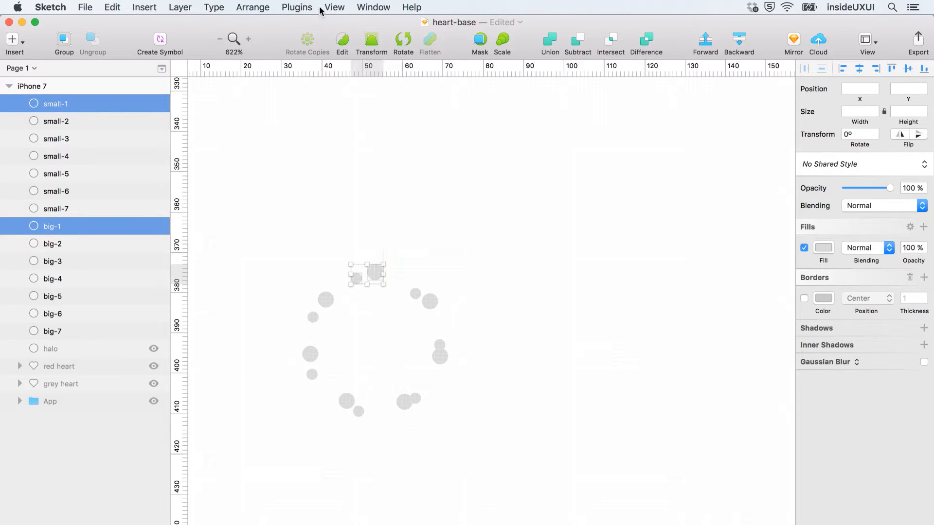
pyautogui.click(411, 7)
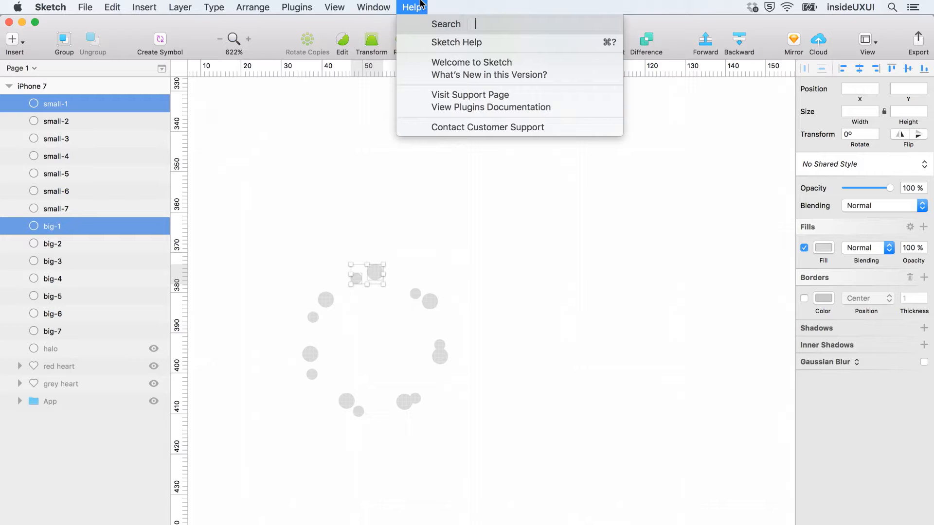
# - Find the colour palette via Help and colour the first two dot pairs pink and purple
pyautogui.write('colo')
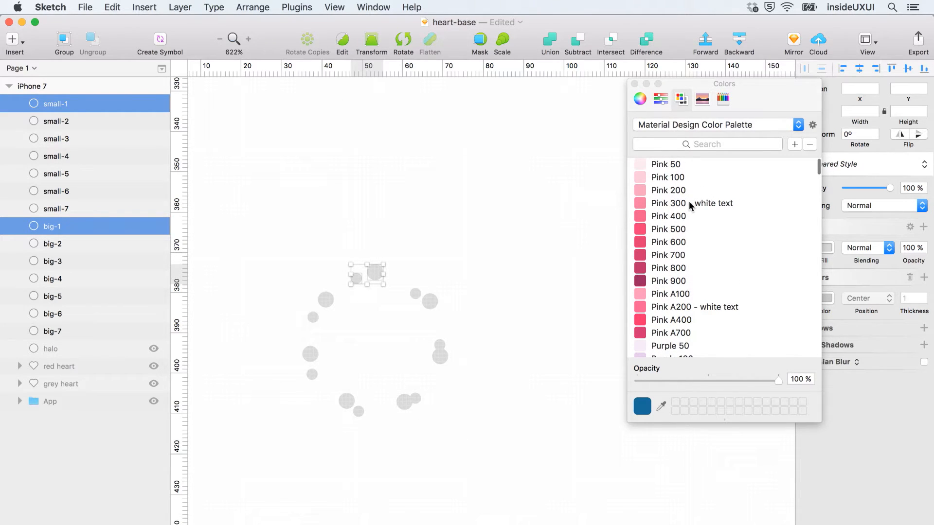
pyautogui.click(691, 203)
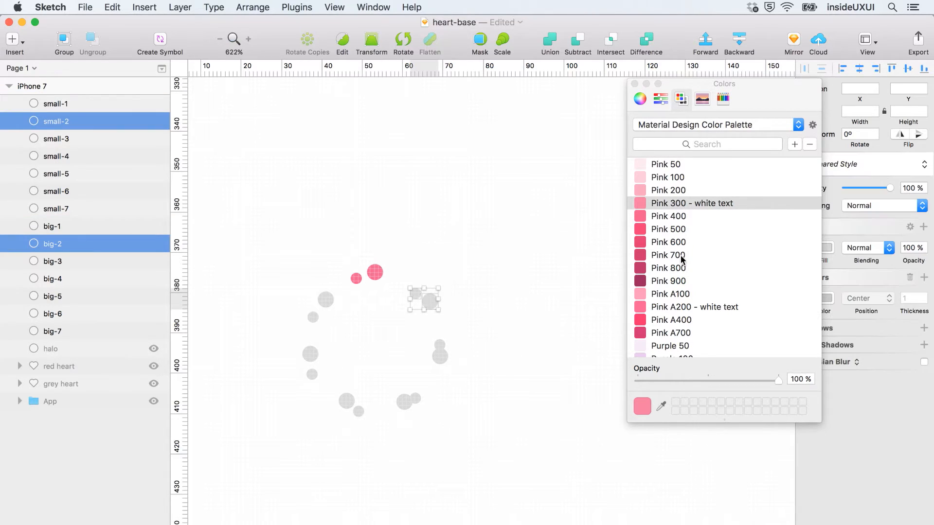
pyautogui.scroll(-3)
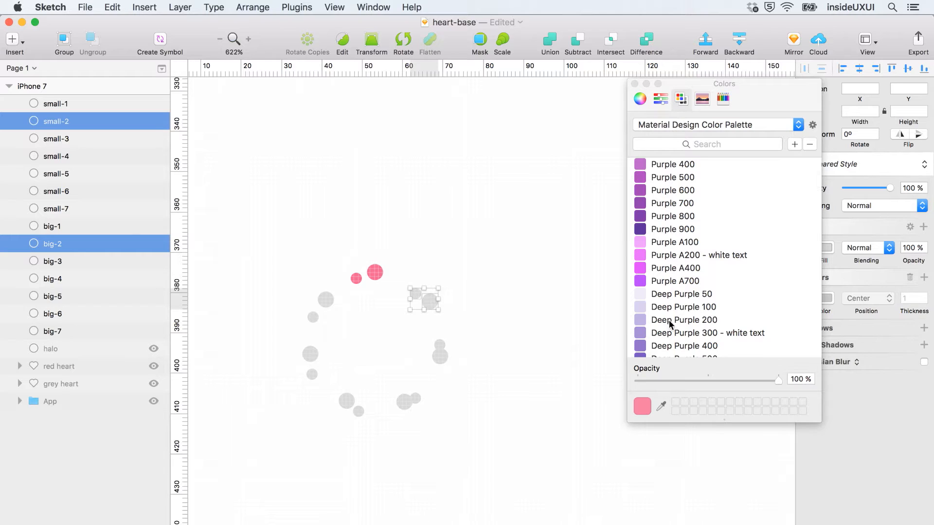
pyautogui.click(708, 333)
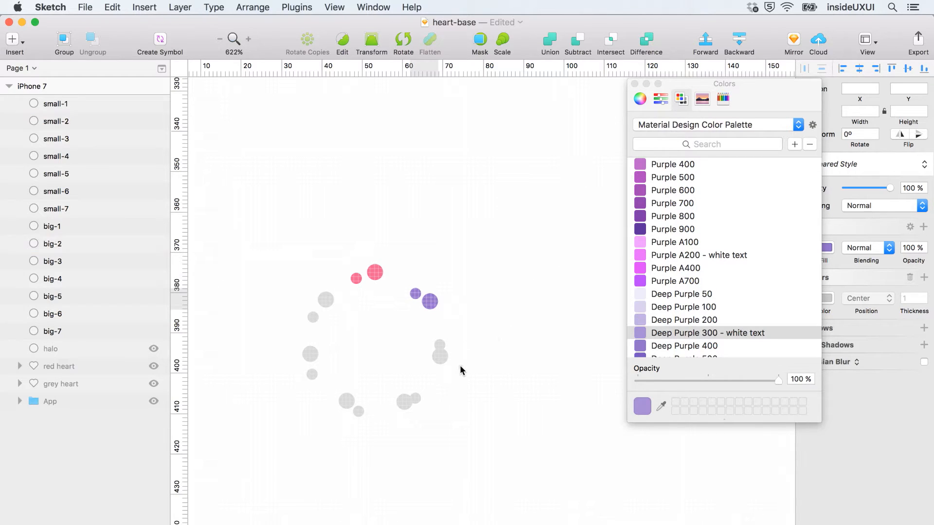
# - Colour the remaining dot pairs light blue, teal and orange from the palette
pyautogui.scroll(-3)
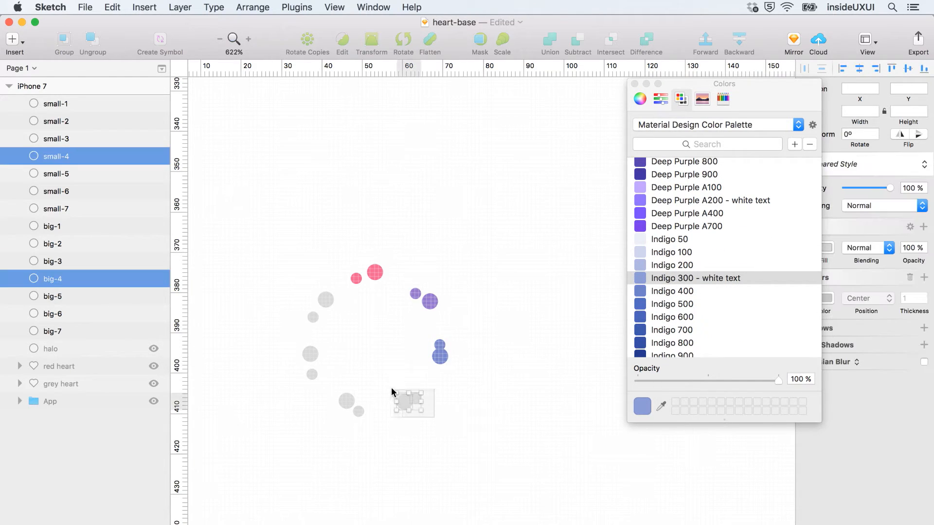
pyautogui.scroll(-3)
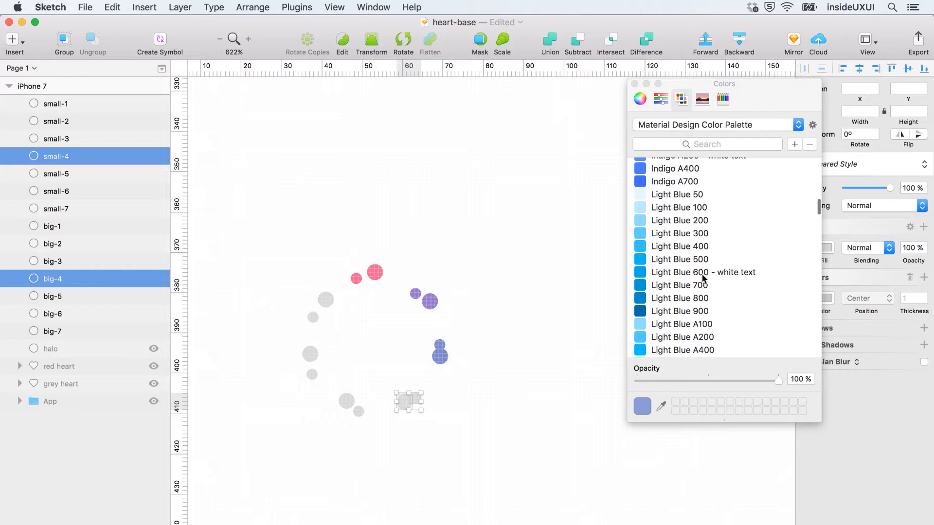
pyautogui.click(702, 272)
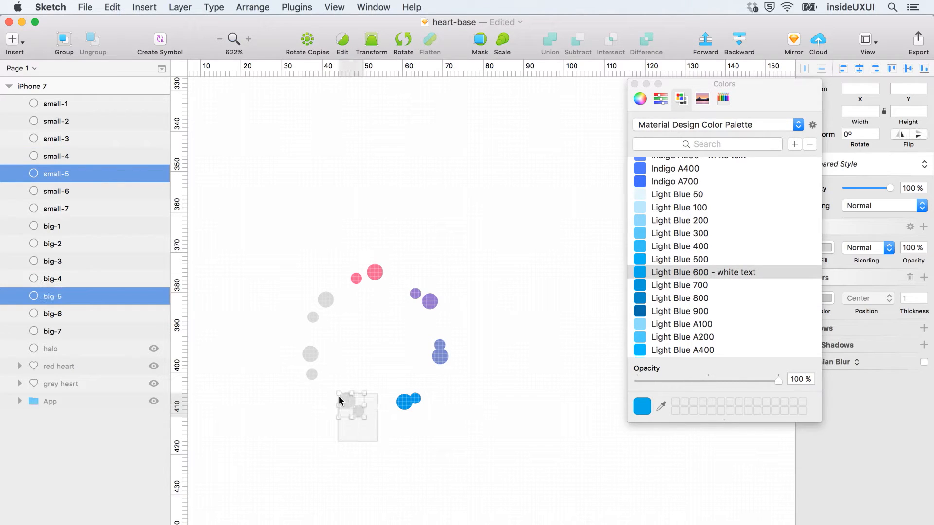
pyautogui.scroll(-3)
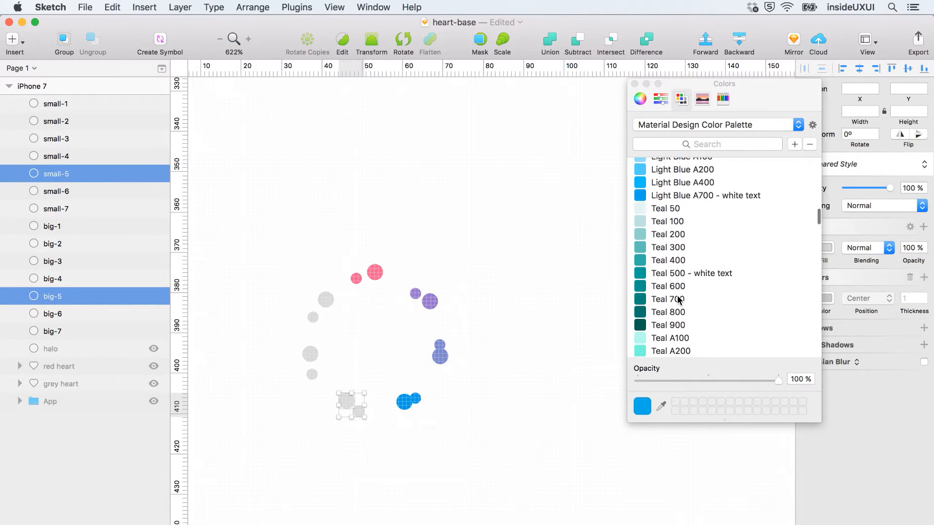
pyautogui.click(692, 275)
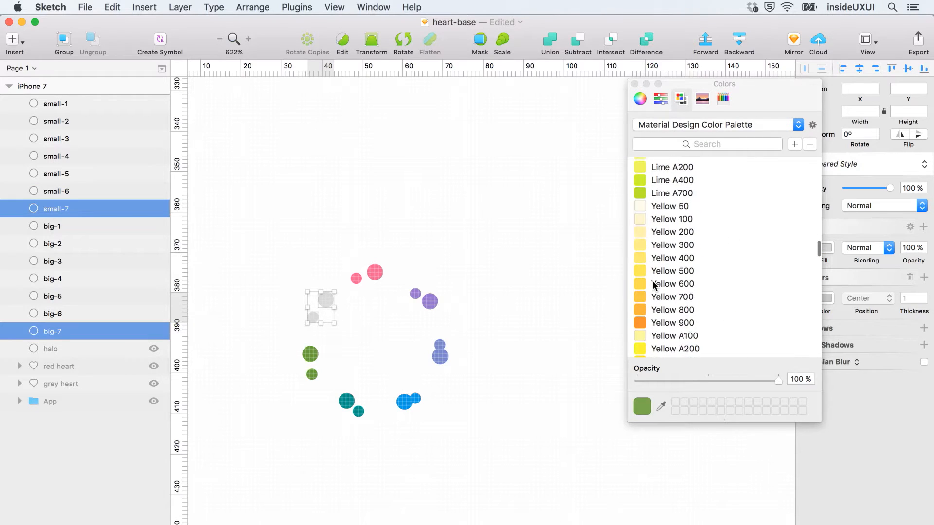
pyautogui.click(698, 230)
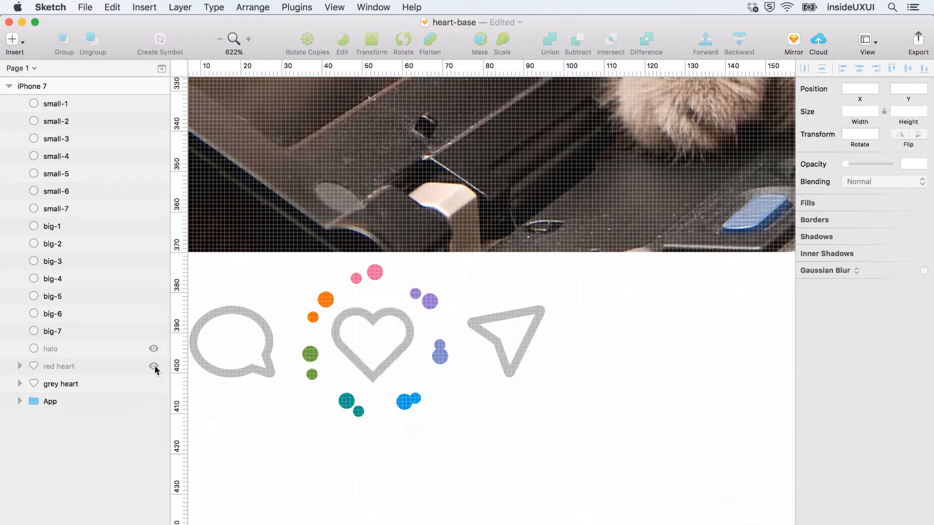
# - Unhide the red heart and halo and send the iPhone 7 artboard to Flinto via the plugin
pyautogui.click(154, 366)
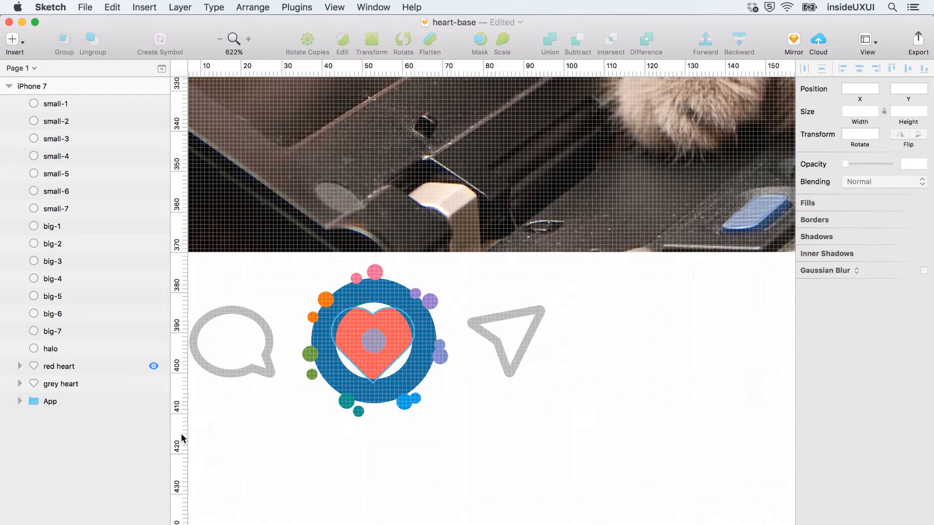
pyautogui.click(296, 7)
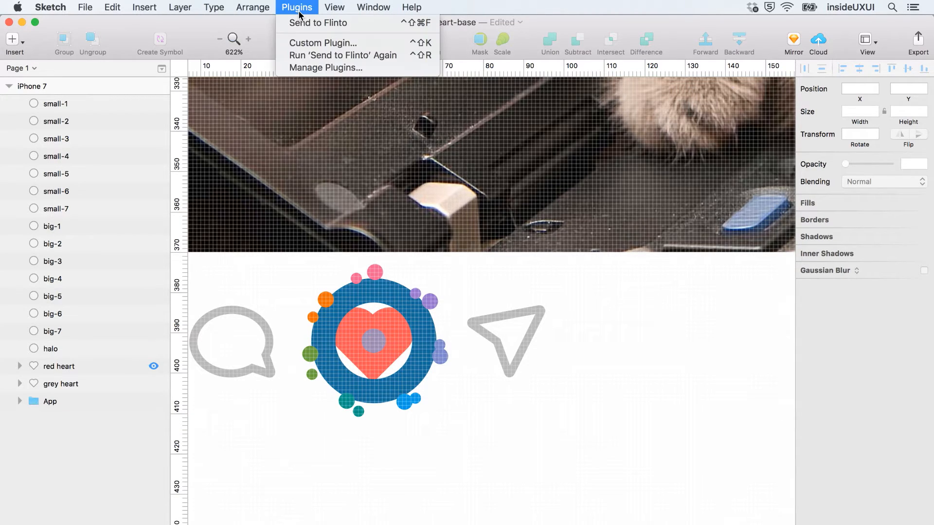
pyautogui.moveTo(318, 23)
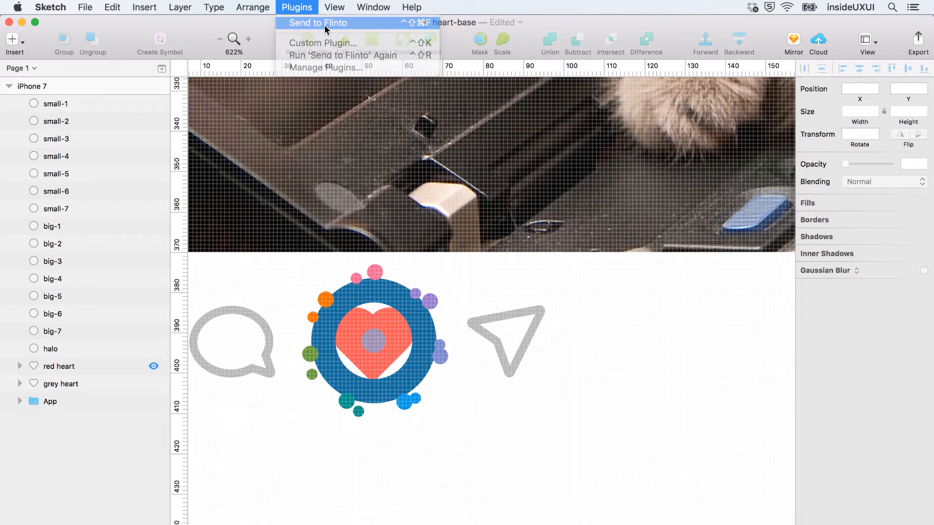
pyautogui.click(318, 22)
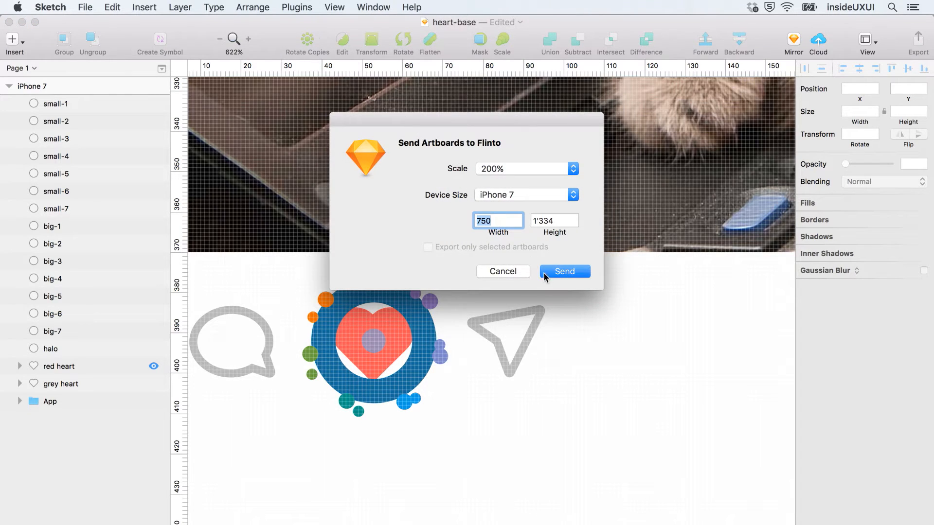
pyautogui.click(564, 272)
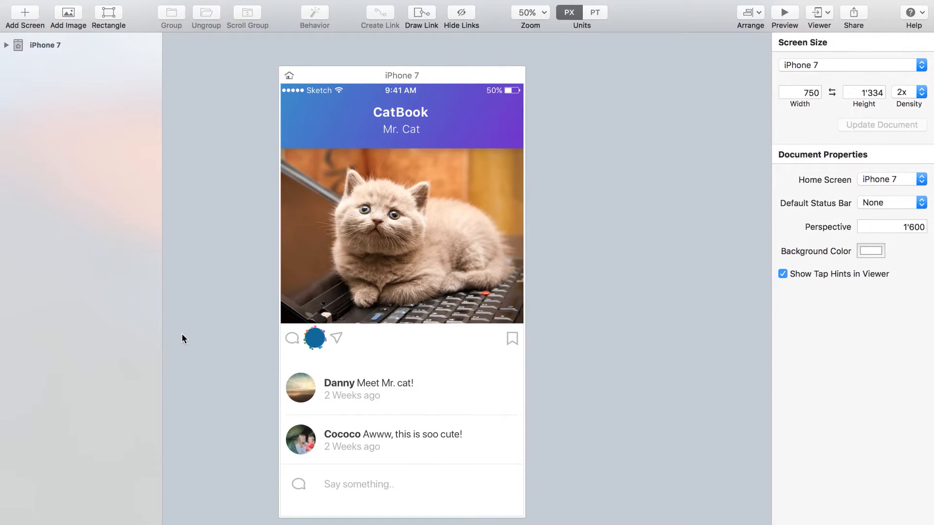
pyautogui.moveTo(55, 66)
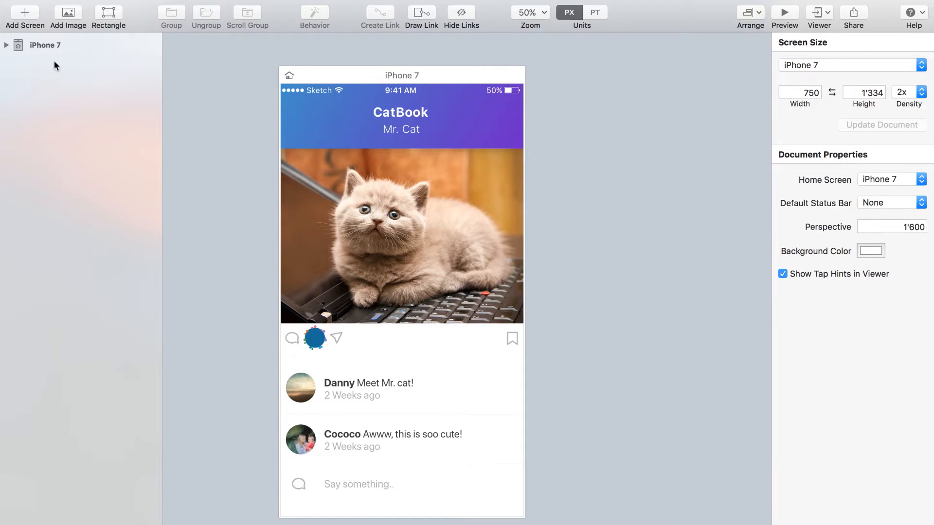
# - Expand the iPhone 7 layers, set dots, halo and red heart to 0% opacity, then add grey heart to selection
pyautogui.click(6, 45)
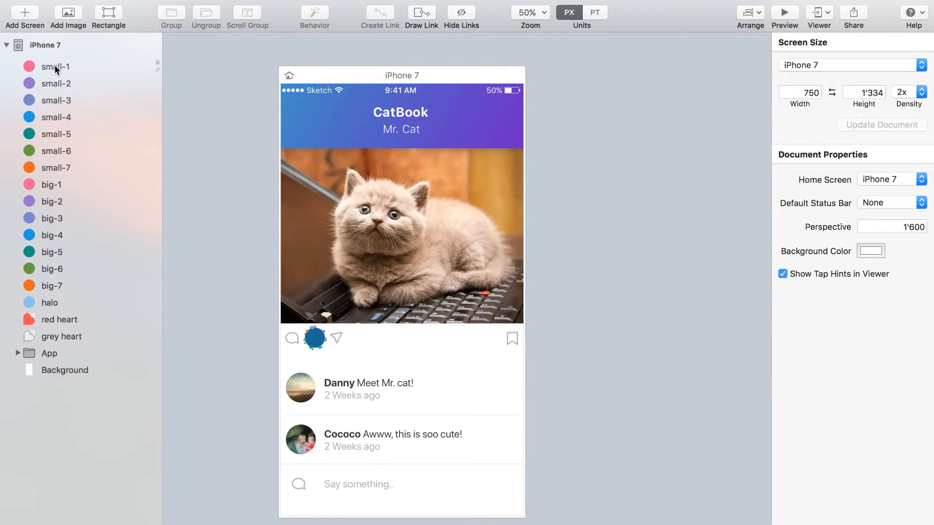
pyautogui.click(314, 338)
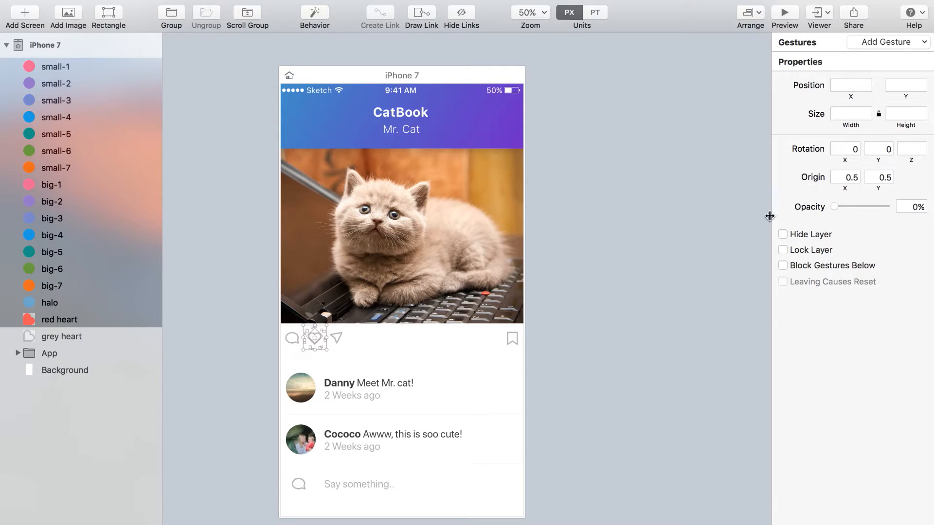
pyautogui.click(60, 336)
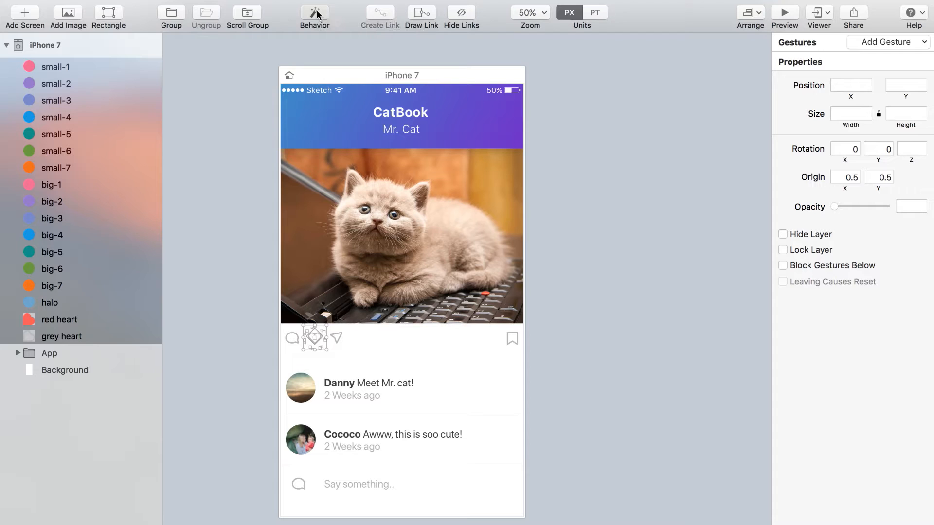
# - Create a behaviour from the selected heart and burst layers, opening the Behavior Designer
pyautogui.click(314, 13)
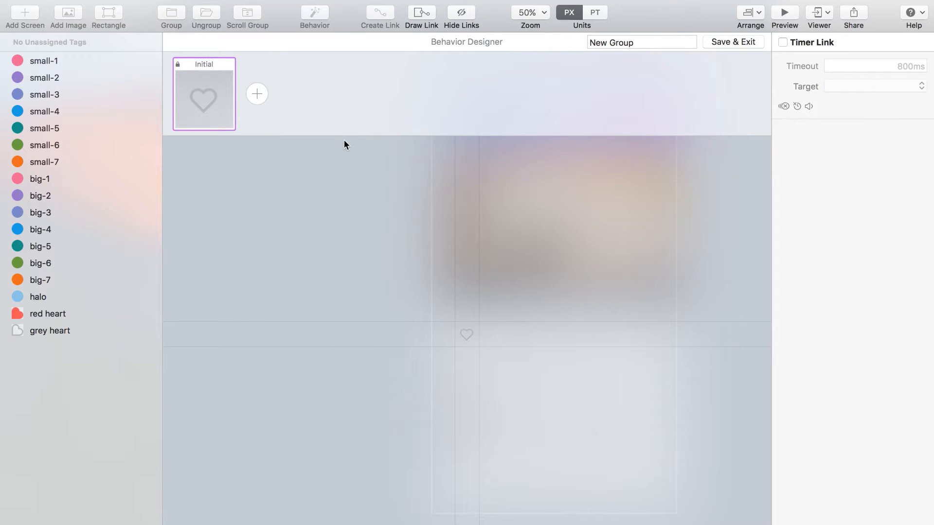
pyautogui.moveTo(448, 299)
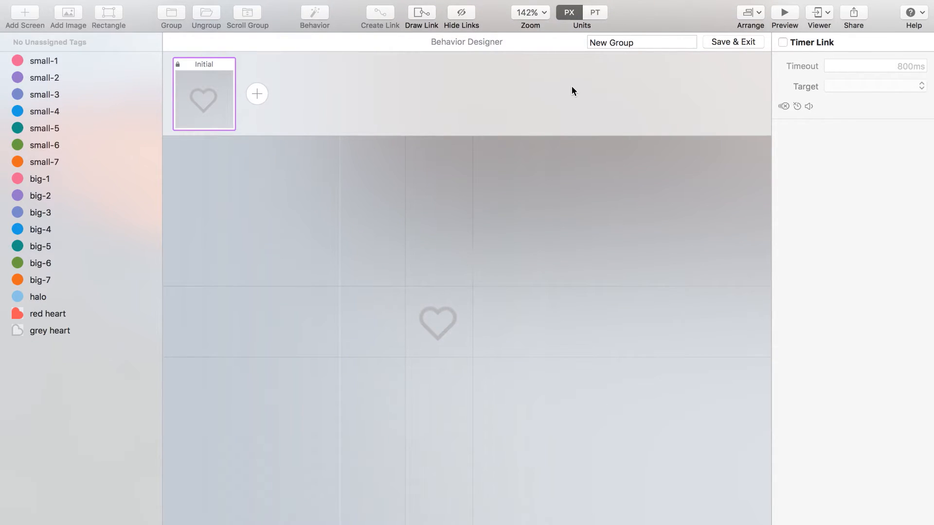
pyautogui.moveTo(214, 78)
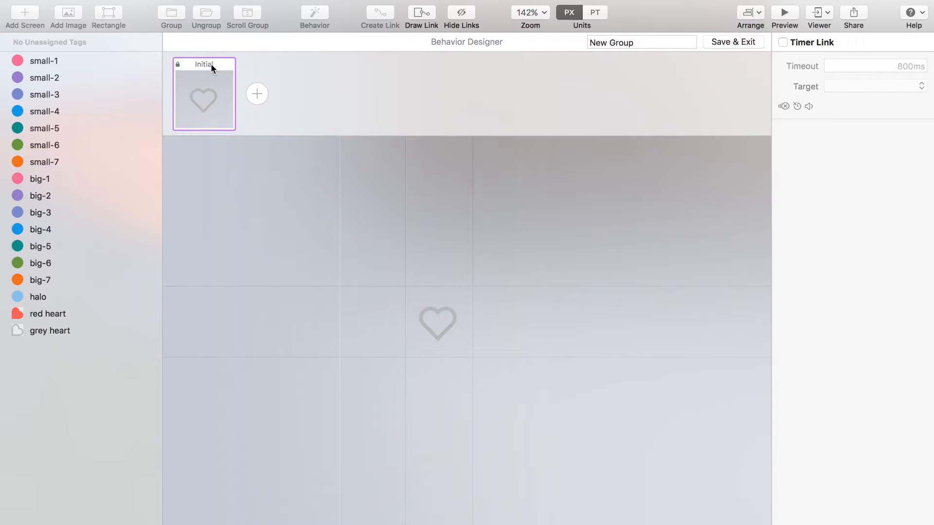
pyautogui.moveTo(259, 99)
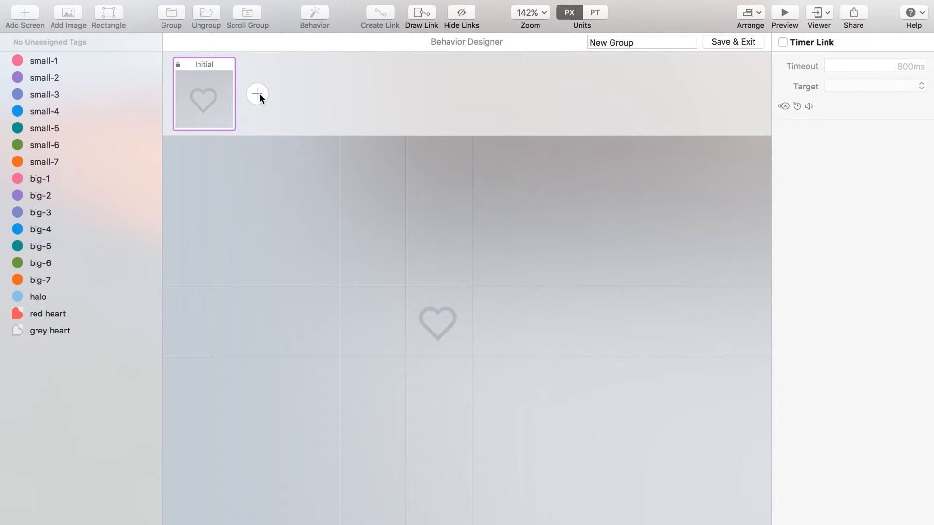
# - Add a second state after Initial and rename it Big State
pyautogui.click(256, 94)
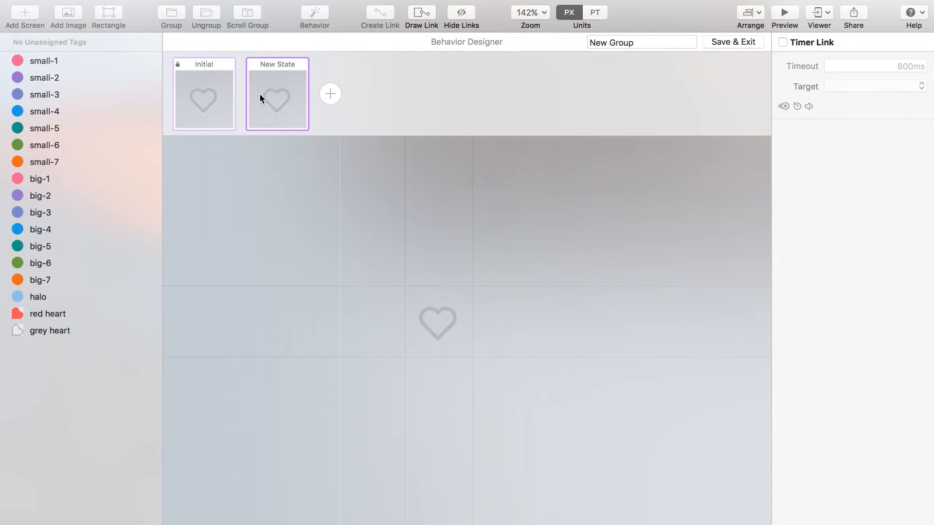
pyautogui.doubleClick(277, 64)
pyautogui.write('Big')
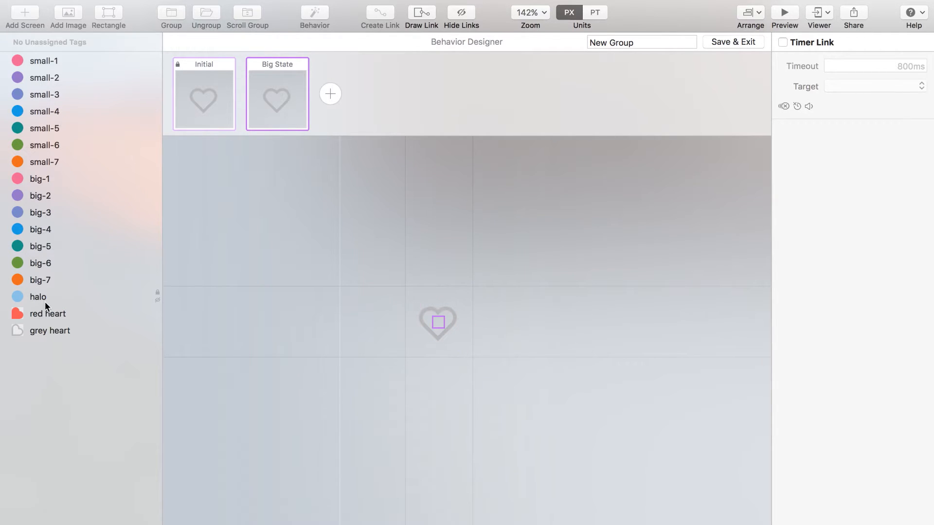
# - Enlarge the halo to a 149×149 circle with radius 100, 0% fill and an adjusted border width
pyautogui.click(38, 296)
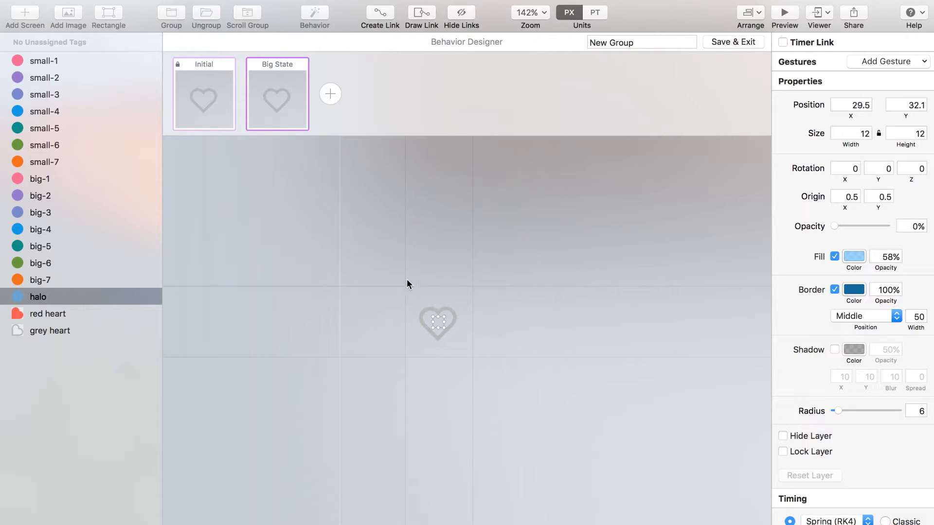
pyautogui.moveTo(827, 227)
pyautogui.write('0')
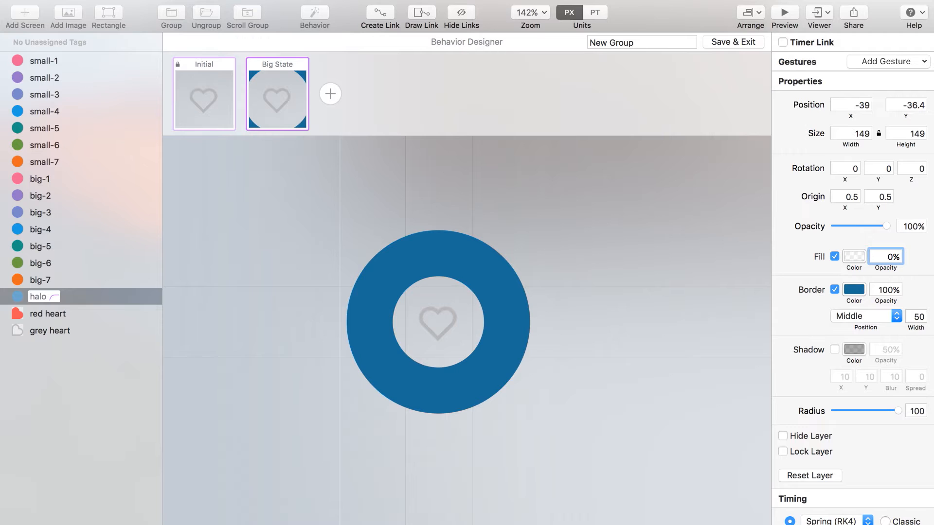
pyautogui.click(438, 321)
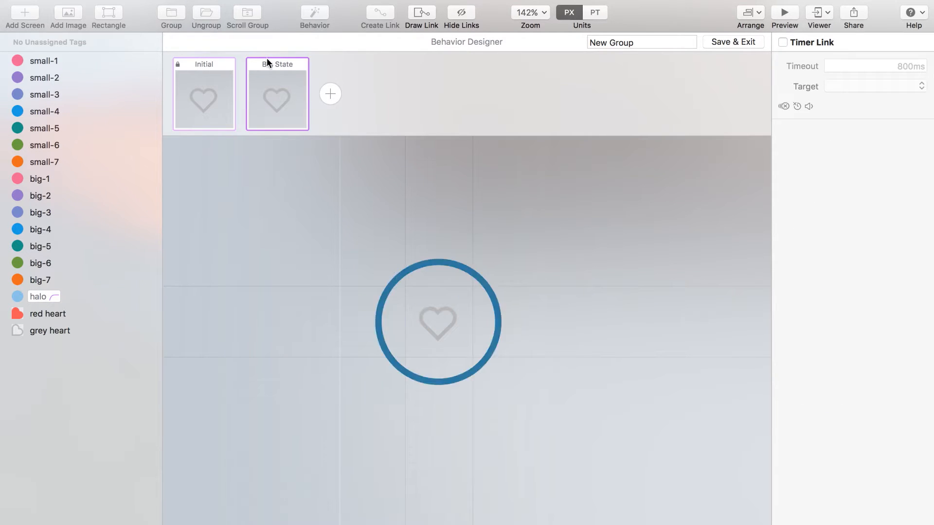
# - In Big State, raise the red heart's opacity to 100% so it covers the grey heart
pyautogui.click(438, 322)
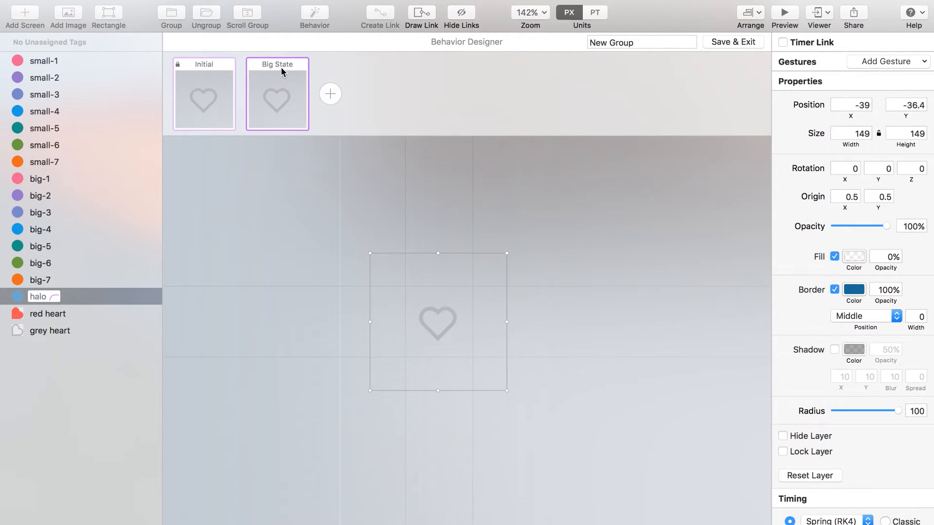
pyautogui.click(47, 314)
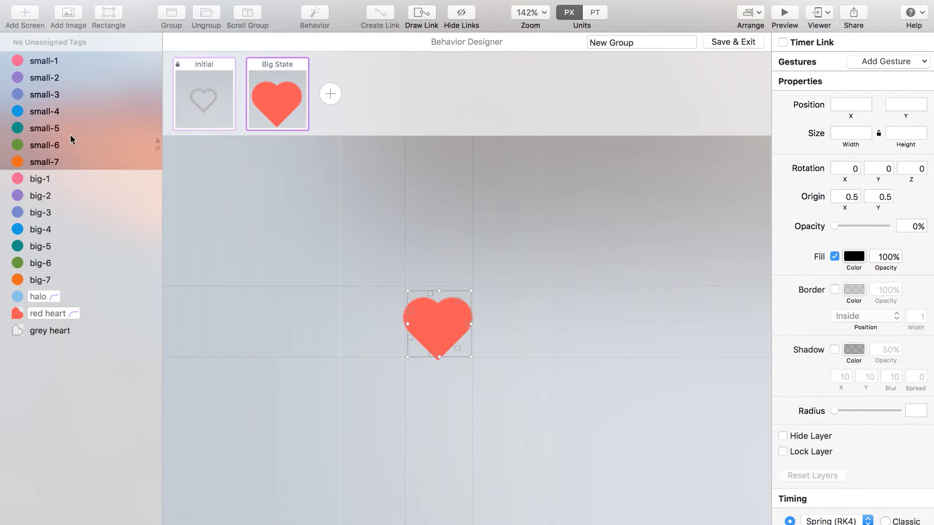
pyautogui.moveTo(325, 191)
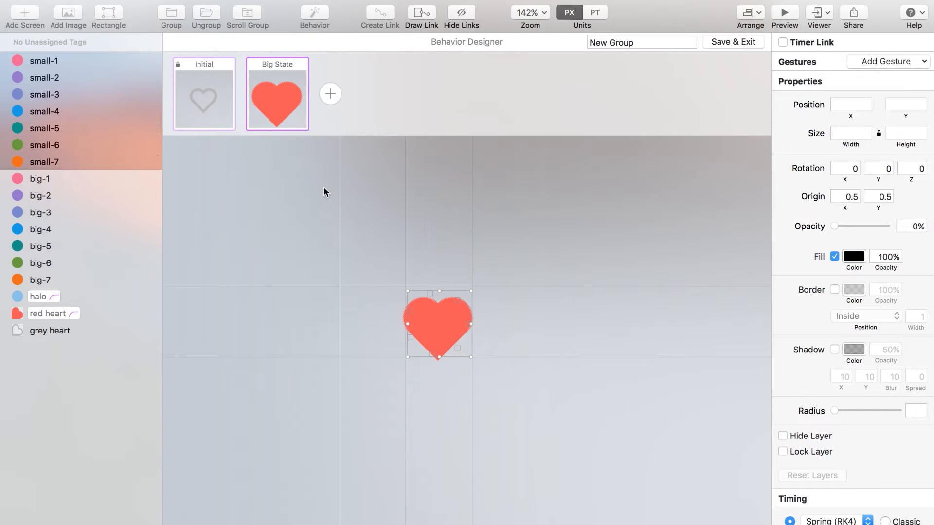
pyautogui.moveTo(133, 112)
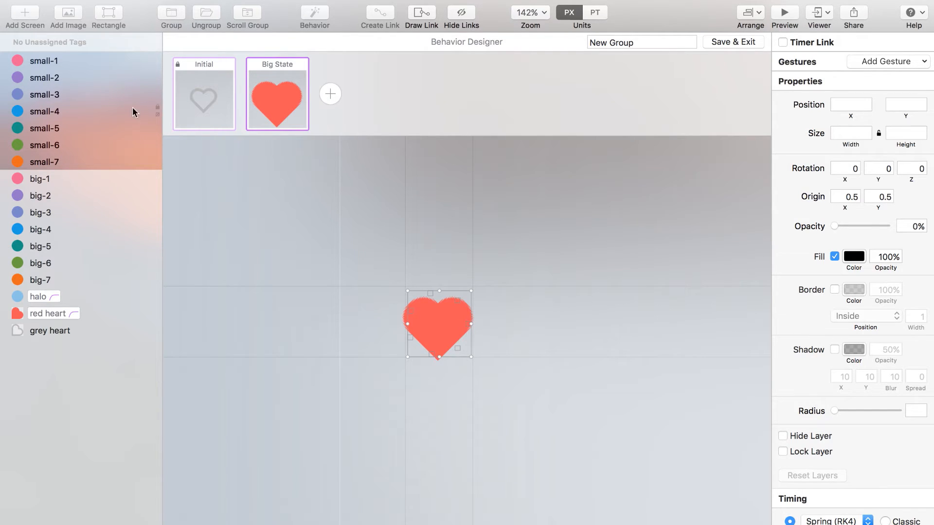
pyautogui.moveTo(870, 227)
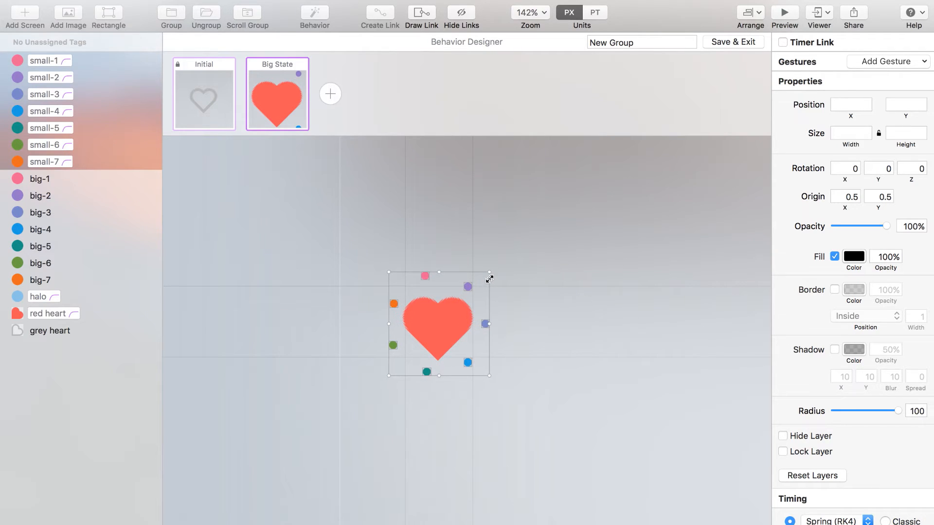
# - Reveal the seven big dots at 100% opacity with radius 100, spread in a ring around the heart
pyautogui.click(38, 296)
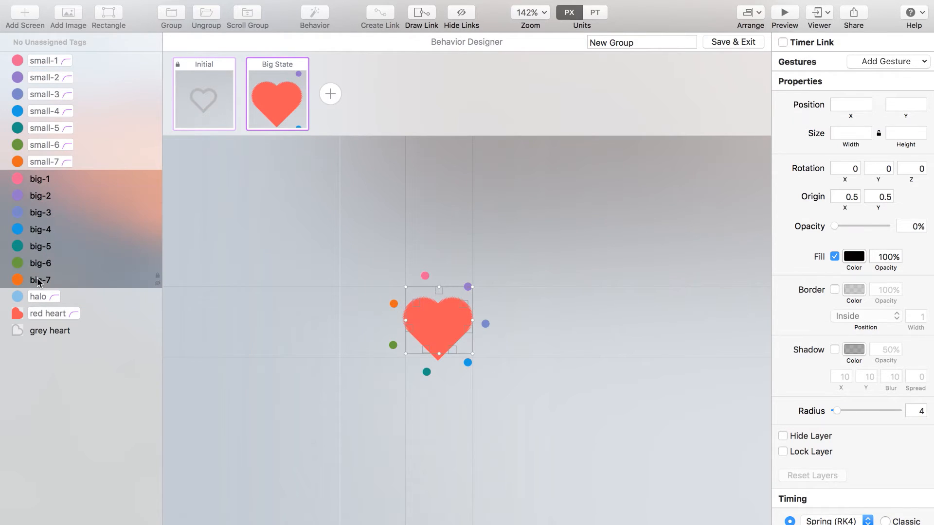
pyautogui.moveTo(63, 193)
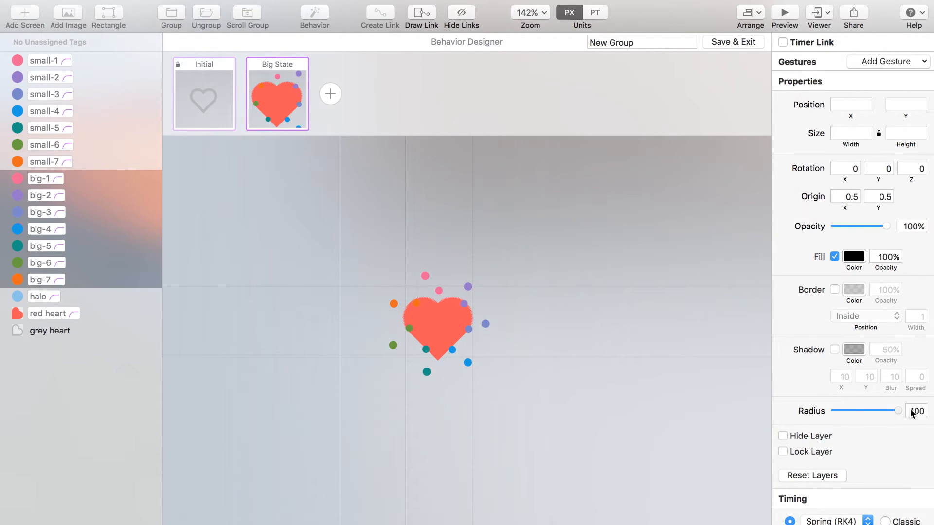
pyautogui.click(439, 325)
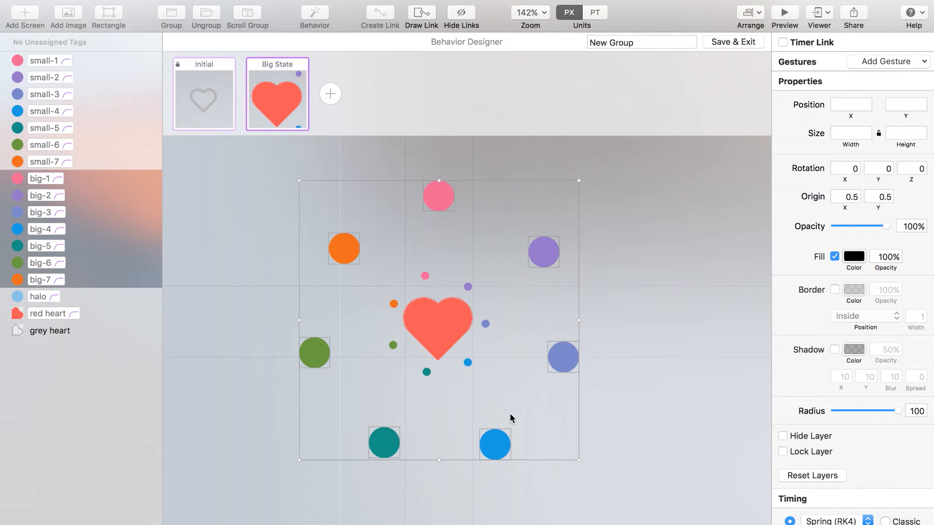
pyautogui.moveTo(544, 250)
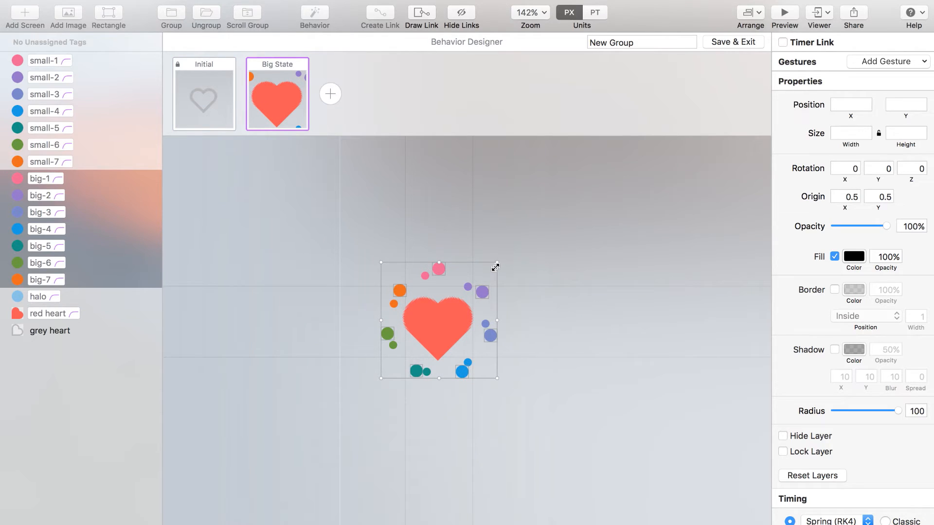
# - Resize the seven small dots to 4 wide in Big State
pyautogui.click(38, 297)
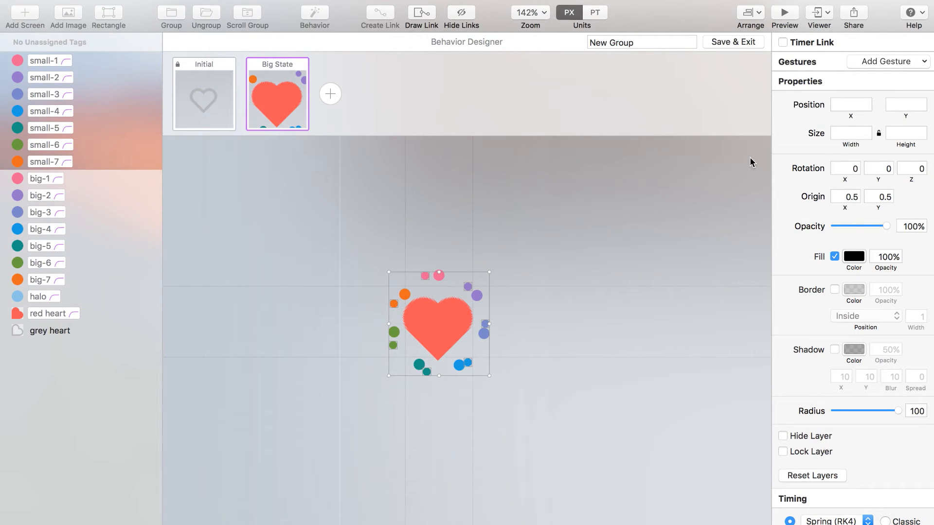
pyautogui.moveTo(878, 136)
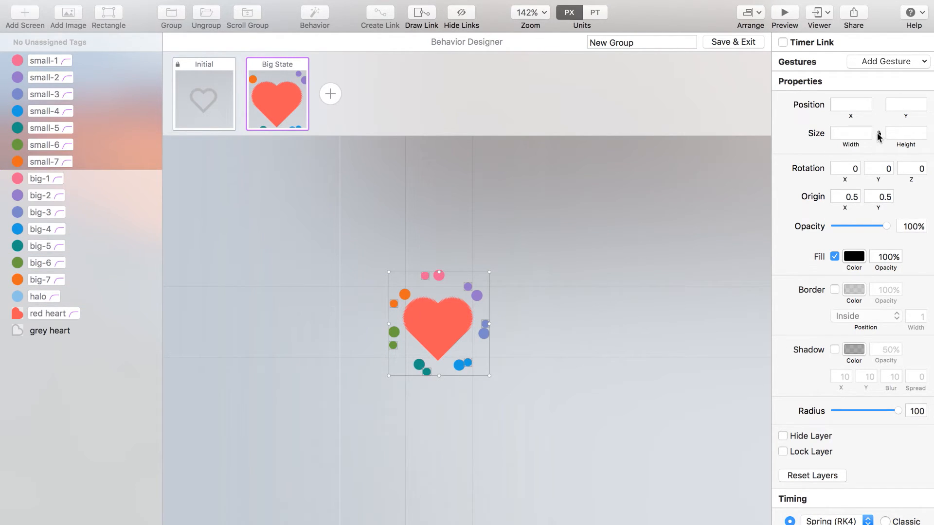
pyautogui.click(850, 133)
pyautogui.write('3')
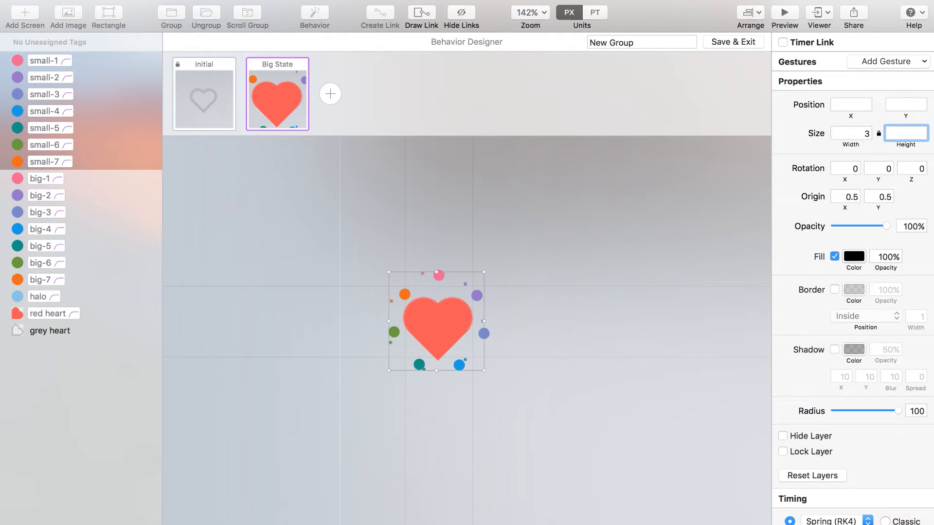
pyautogui.click(850, 133)
pyautogui.write('4')
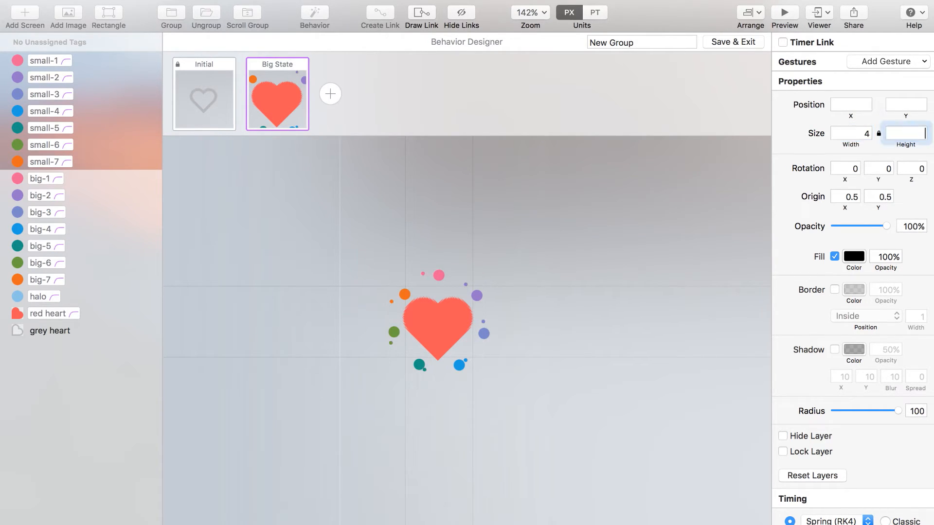
pyautogui.click(437, 322)
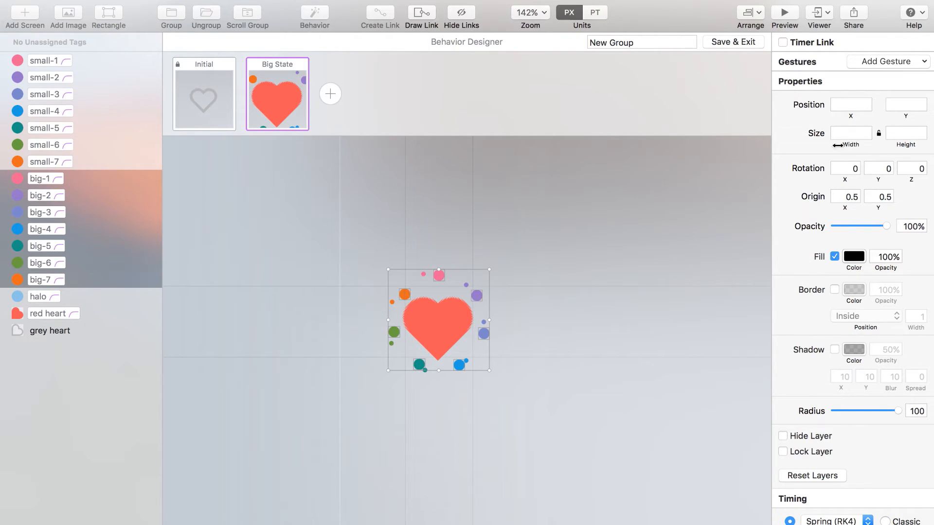
# - Resize the seven big dots to 10 wide and clear the selection
pyautogui.click(850, 133)
pyautogui.write('10')
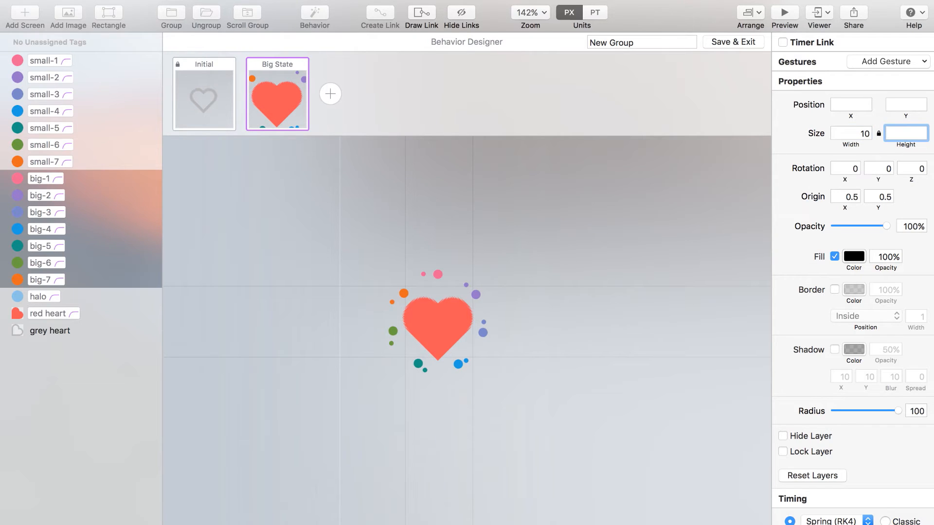
pyautogui.click(436, 319)
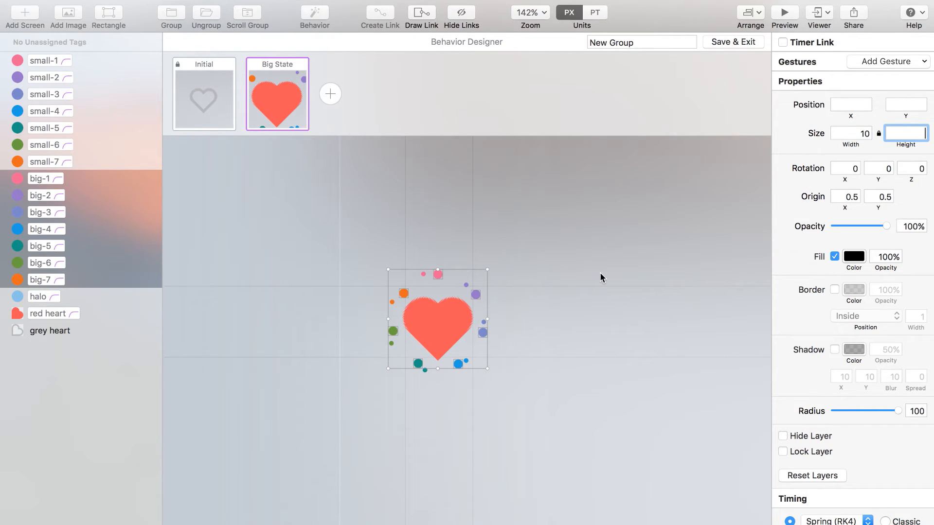
pyautogui.moveTo(382, 119)
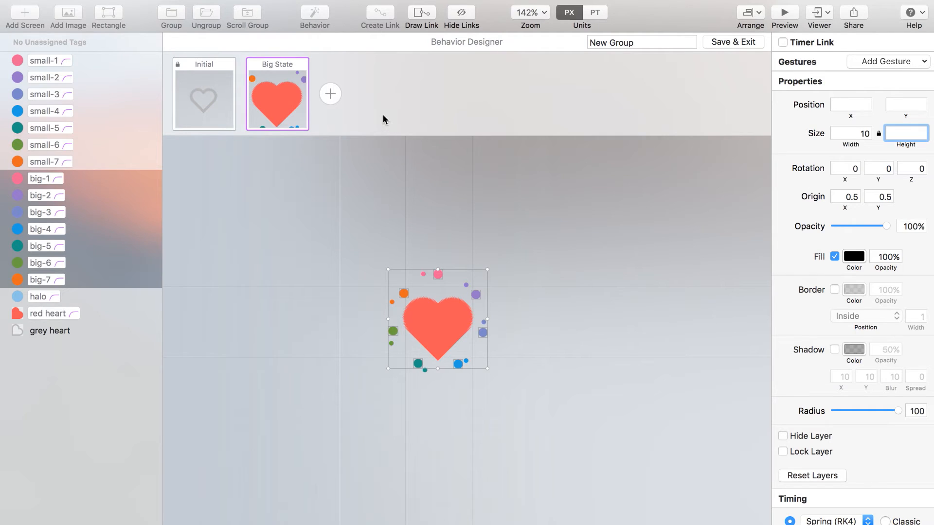
pyautogui.click(330, 93)
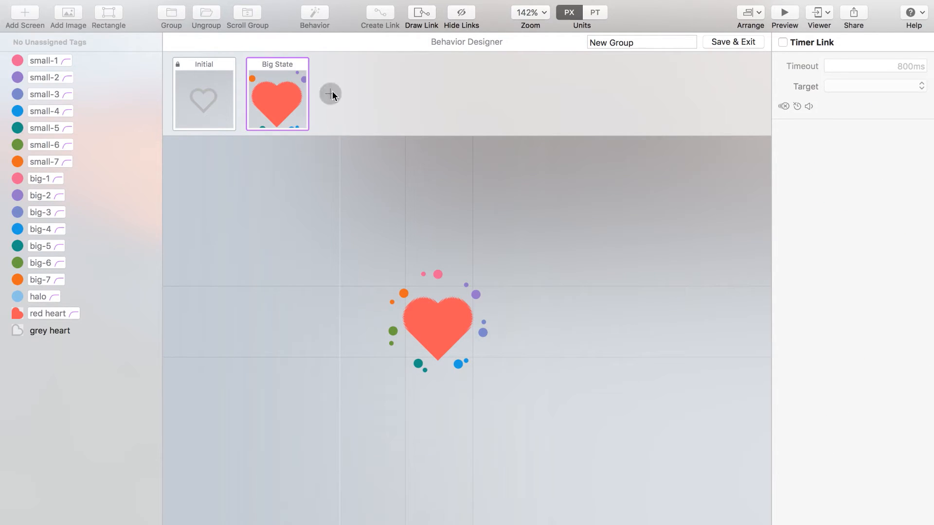
# - Add a third state named Final State and select the seven big dots in it
pyautogui.click(331, 95)
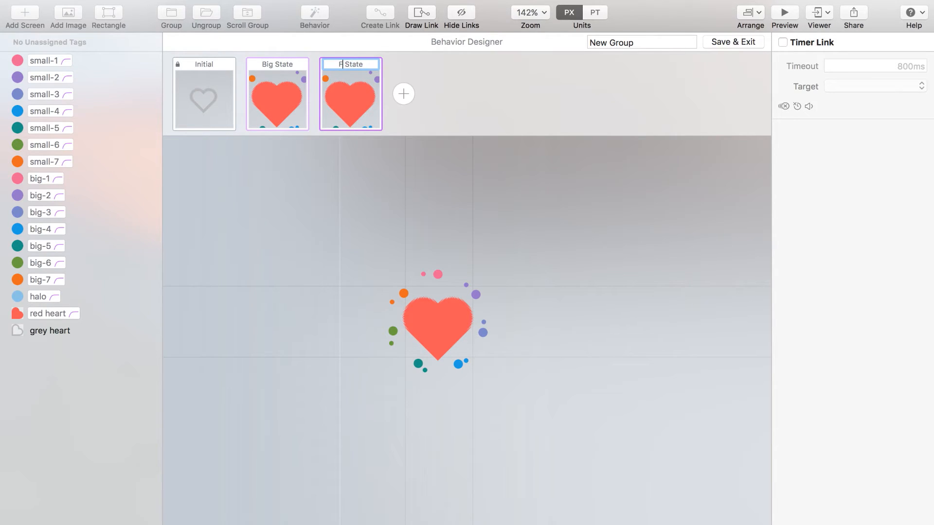
pyautogui.write('Final State')
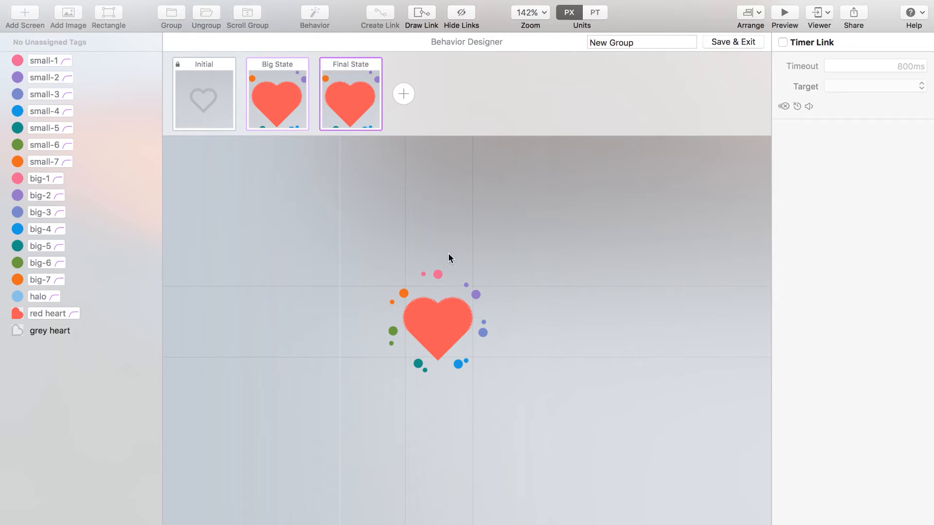
pyautogui.click(438, 274)
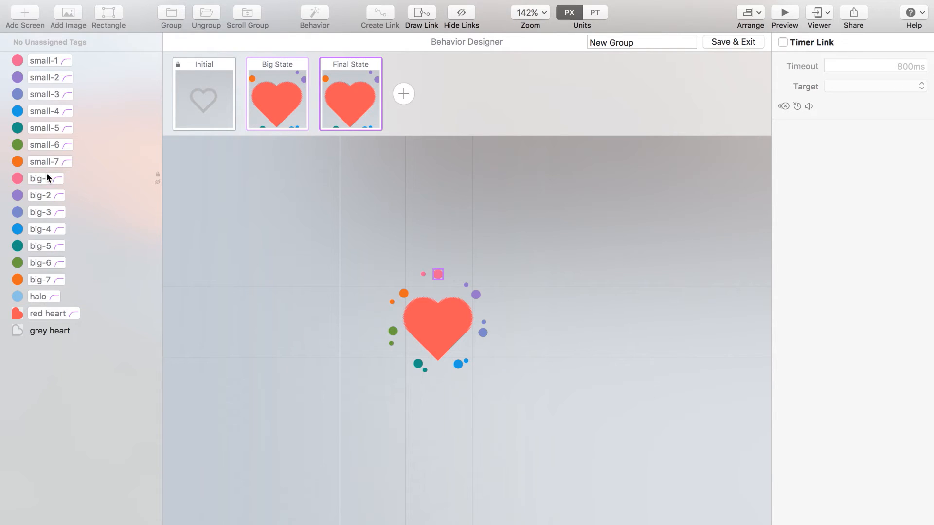
pyautogui.click(437, 322)
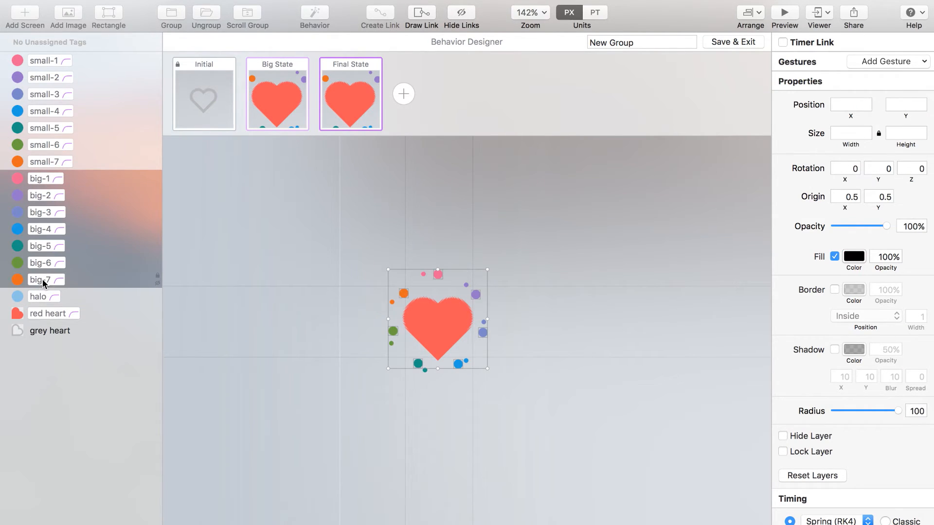
pyautogui.moveTo(487, 272)
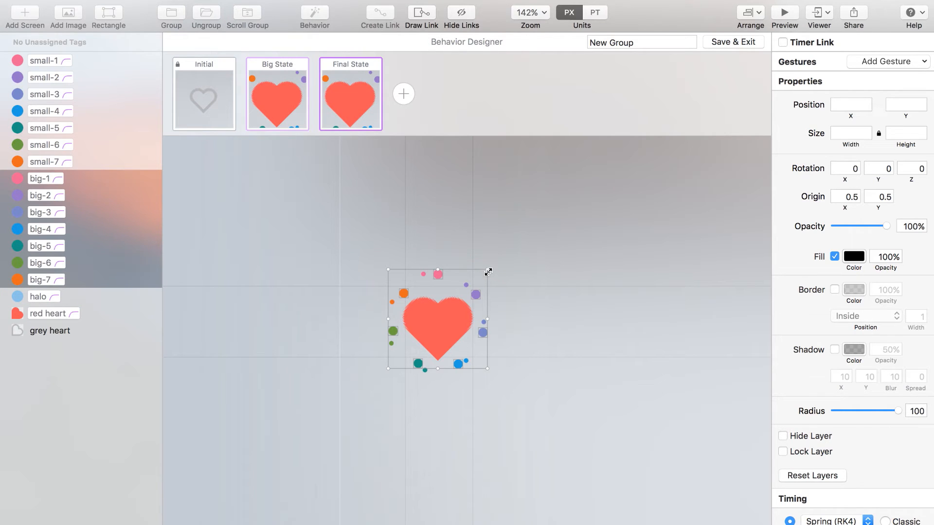
# - Drag the big burst dots farther outward from the red heart, widening the burst
pyautogui.click(38, 296)
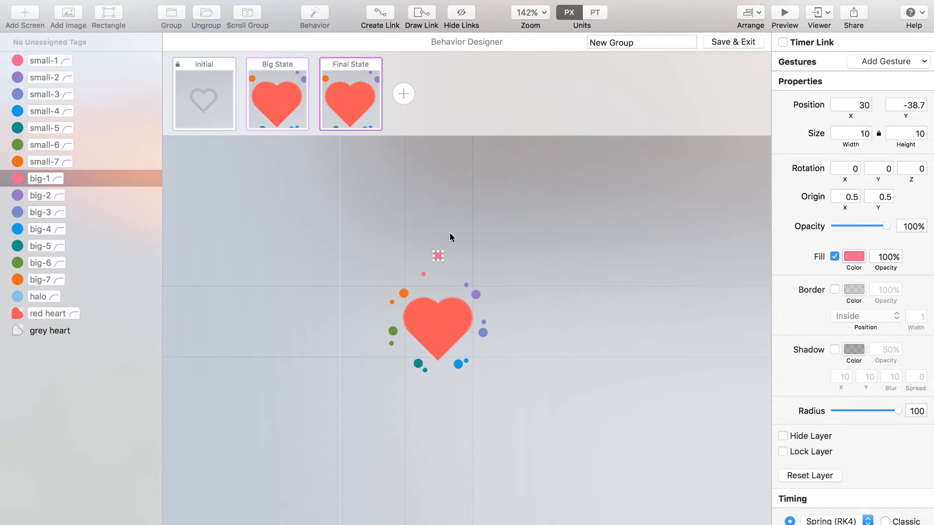
pyautogui.click(484, 333)
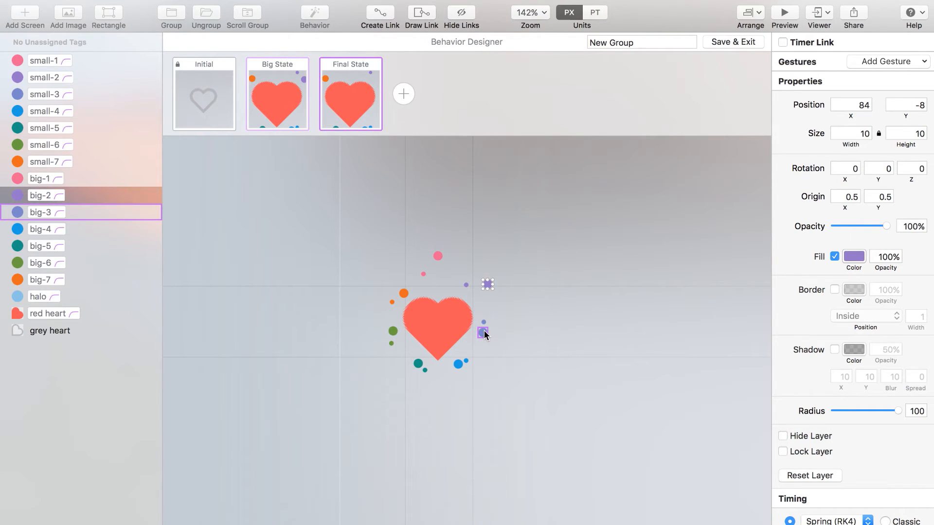
pyautogui.click(38, 296)
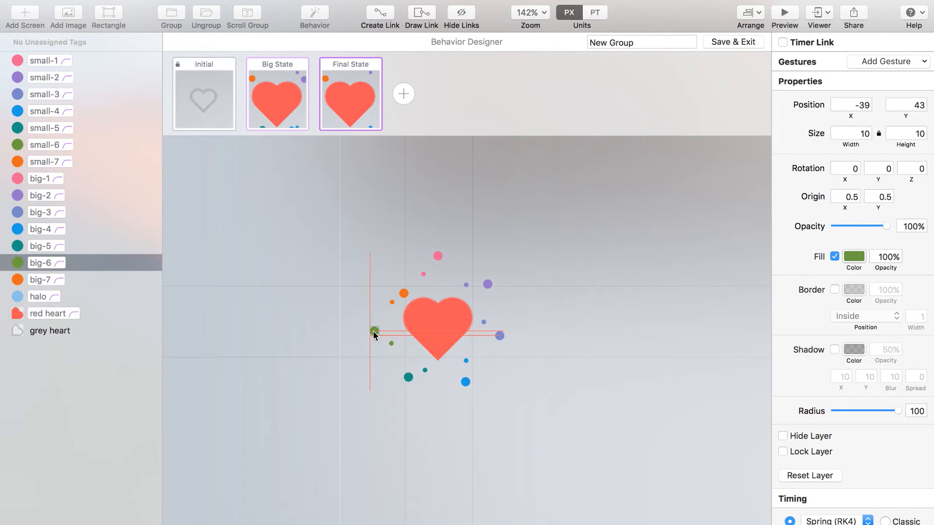
pyautogui.click(40, 279)
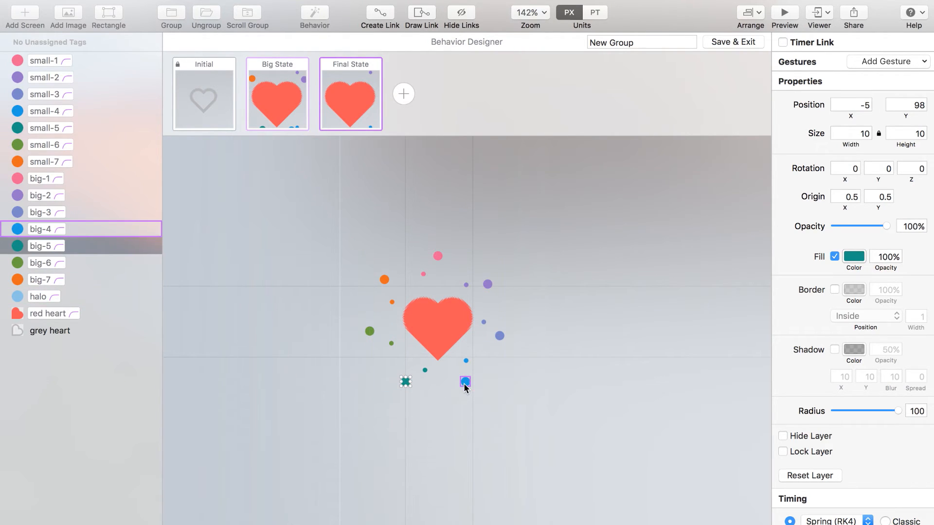
pyautogui.click(465, 381)
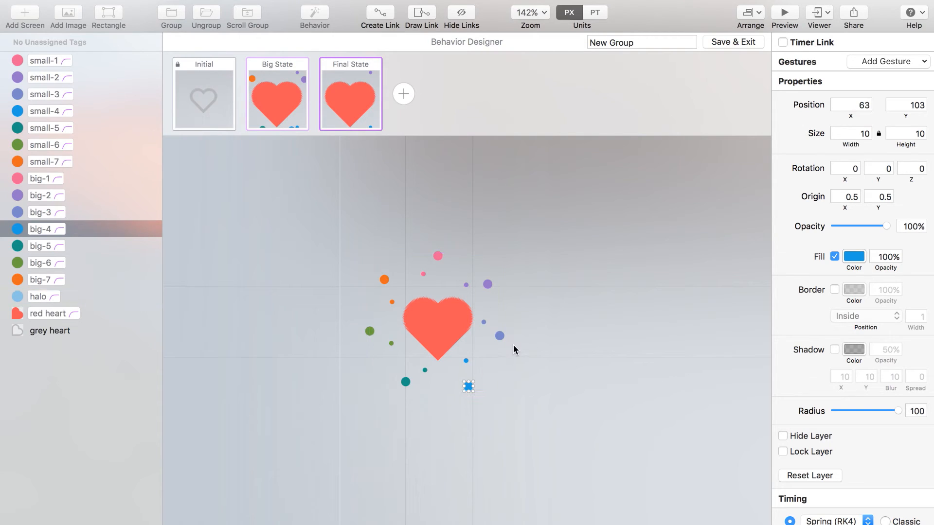
pyautogui.moveTo(489, 217)
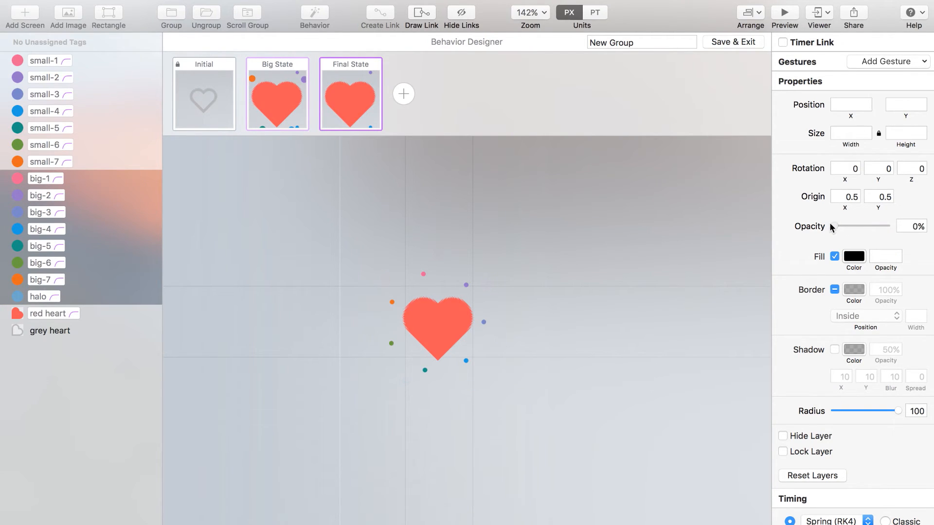
# - Shrink the red heart and fade the remaining burst dots in the Final State
pyautogui.click(437, 326)
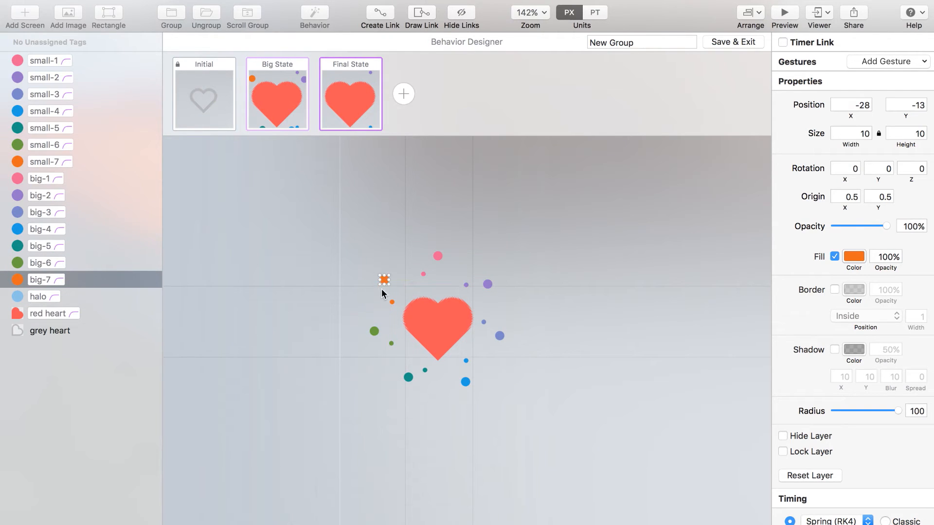
pyautogui.click(38, 296)
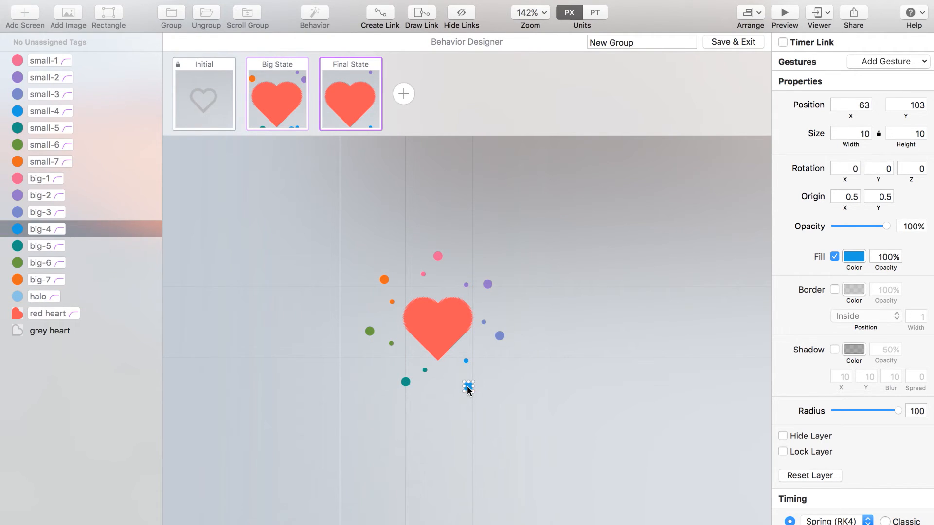
pyautogui.moveTo(515, 345)
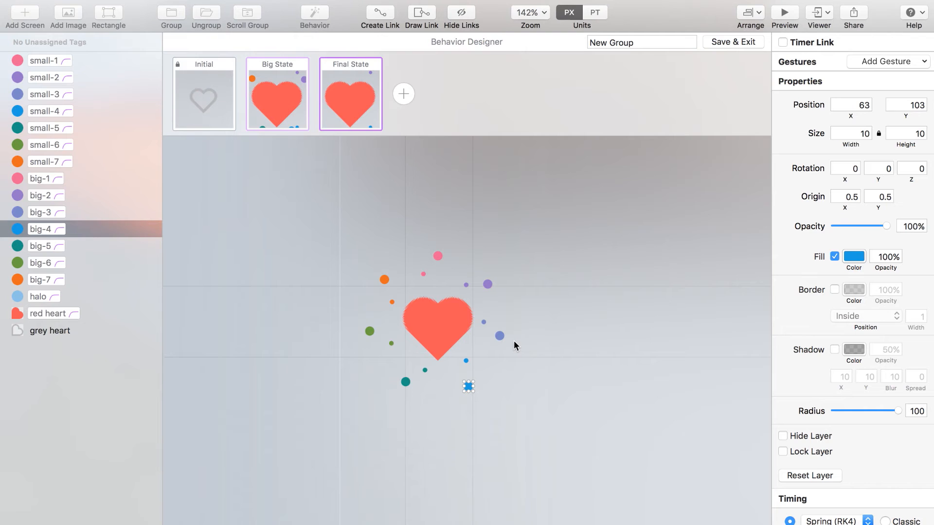
pyautogui.moveTo(62, 134)
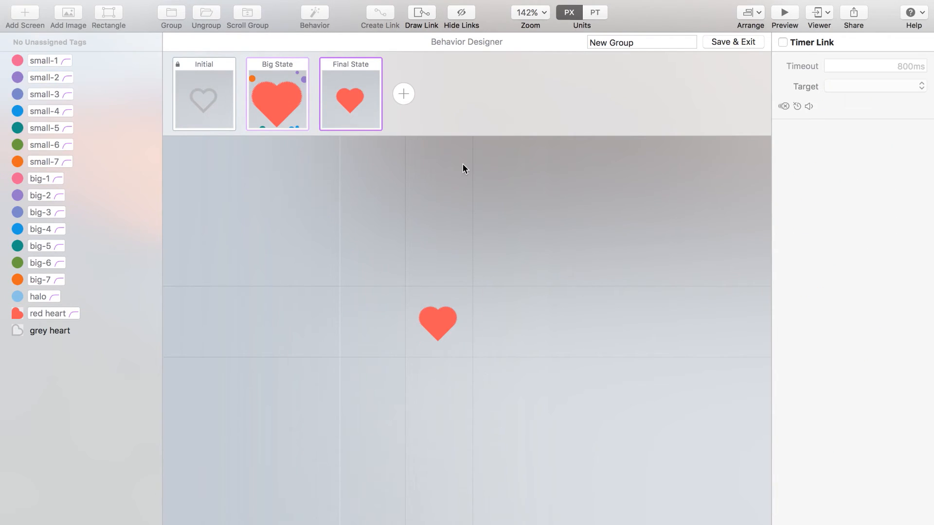
# - Review the Initial and Big State thumbnails against the Final State
pyautogui.click(204, 93)
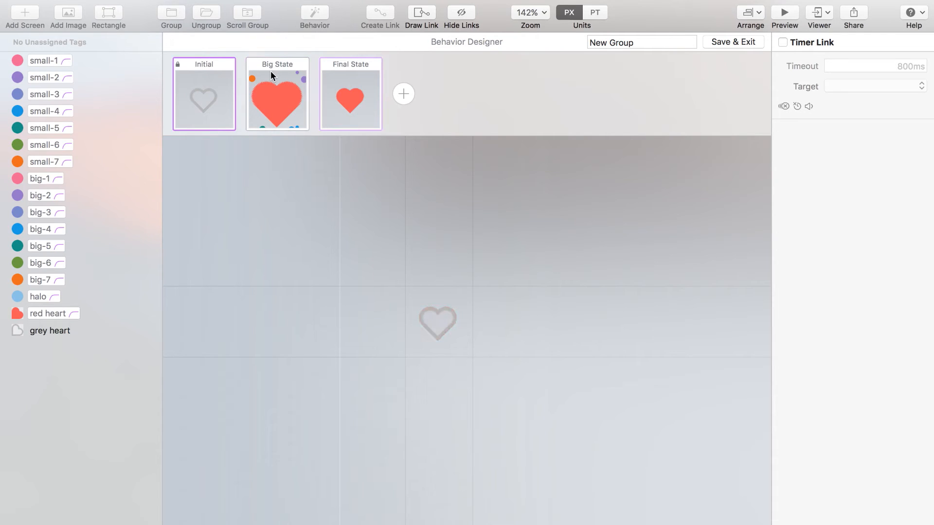
pyautogui.click(277, 93)
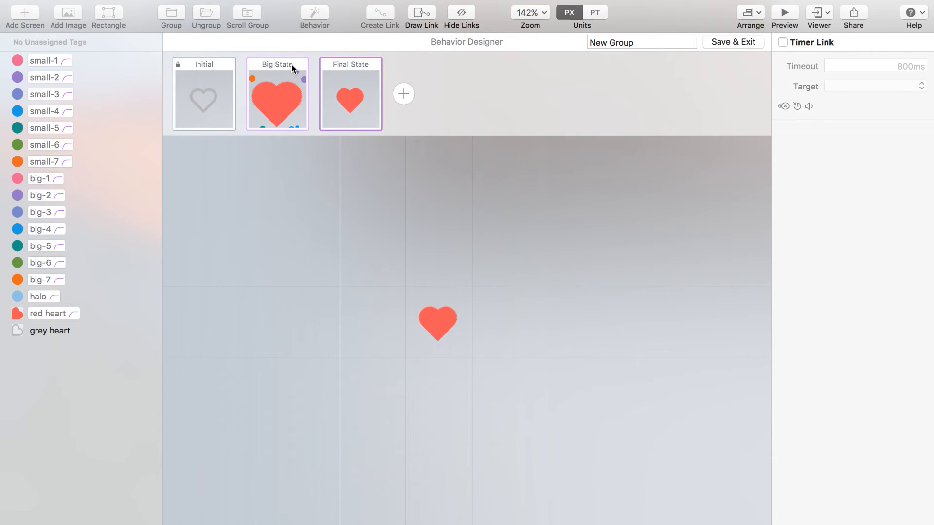
pyautogui.click(204, 93)
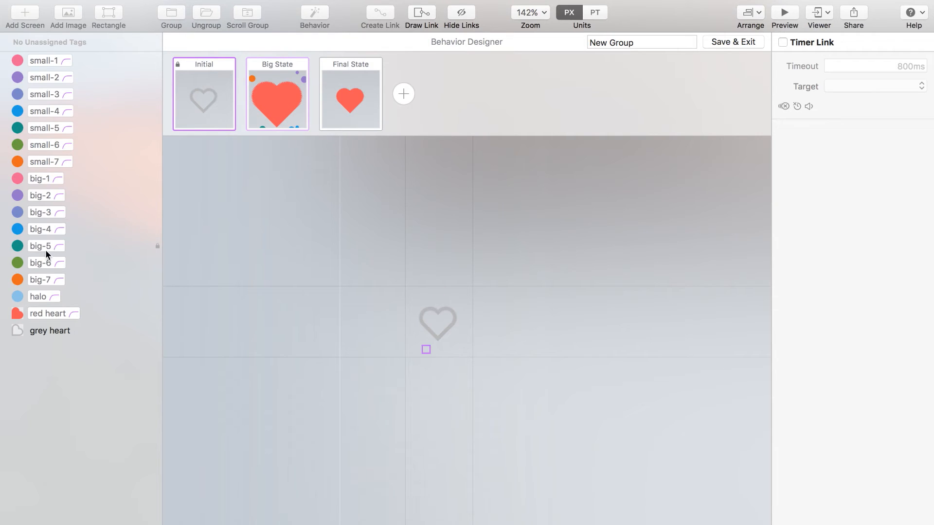
# - Give the grey heart a Tap gesture targeting the Big State
pyautogui.click(50, 330)
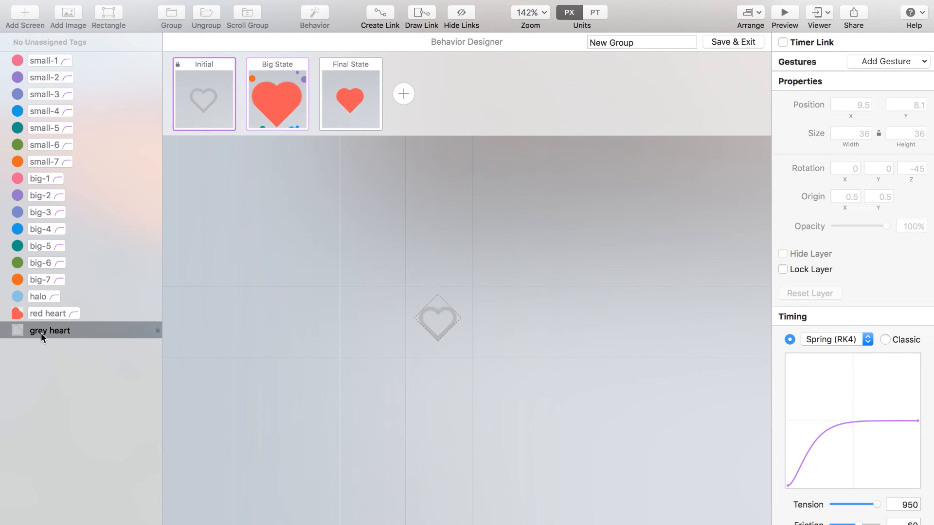
pyautogui.click(887, 62)
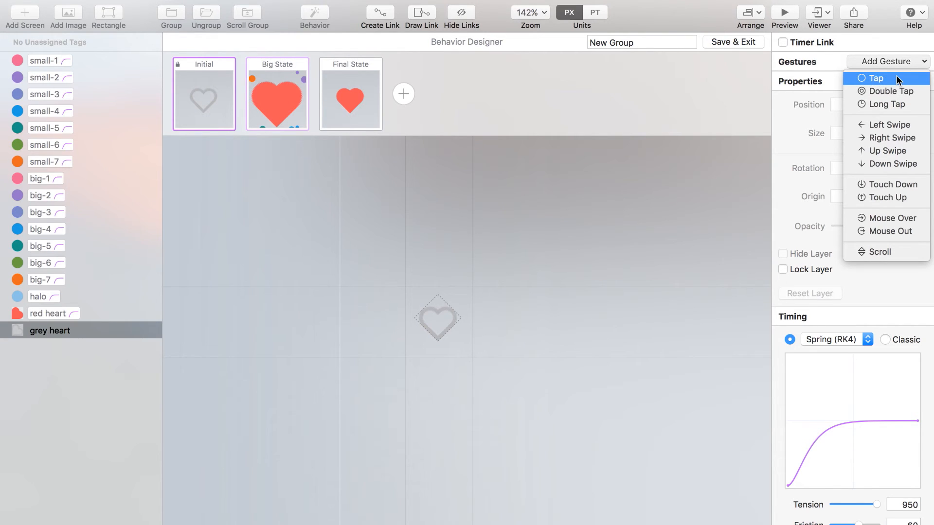
pyautogui.click(876, 78)
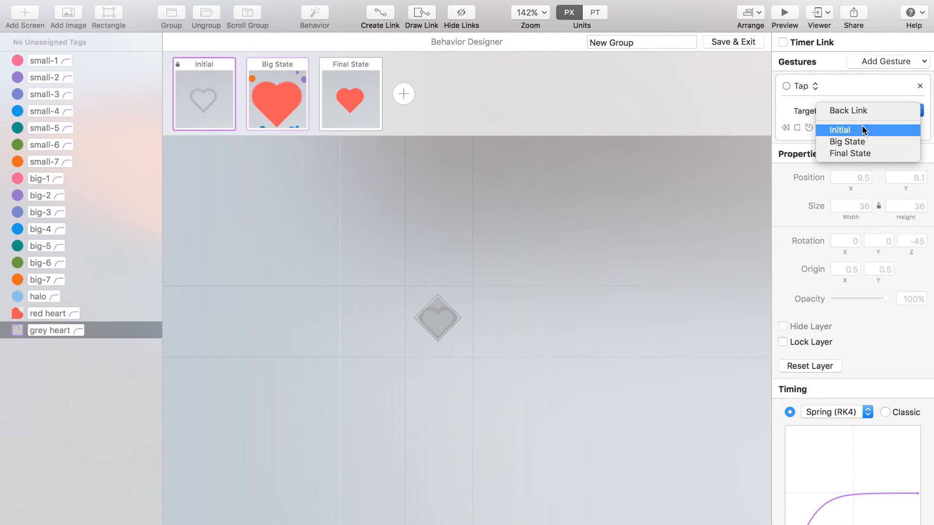
pyautogui.click(845, 142)
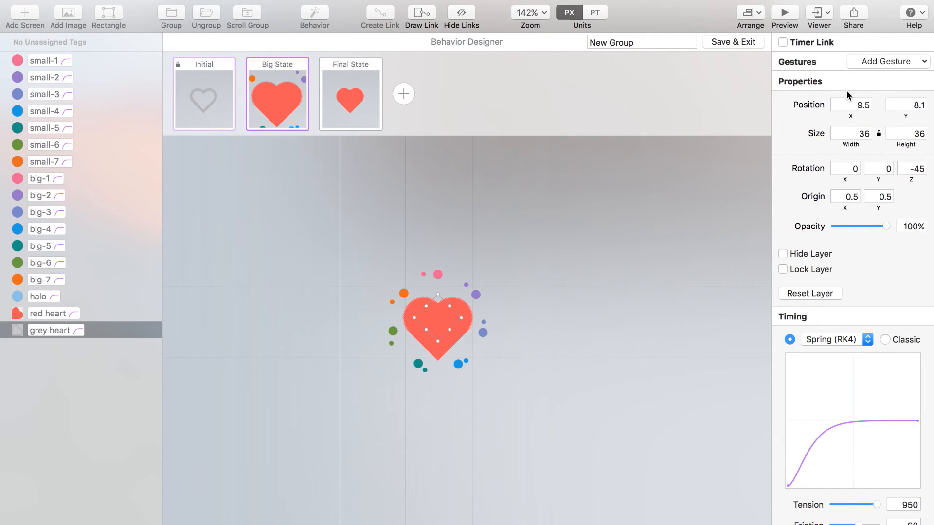
# - Enable a Timer Link on Big State with 0 ms timeout targeting Final State
pyautogui.click(782, 42)
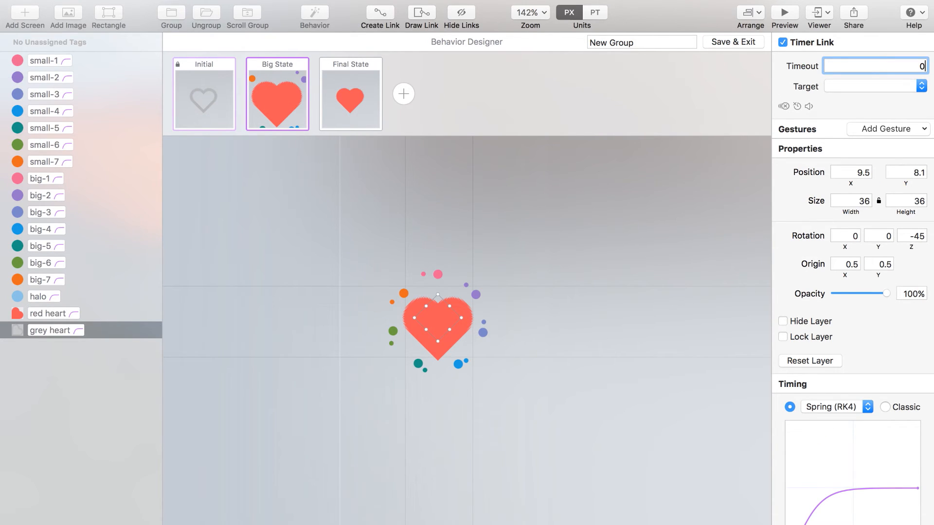
pyautogui.click(921, 85)
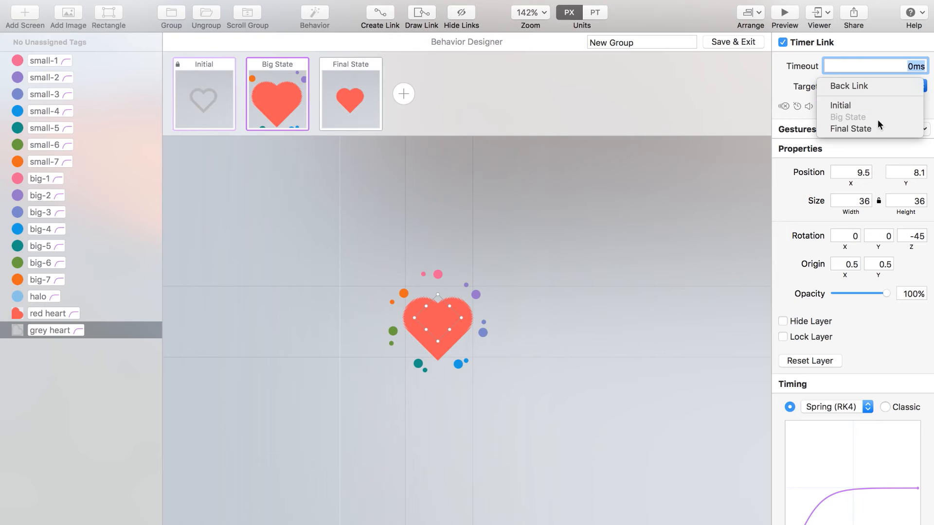
pyautogui.click(851, 128)
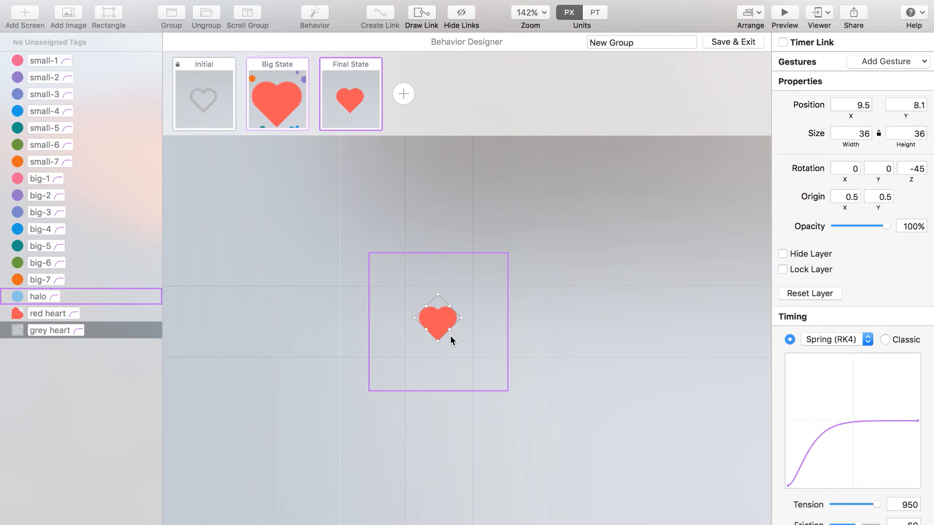
pyautogui.moveTo(441, 327)
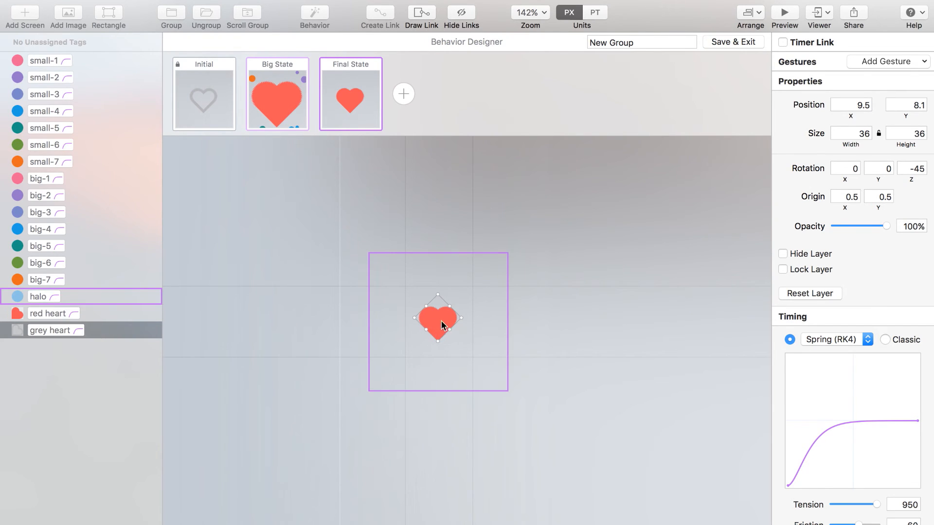
# - Give the Final State red heart a Tap gesture leading back to Initial
pyautogui.click(887, 61)
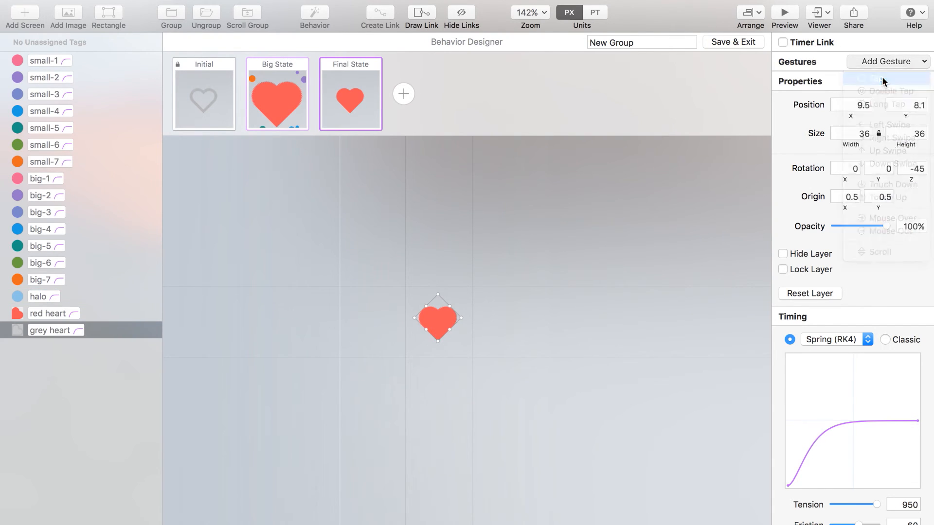
pyautogui.click(887, 61)
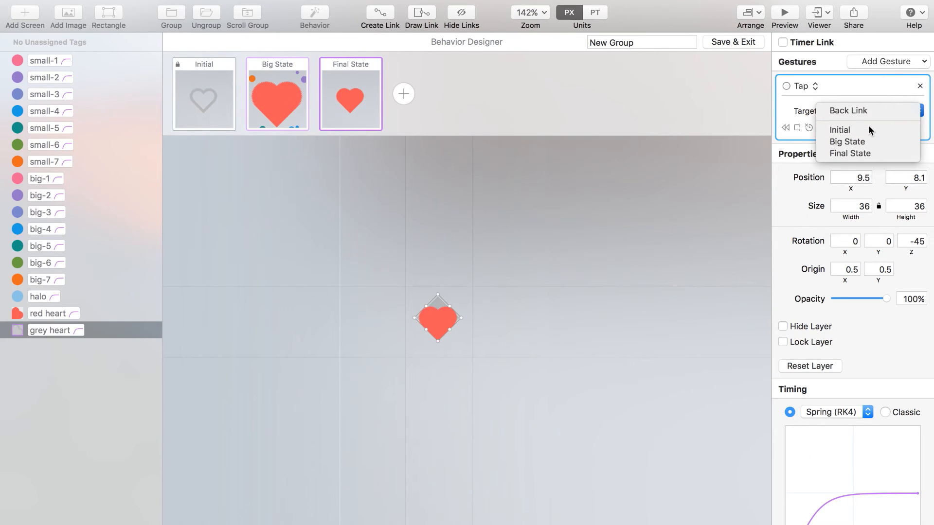
pyautogui.click(840, 130)
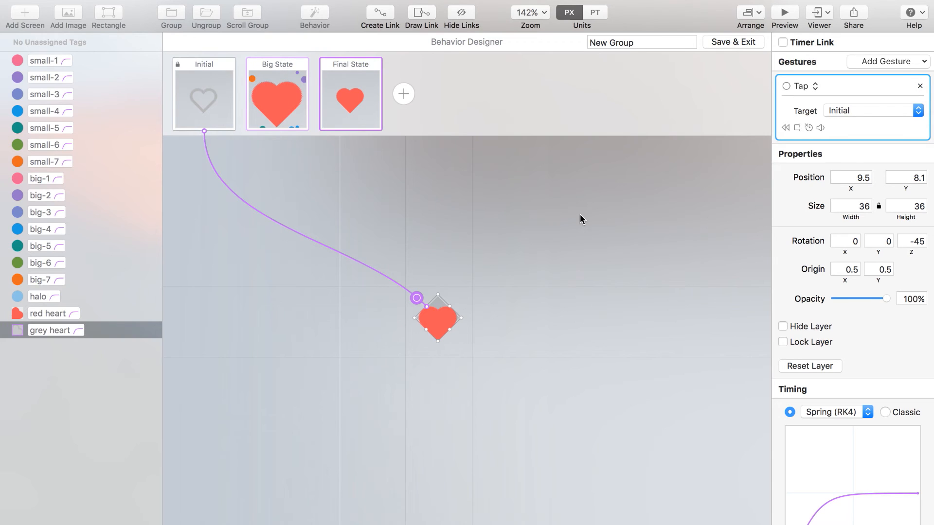
pyautogui.moveTo(315, 217)
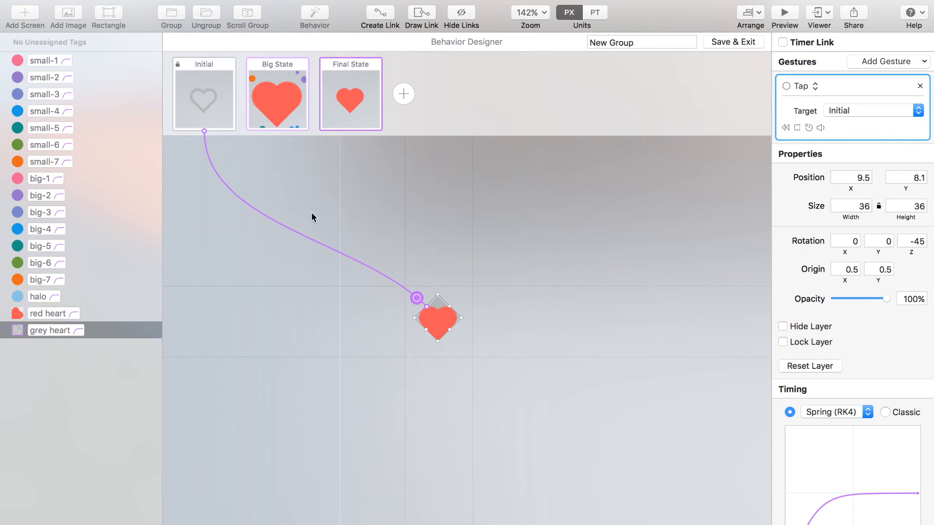
pyautogui.moveTo(198, 97)
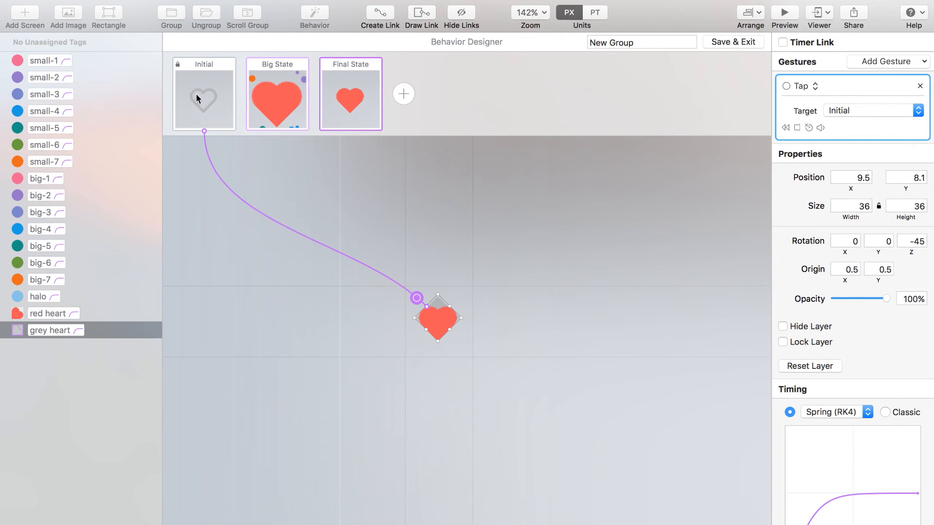
pyautogui.moveTo(257, 170)
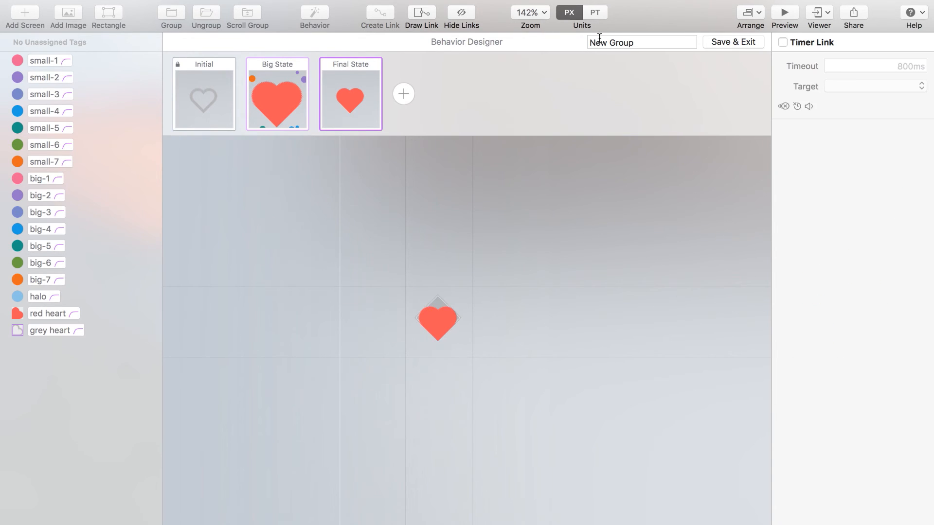
# - Rename the behavior to 'Heart Animation', then Save & Exit to the CatBook screen
pyautogui.click(641, 42)
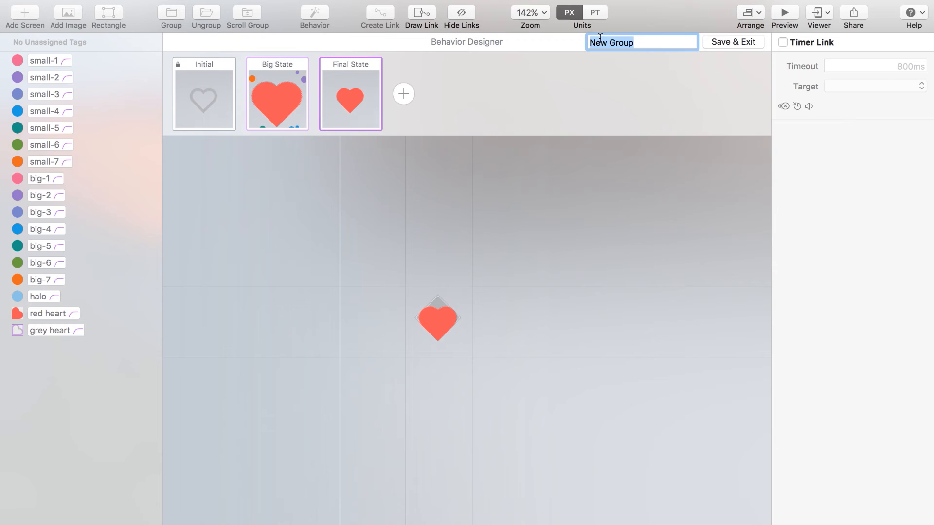
pyautogui.write('Heart Animation')
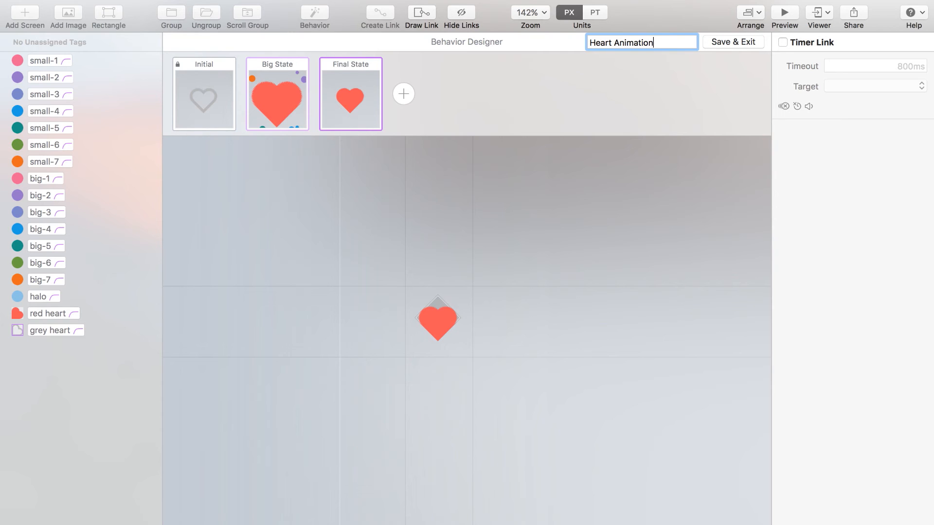
pyautogui.click(734, 41)
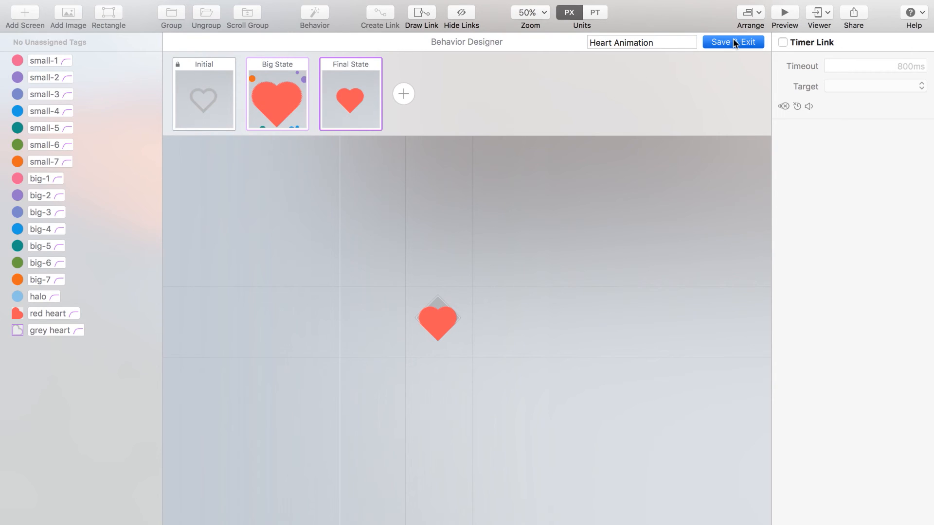
pyautogui.click(734, 42)
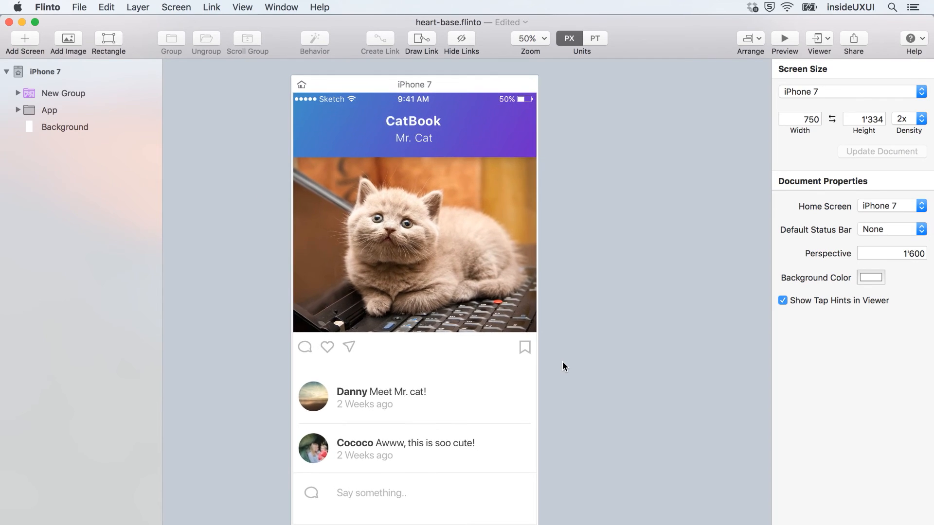
pyautogui.click(784, 37)
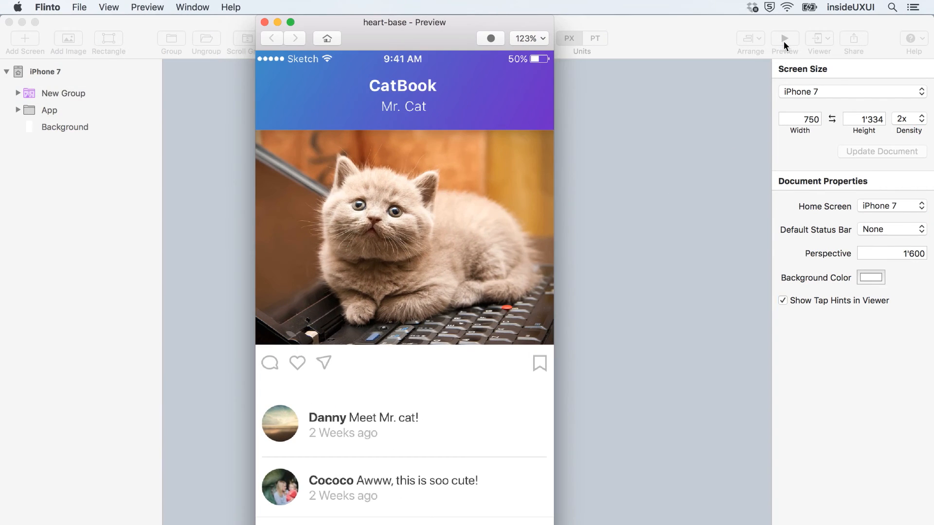
pyautogui.click(296, 362)
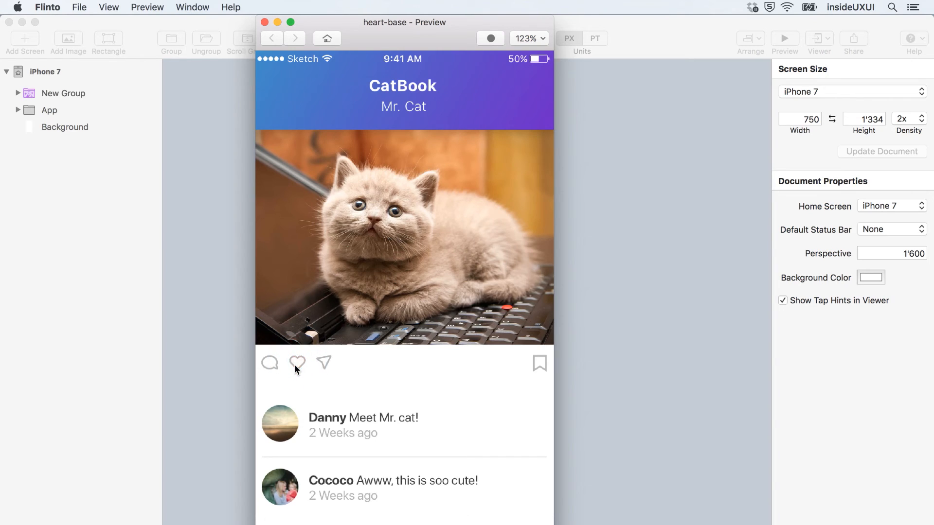
pyautogui.click(297, 363)
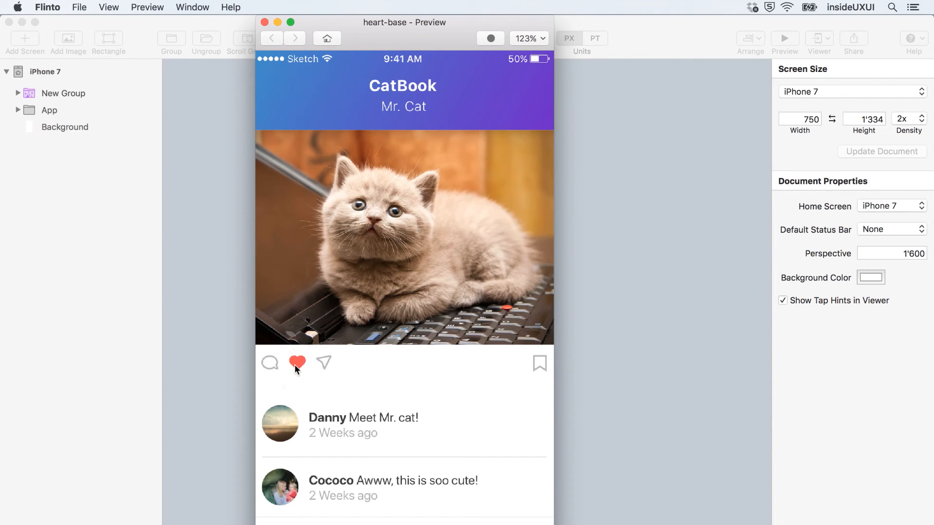
pyautogui.moveTo(282, 10)
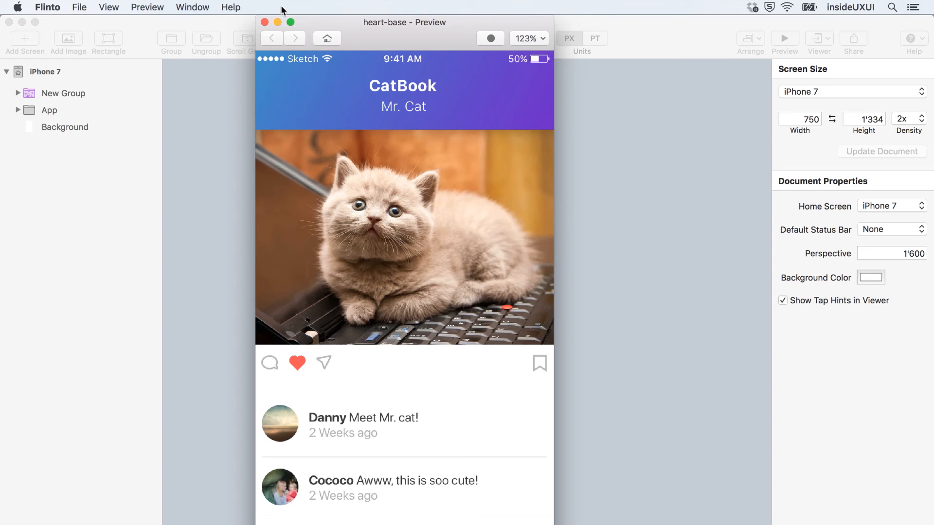
pyautogui.click(264, 23)
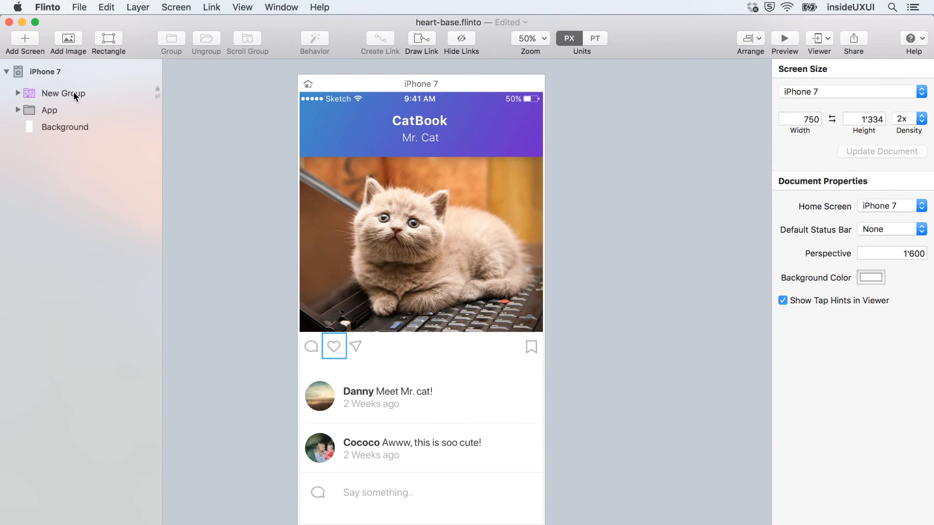
# - Reopen Heart Animation on Big State and view the red heart's spring timing (tension 950, friction 60)
pyautogui.click(62, 93)
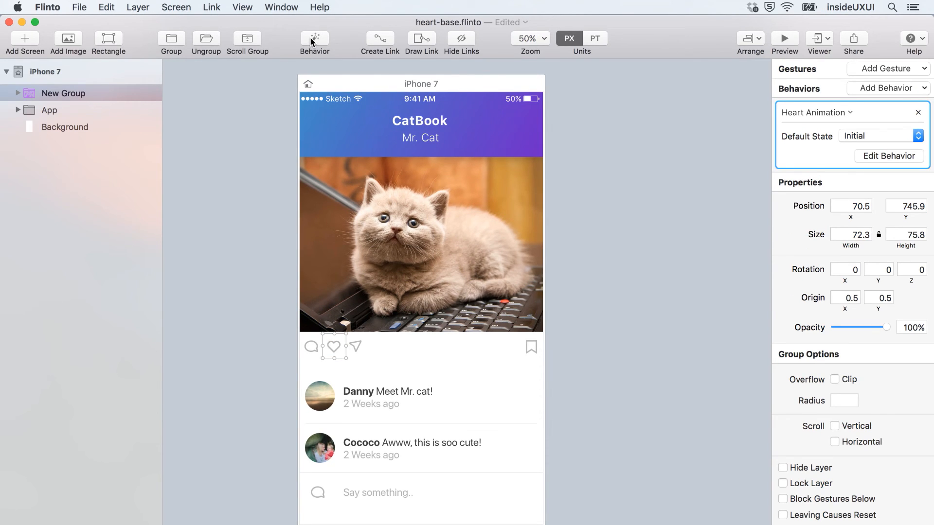
pyautogui.click(888, 155)
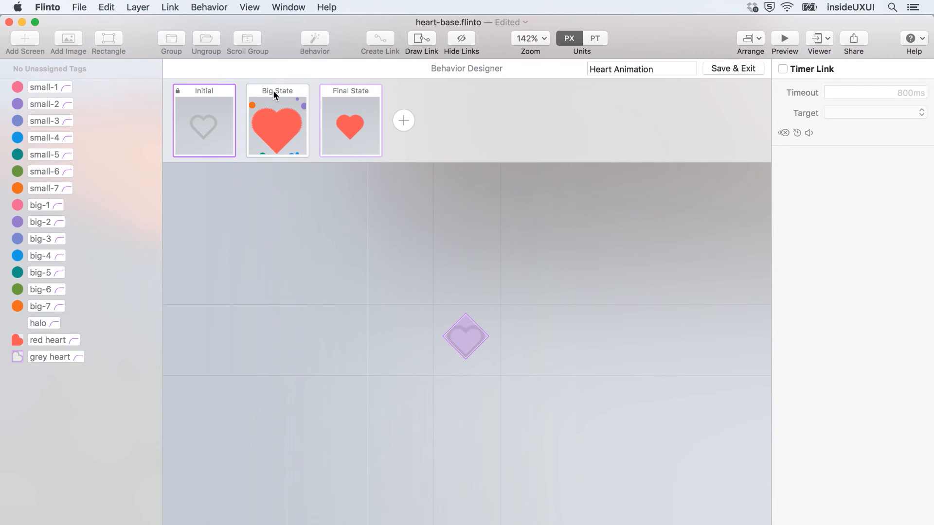
pyautogui.click(782, 69)
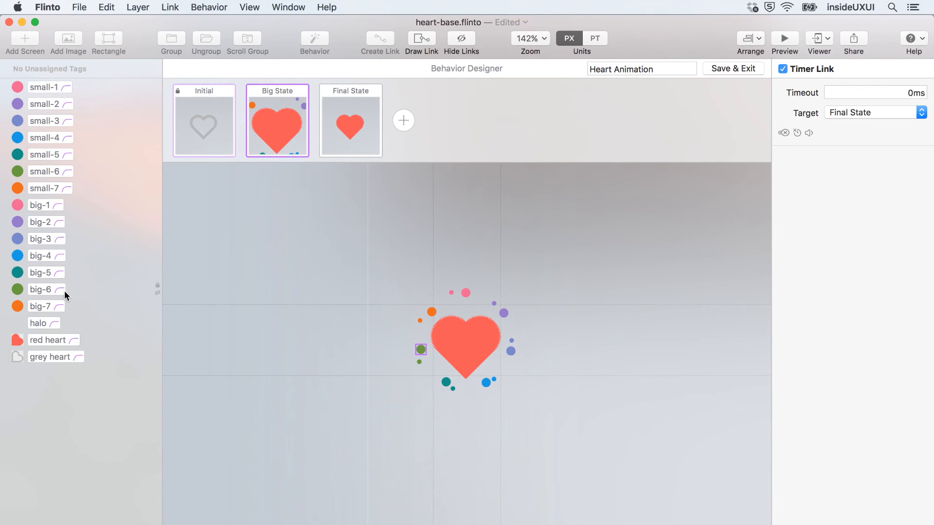
pyautogui.click(50, 341)
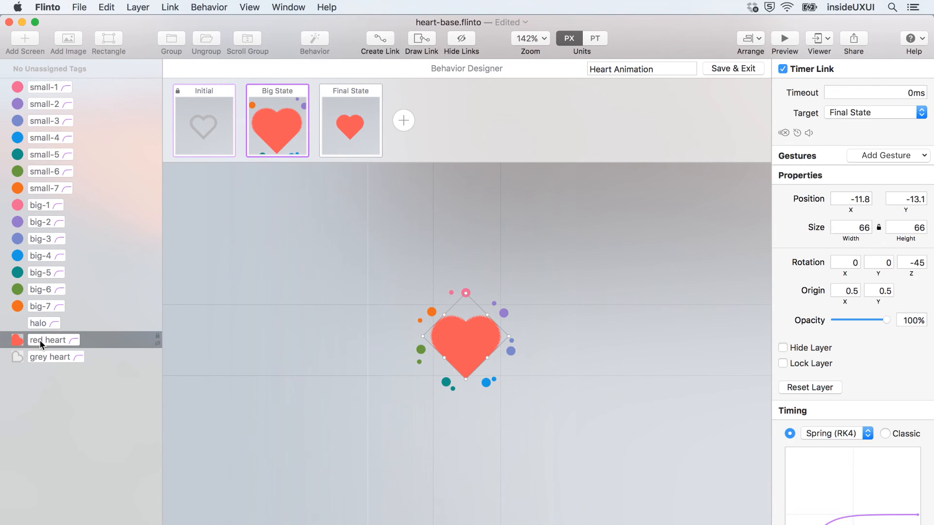
pyautogui.scroll(-3)
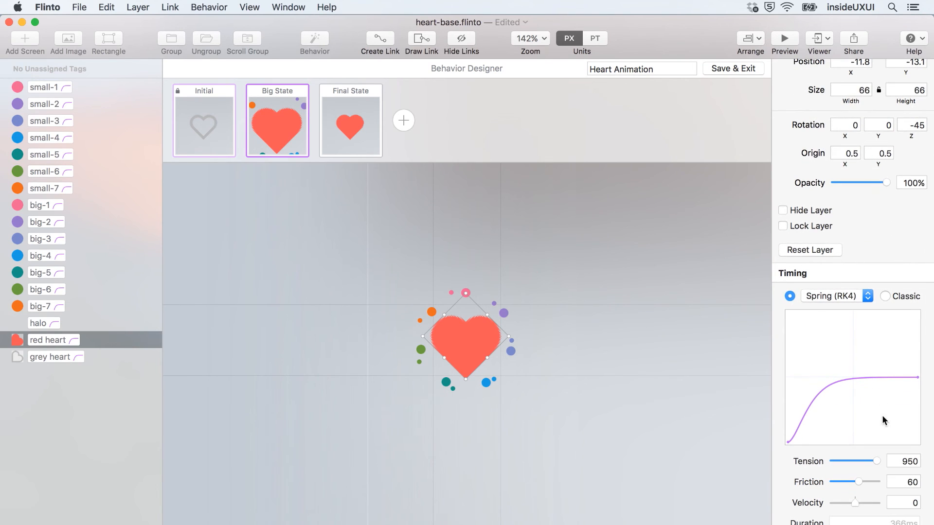
pyautogui.moveTo(858, 482)
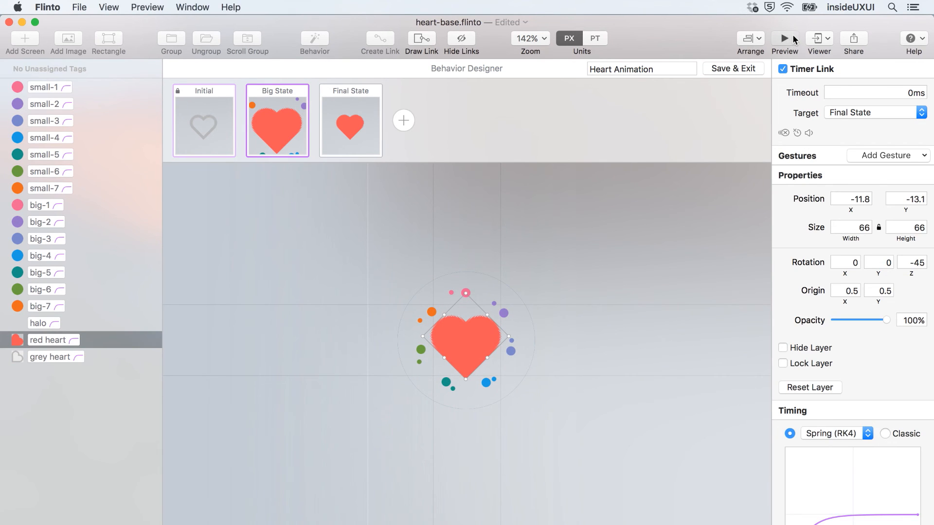
# - Preview the heart burst once more, then Save & Exit back to the CatBook screen
pyautogui.click(784, 38)
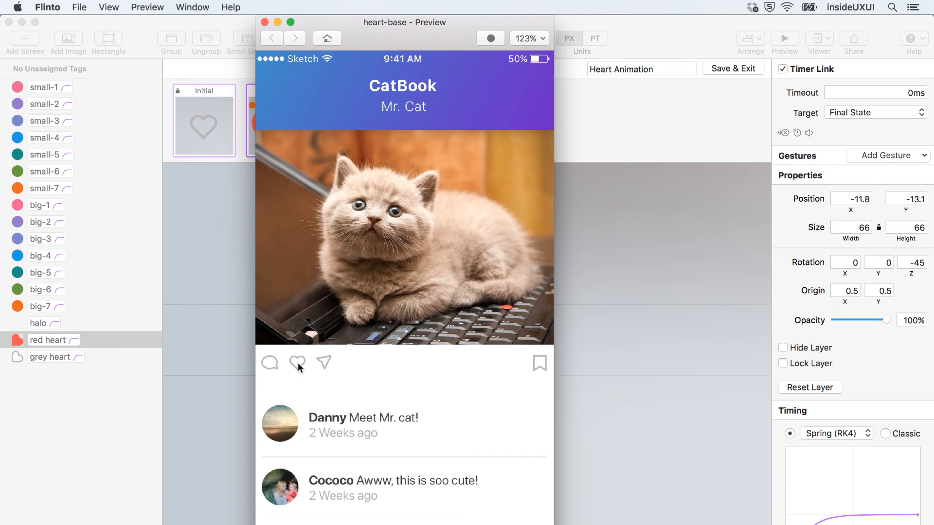
pyautogui.click(297, 363)
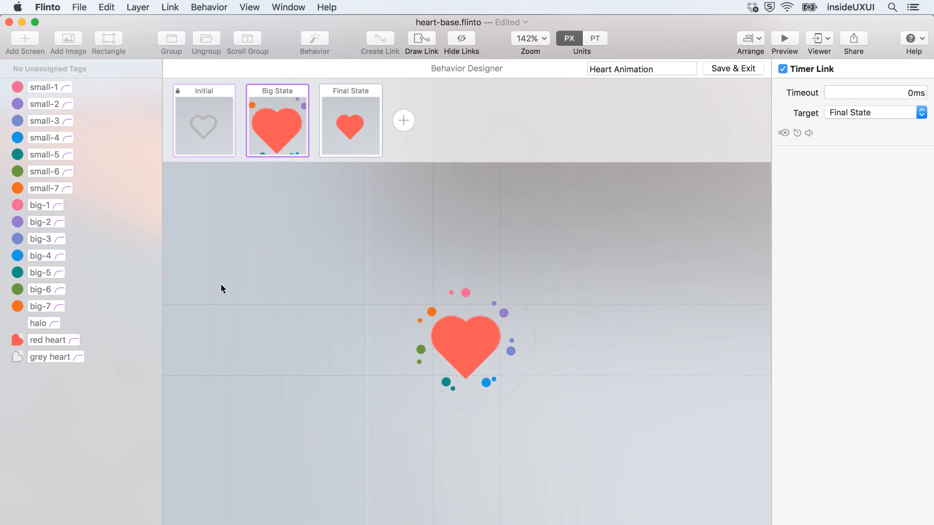
pyautogui.moveTo(278, 93)
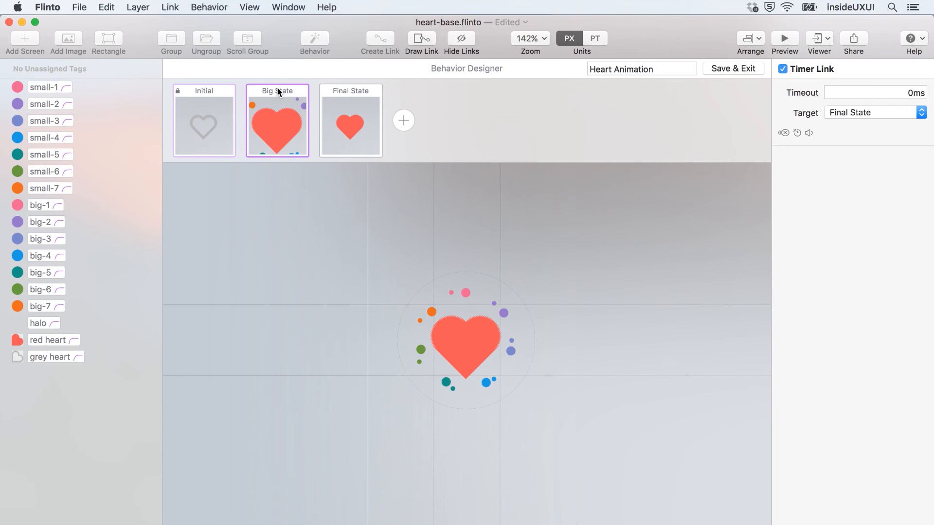
pyautogui.moveTo(305, 102)
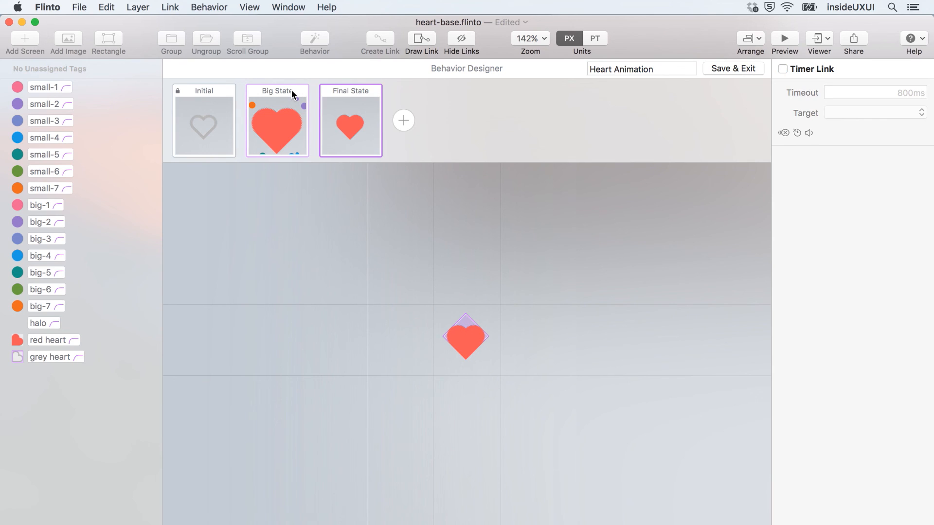
pyautogui.click(732, 68)
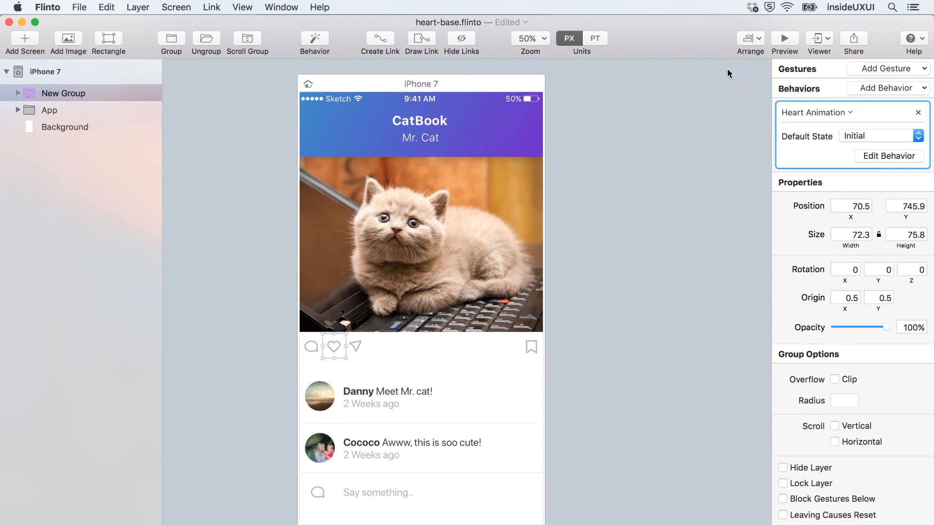
# - Duplicate the heart group as New Group 1 beside Cococo's comment
pyautogui.click(49, 110)
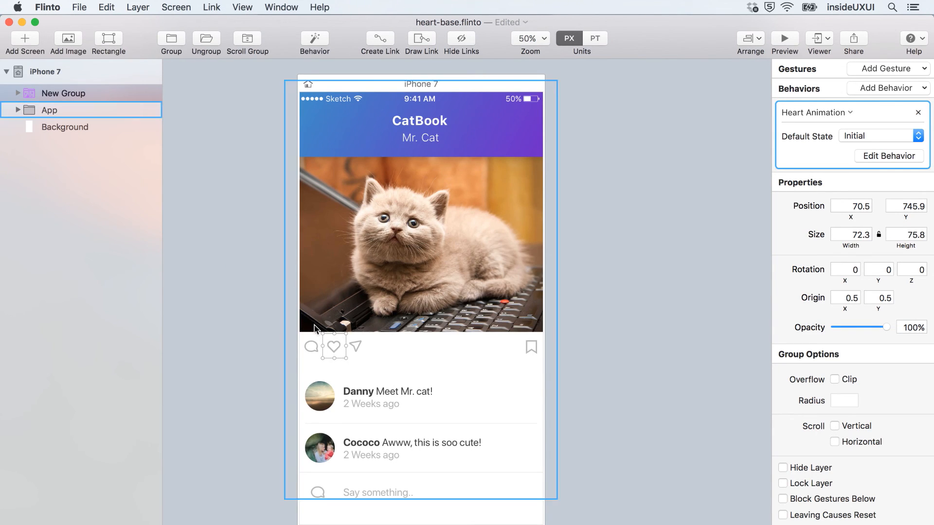
pyautogui.moveTo(526, 461)
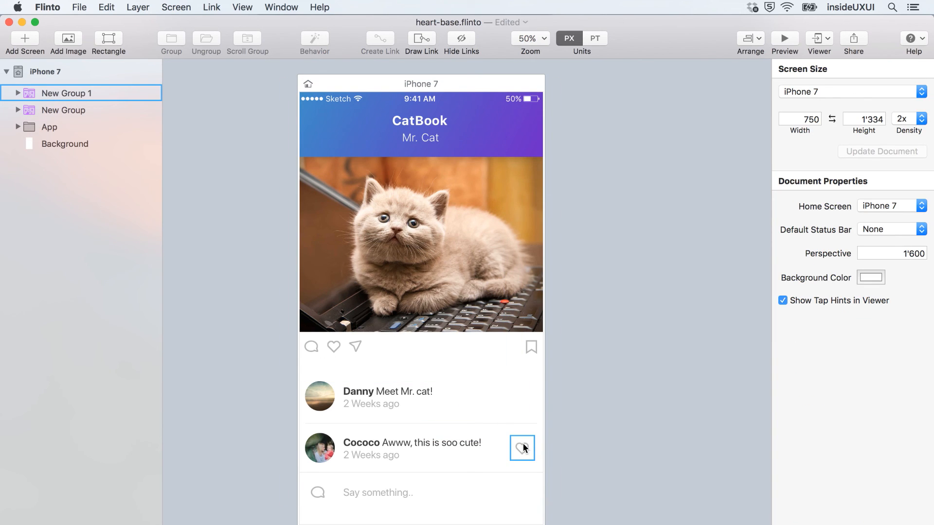
pyautogui.click(596, 293)
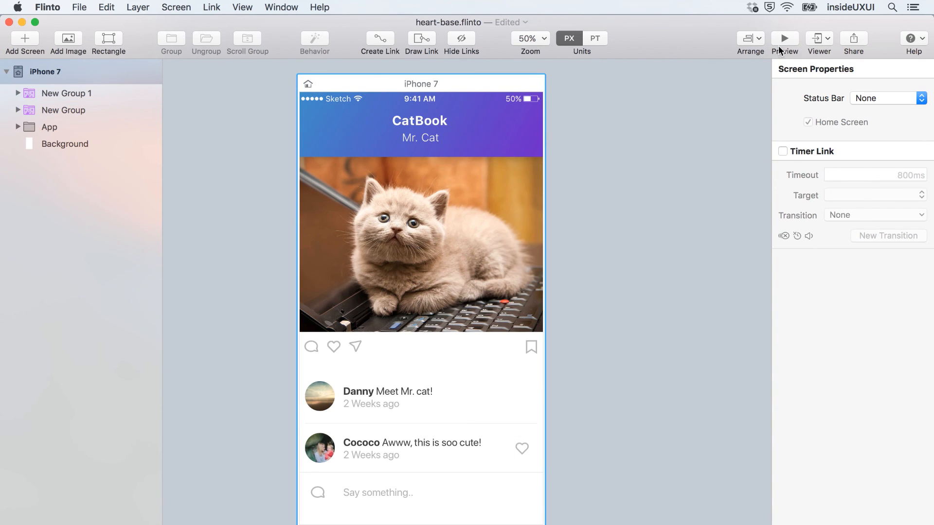
# - Preview and tap both hearts, on Cococo's comment and on the post
pyautogui.click(785, 38)
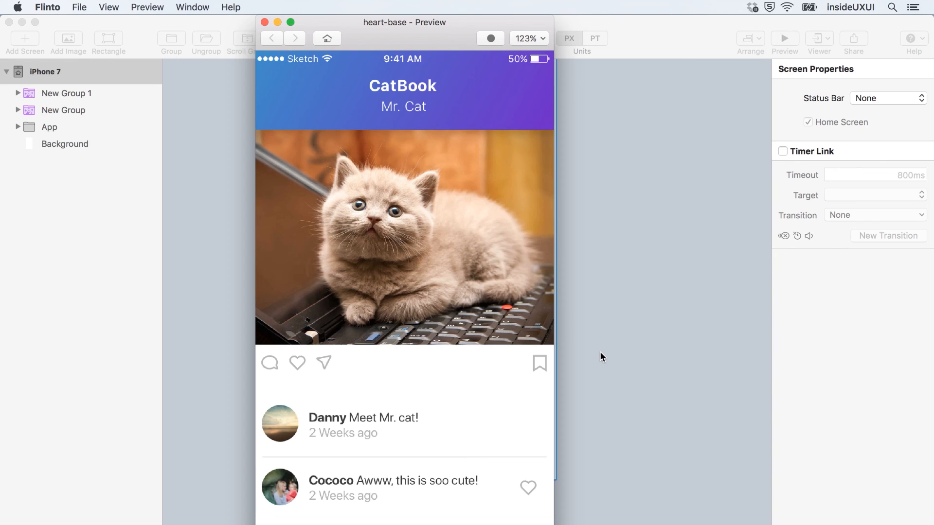
pyautogui.click(526, 487)
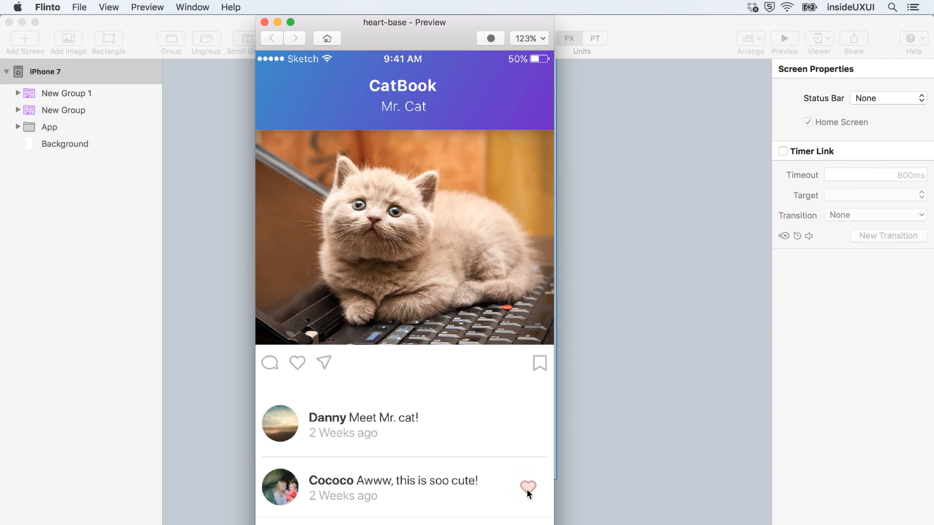
pyautogui.click(297, 363)
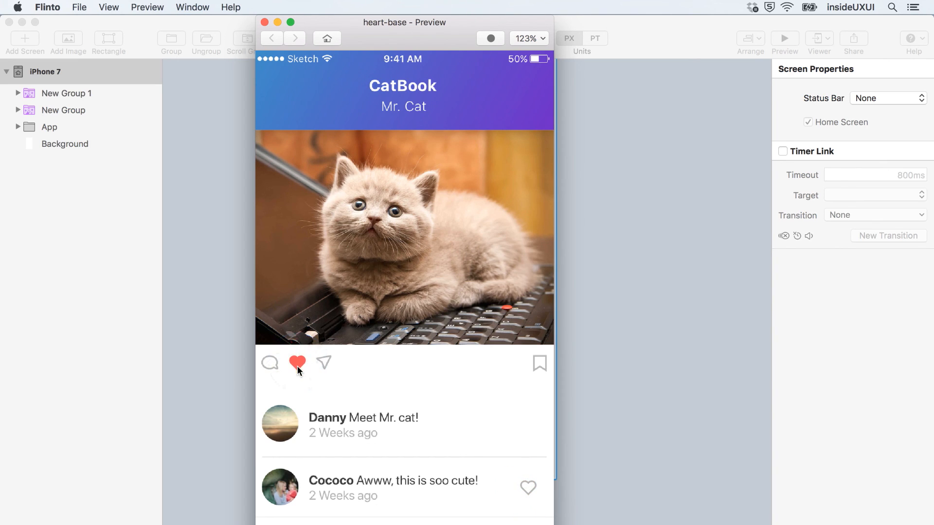